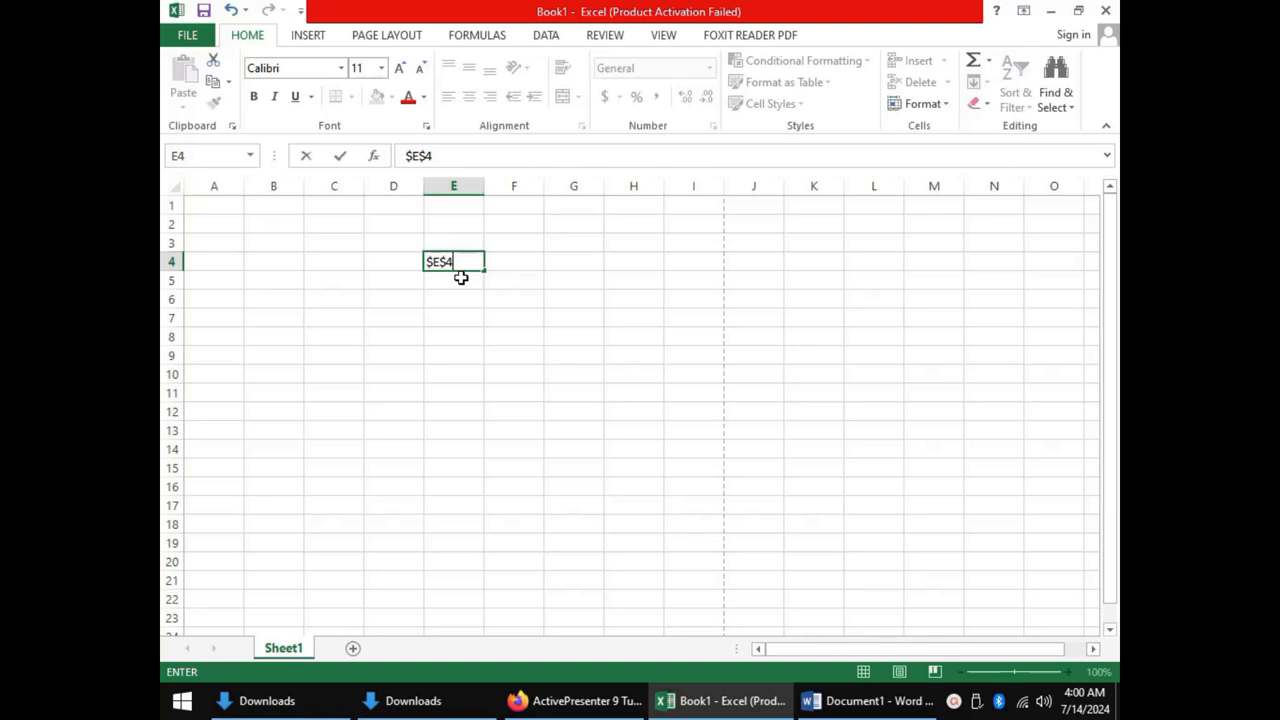
{"action": "mouse_move", "coordinate": [455, 277]}
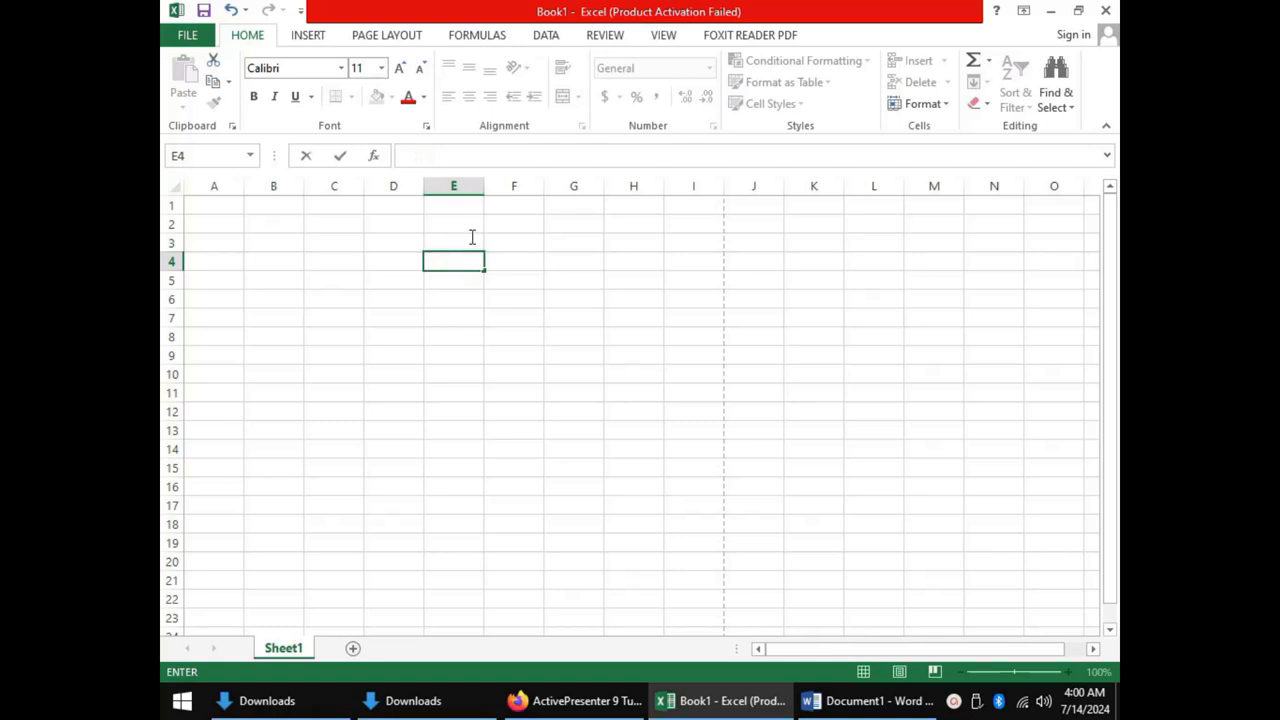
Select cell A1 on the cleared worksheet to begin data entry.
{"action": "left_click", "coordinate": [213, 204]}
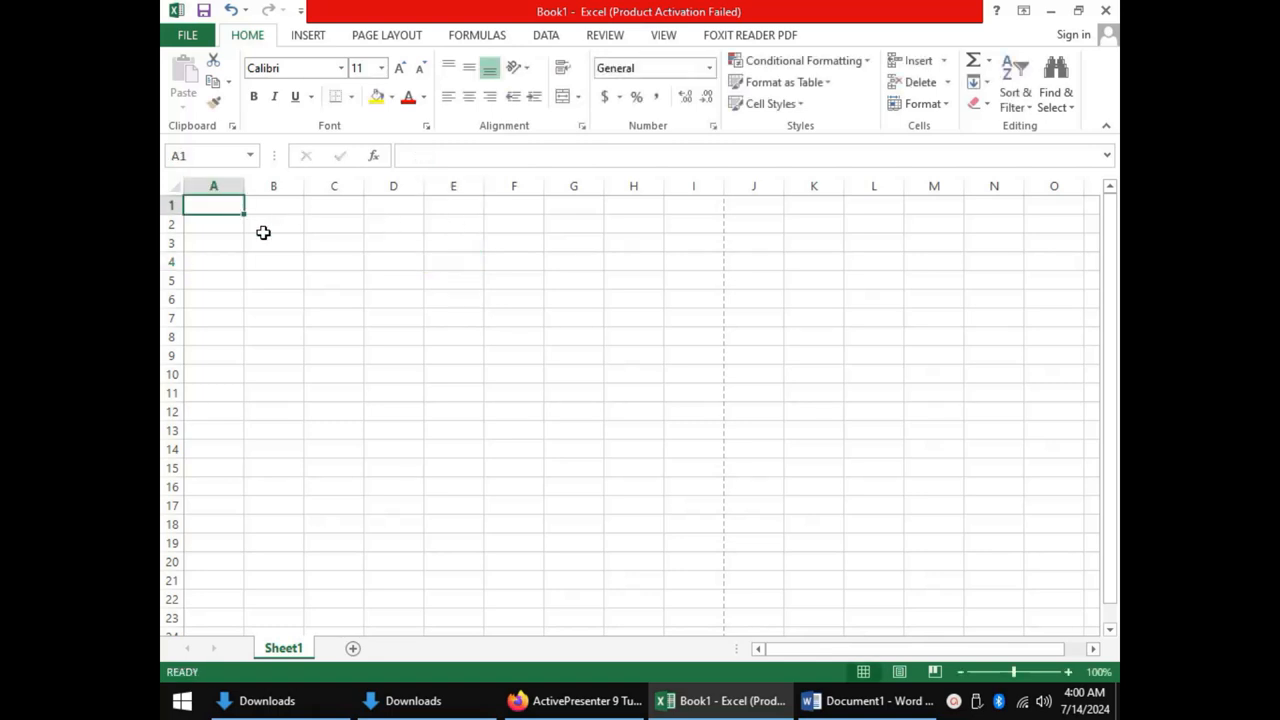
{"action": "mouse_move", "coordinate": [283, 274]}
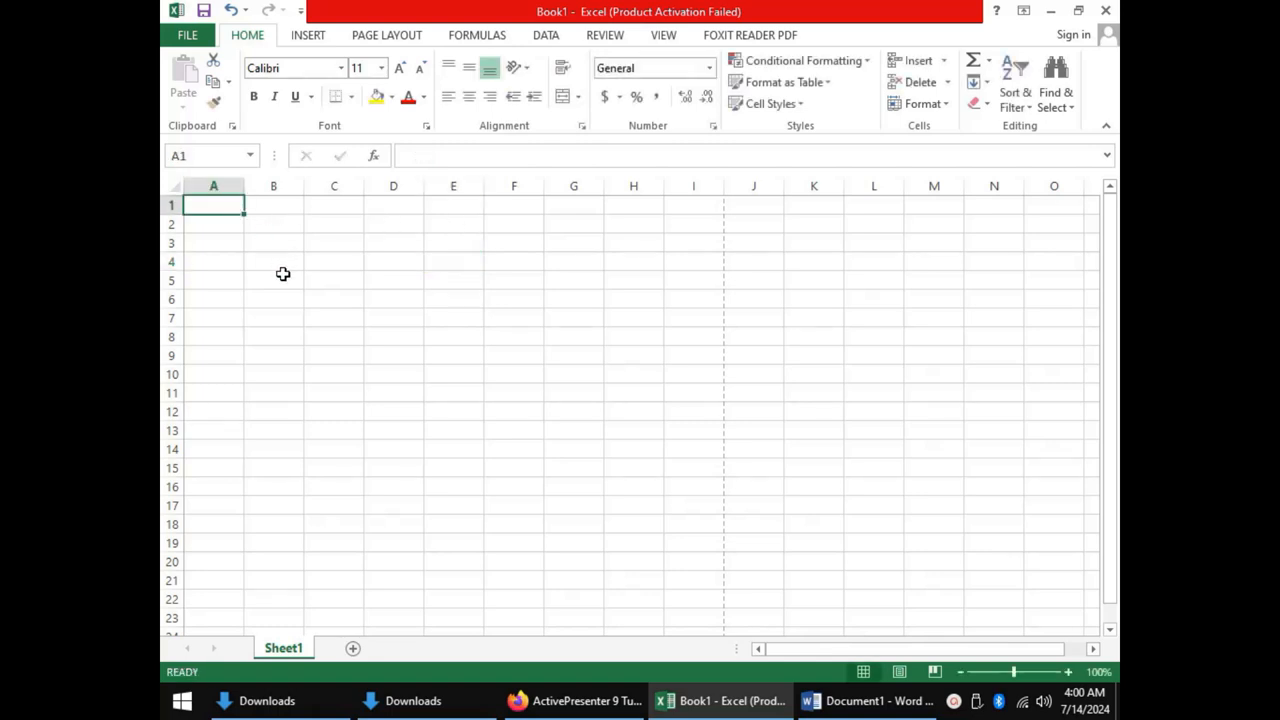
{"action": "mouse_move", "coordinate": [210, 209]}
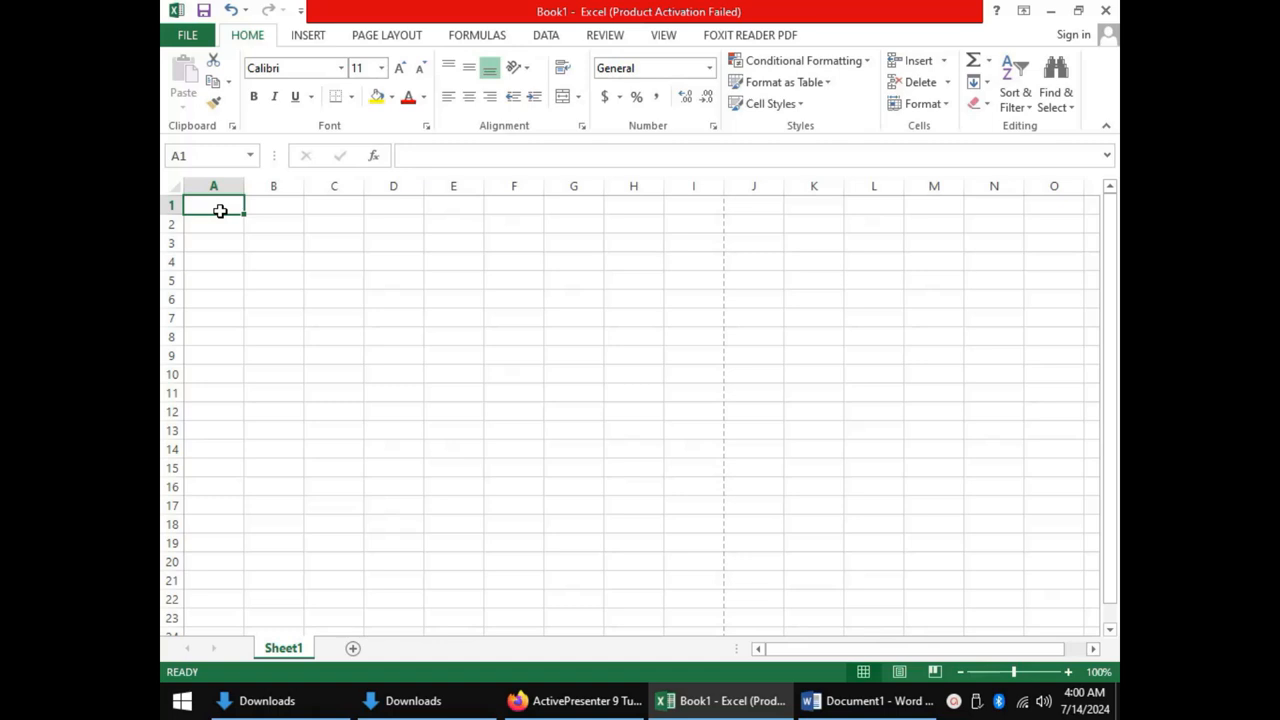
Enter the headers NAMES, ENGLISH, MATHEMATICS and SCIENCE across A1:D1.
{"action": "type", "text": "NAMES"}
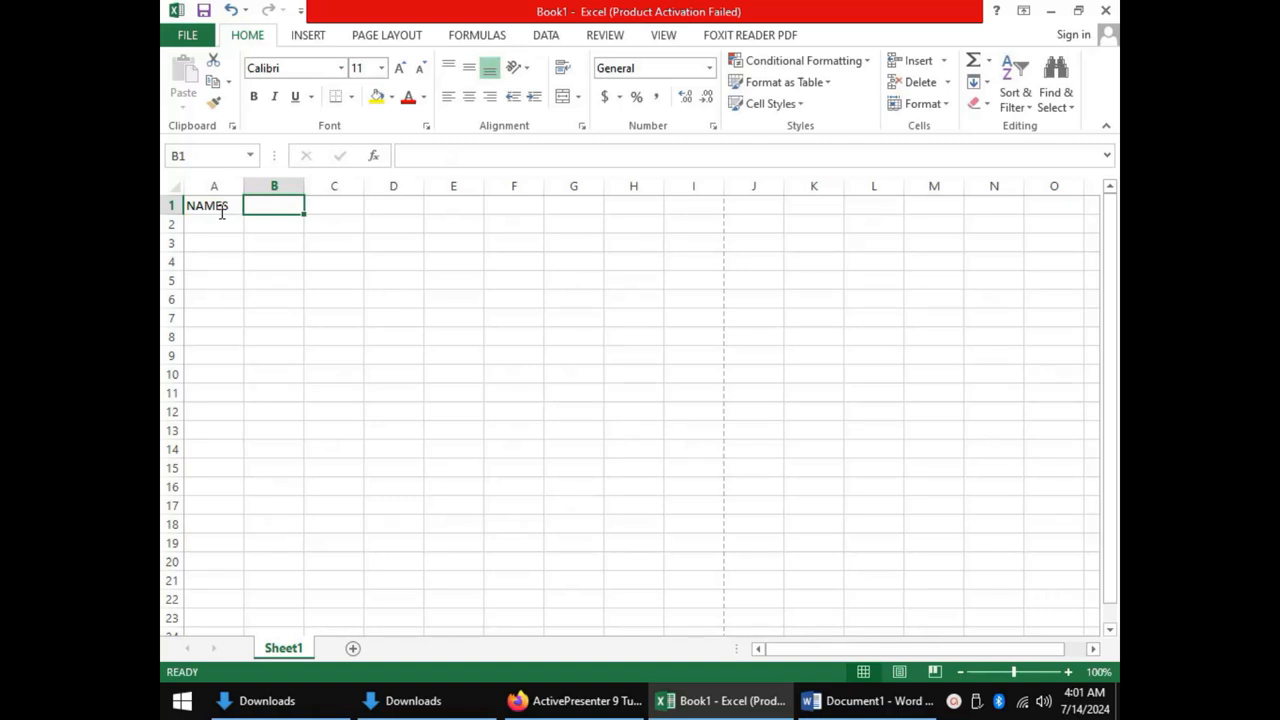
{"action": "type", "text": "ENGLISH"}
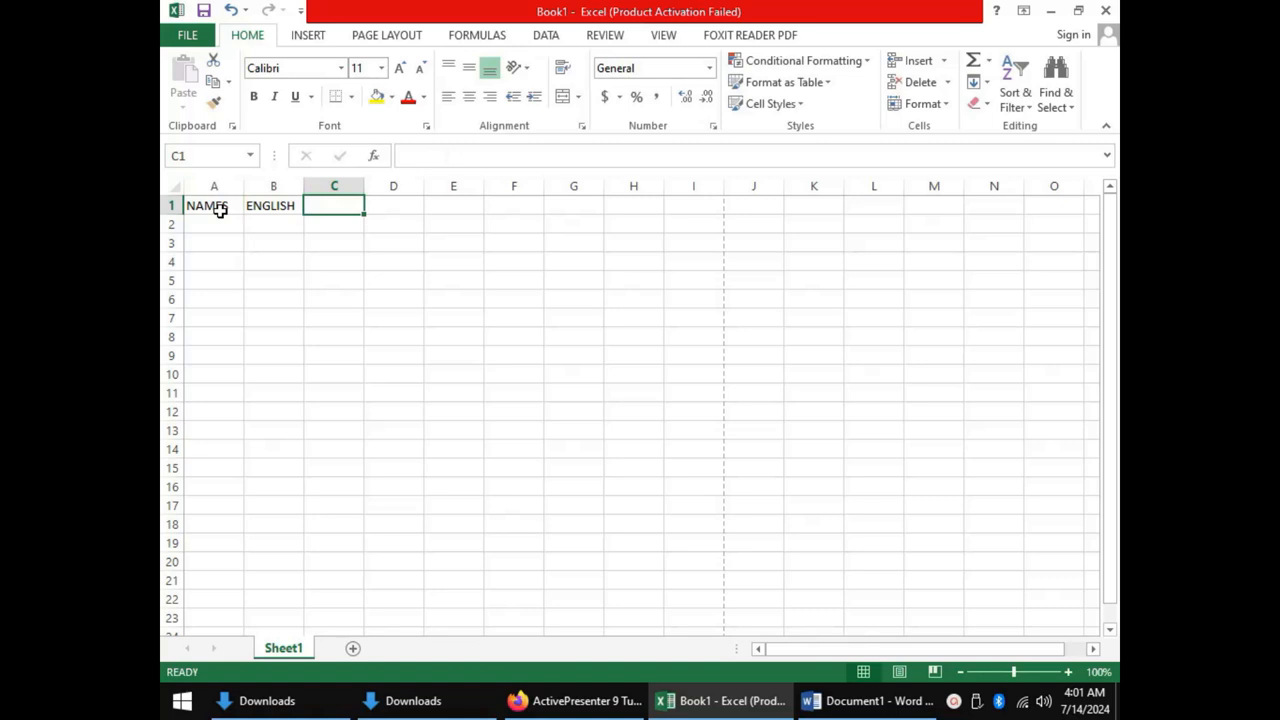
{"action": "type", "text": "MATHEMATI"}
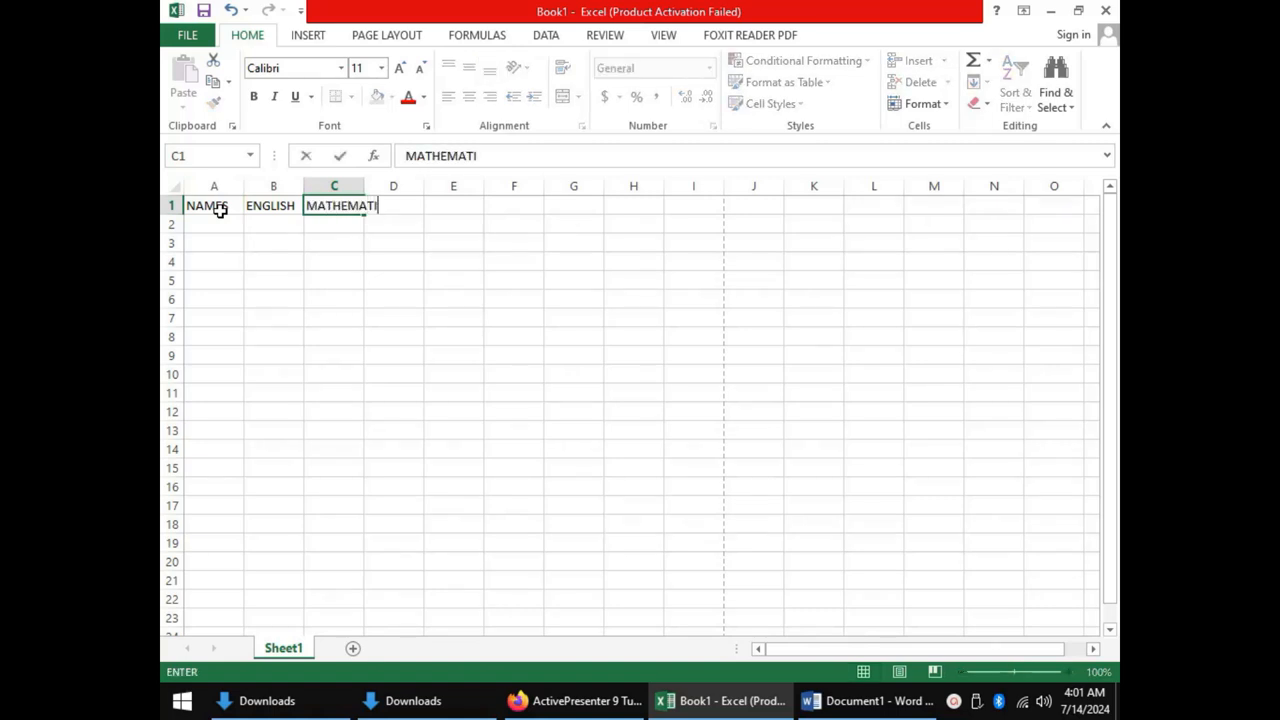
{"action": "key", "text": "Enter"}
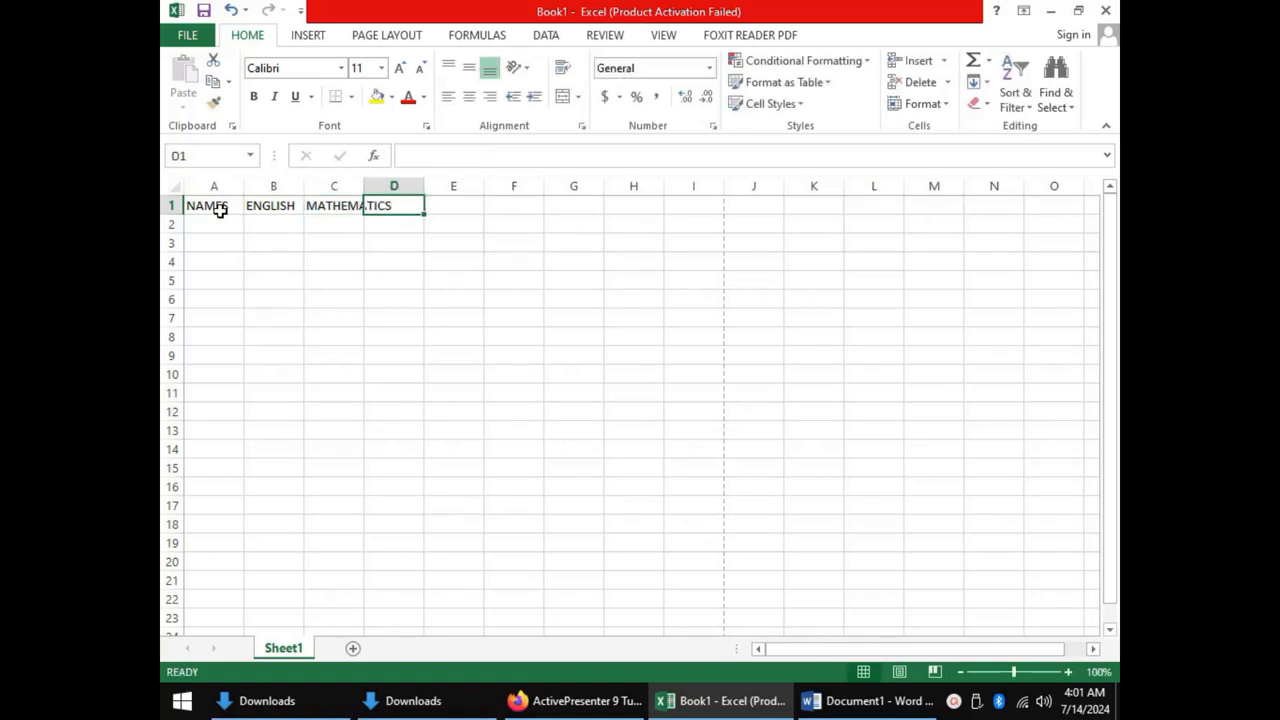
{"action": "type", "text": "SCIENCE"}
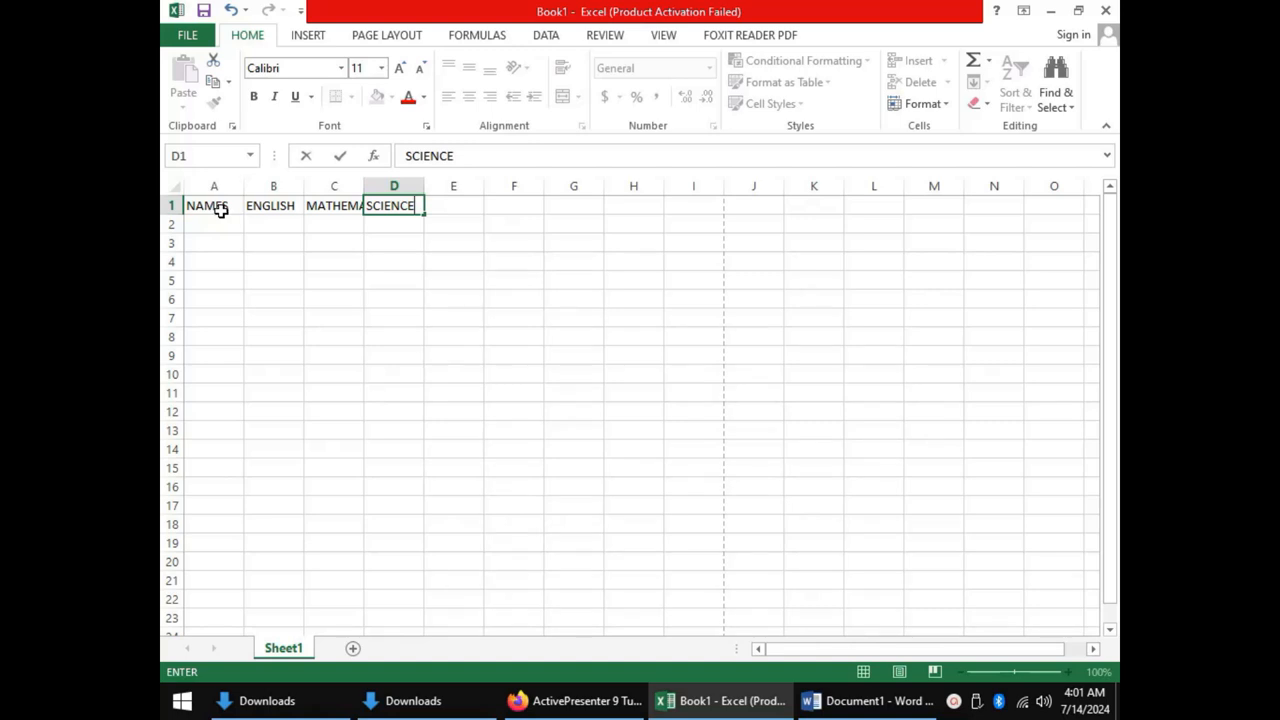
Check the NAMES, MATHEMATICS and SCIENCE header cells, then select A2.
{"action": "left_click", "coordinate": [213, 205]}
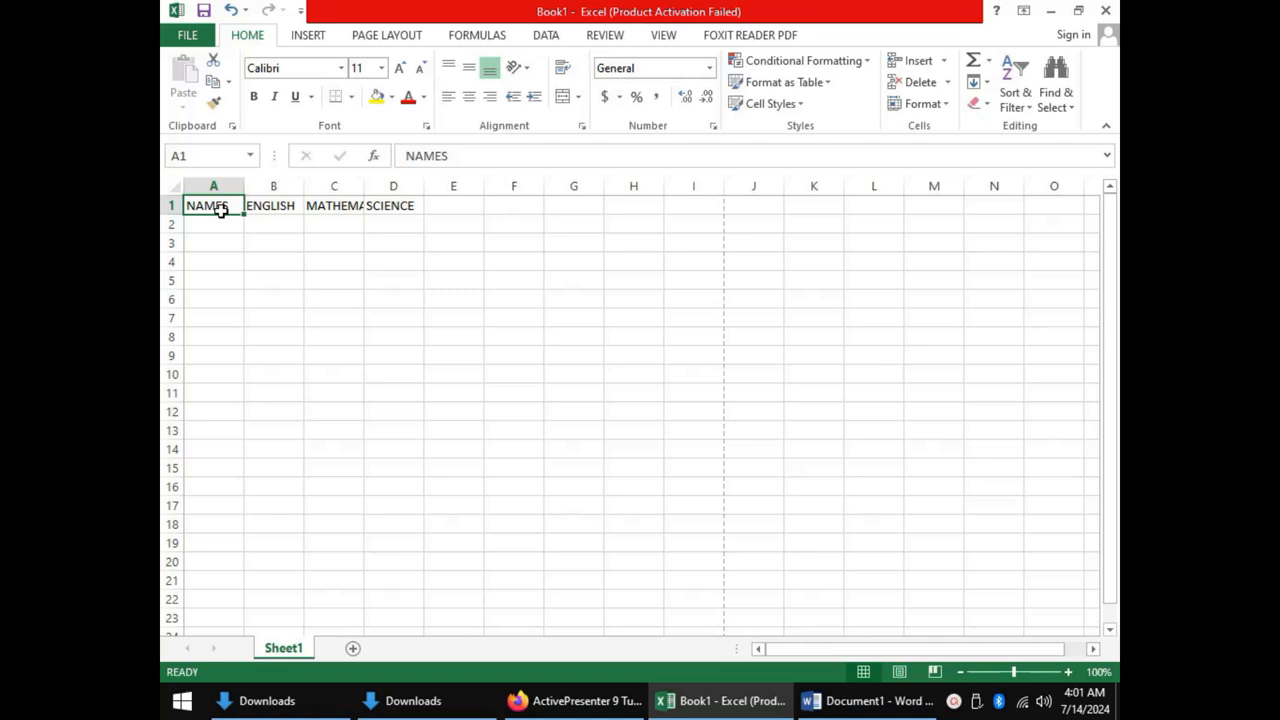
{"action": "left_click", "coordinate": [333, 205]}
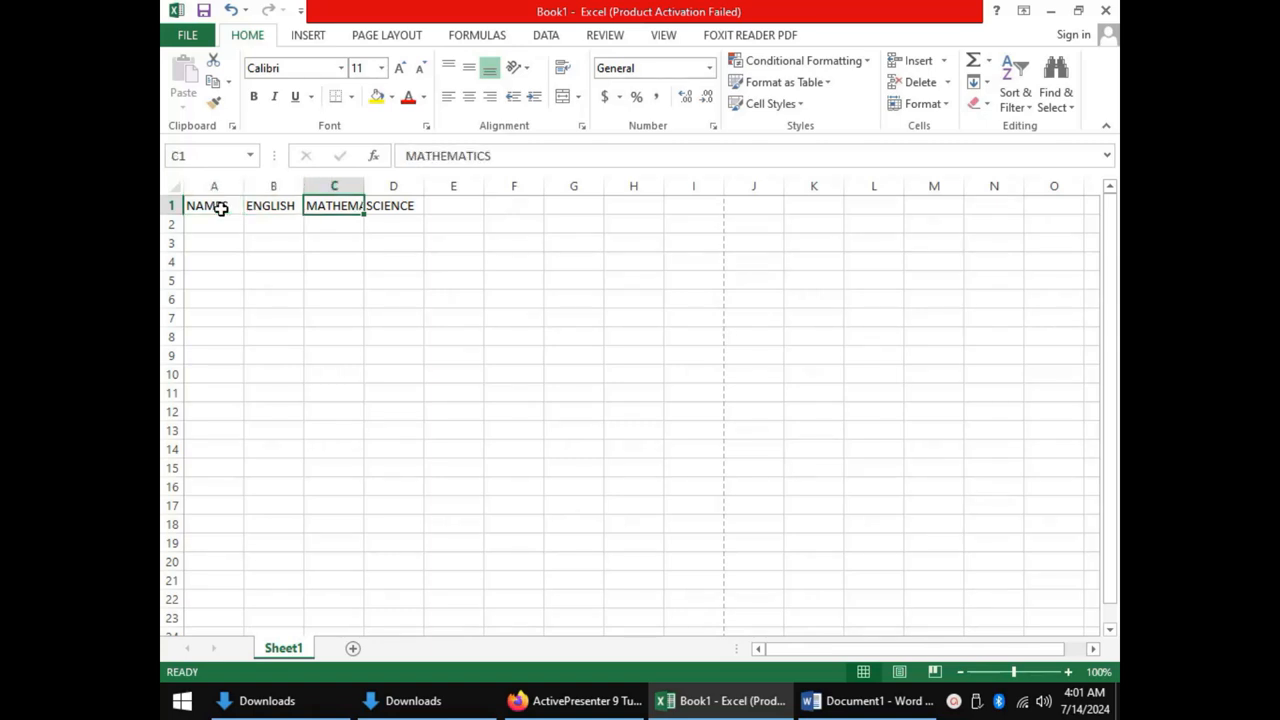
{"action": "left_click", "coordinate": [393, 205]}
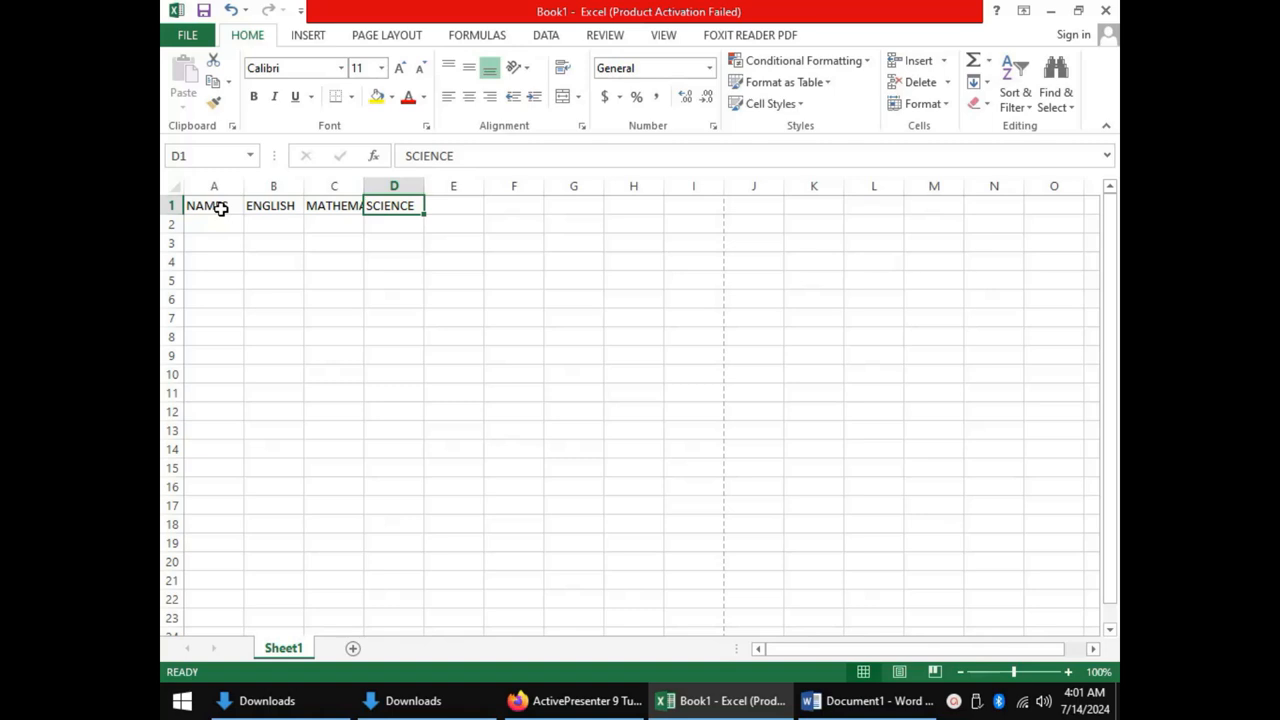
{"action": "left_click", "coordinate": [213, 224]}
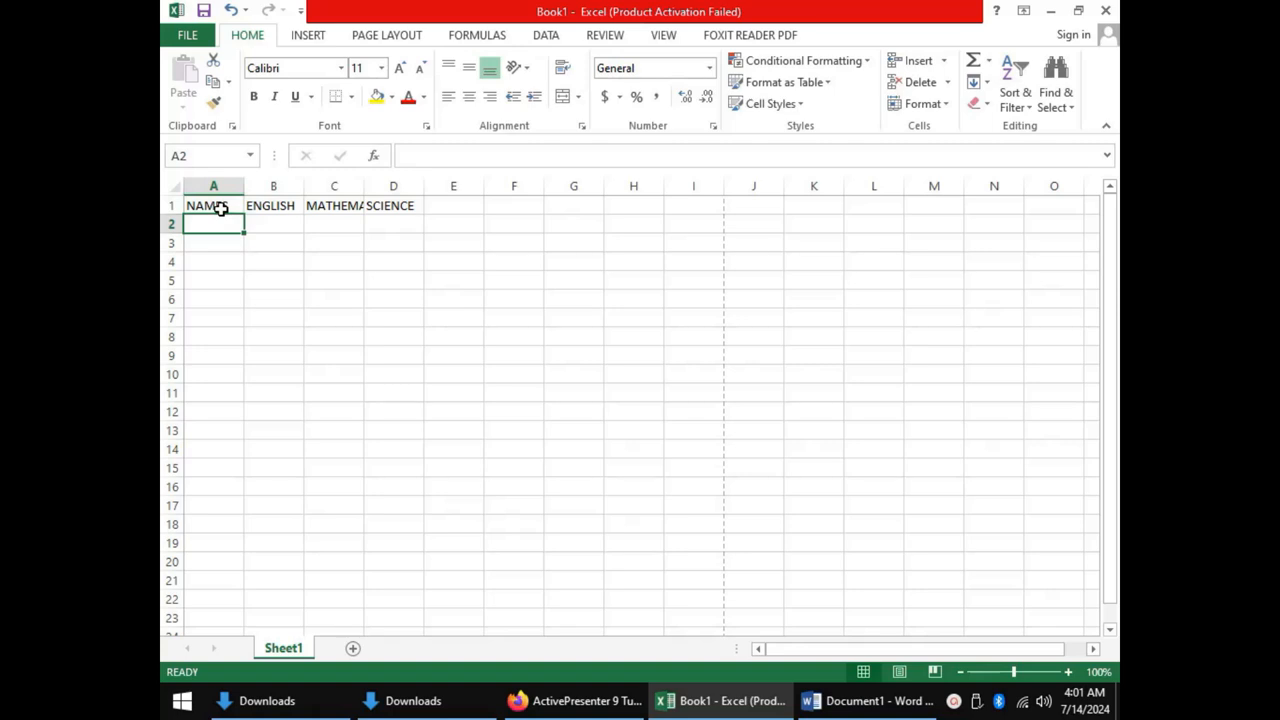
Record JOHN DOE with scores 80, 70 and 40 in row 2, then select A3.
{"action": "type", "text": "JOHN D"}
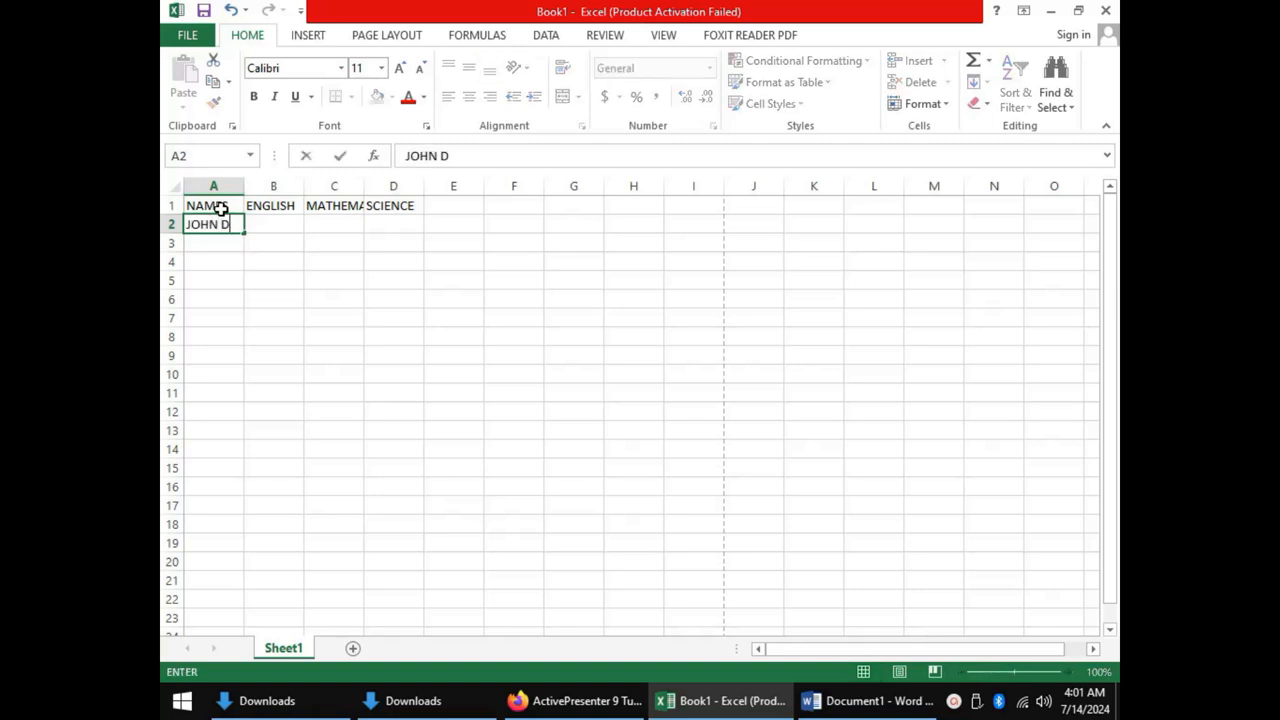
{"action": "key", "text": "Tab"}
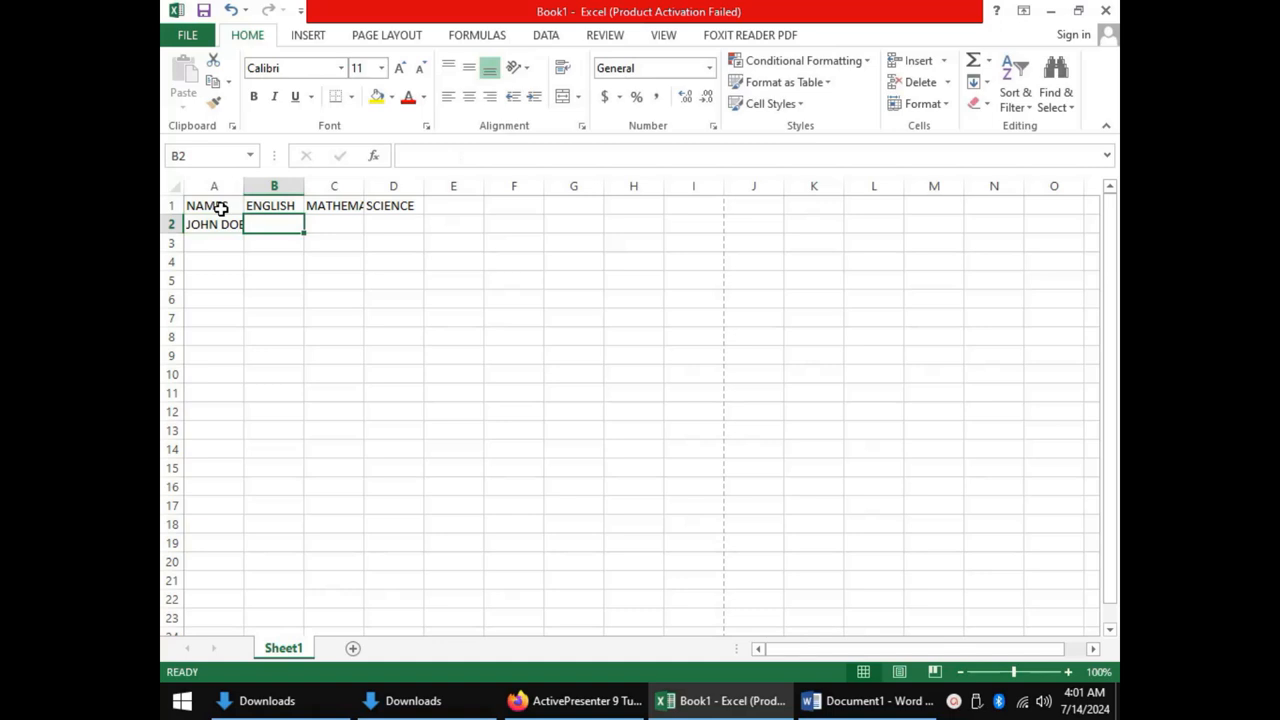
{"action": "type", "text": "8"}
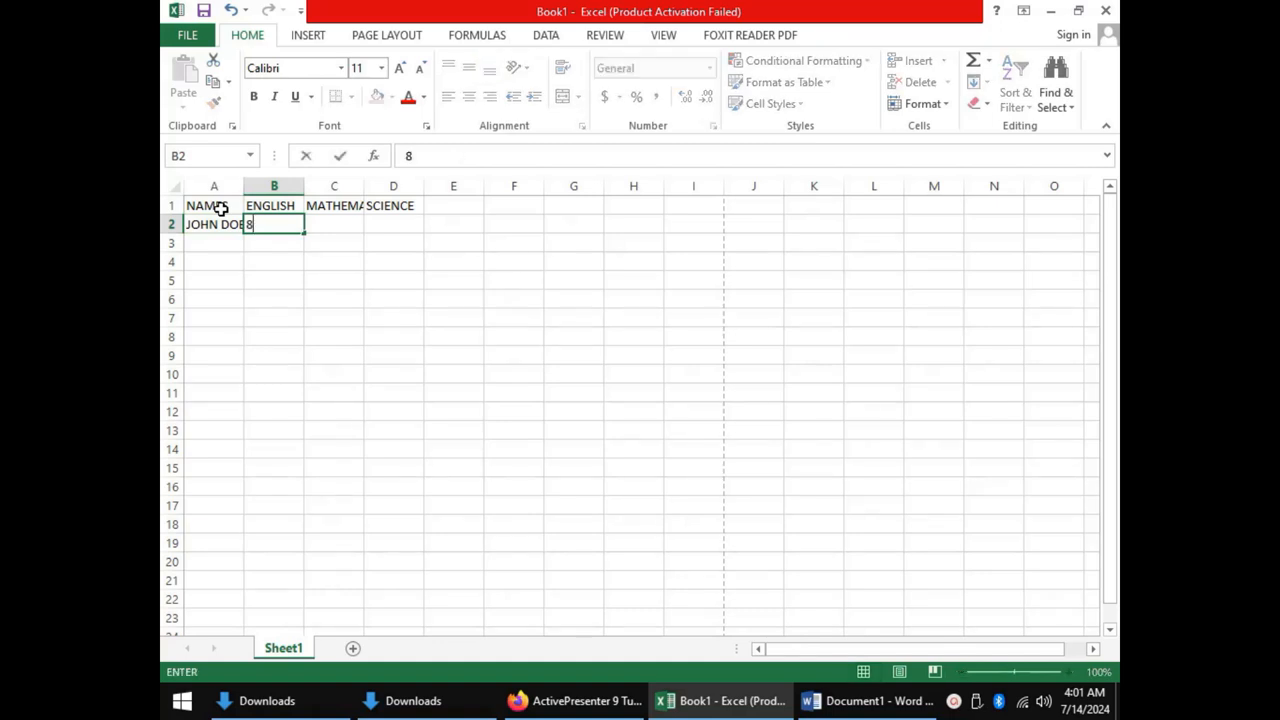
{"action": "key", "text": "Tab"}
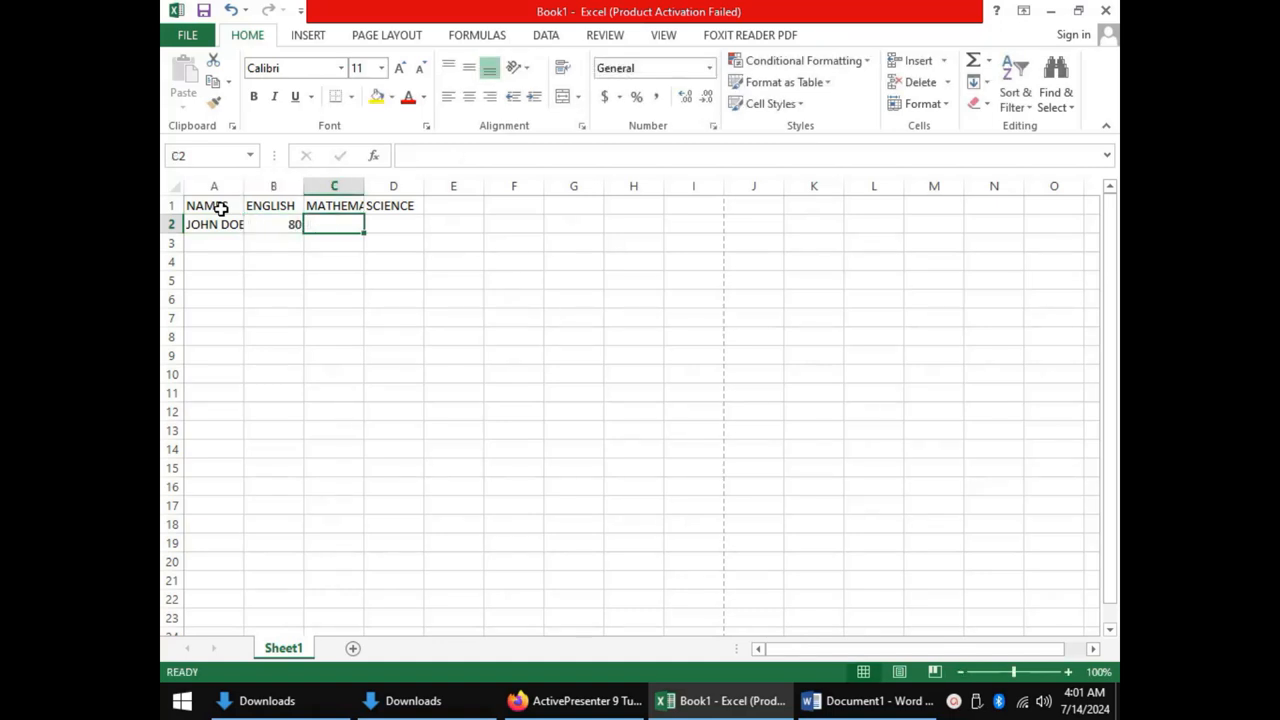
{"action": "type", "text": "70"}
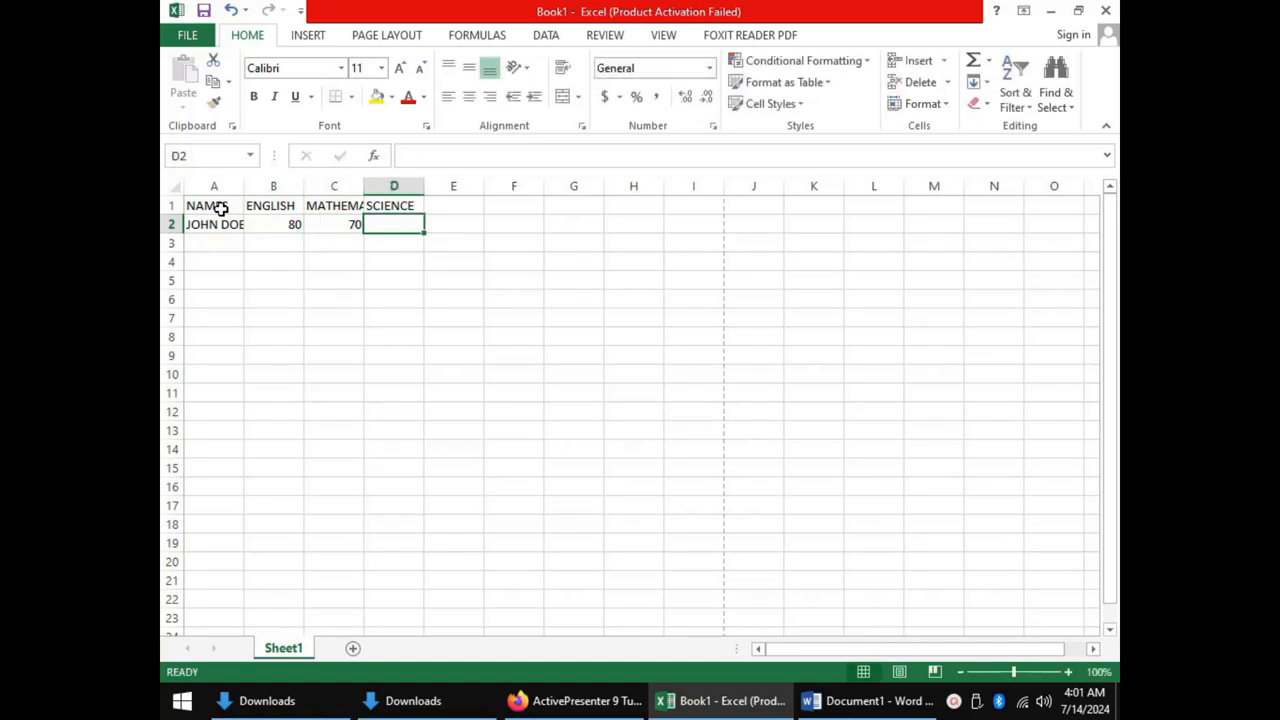
{"action": "type", "text": "40"}
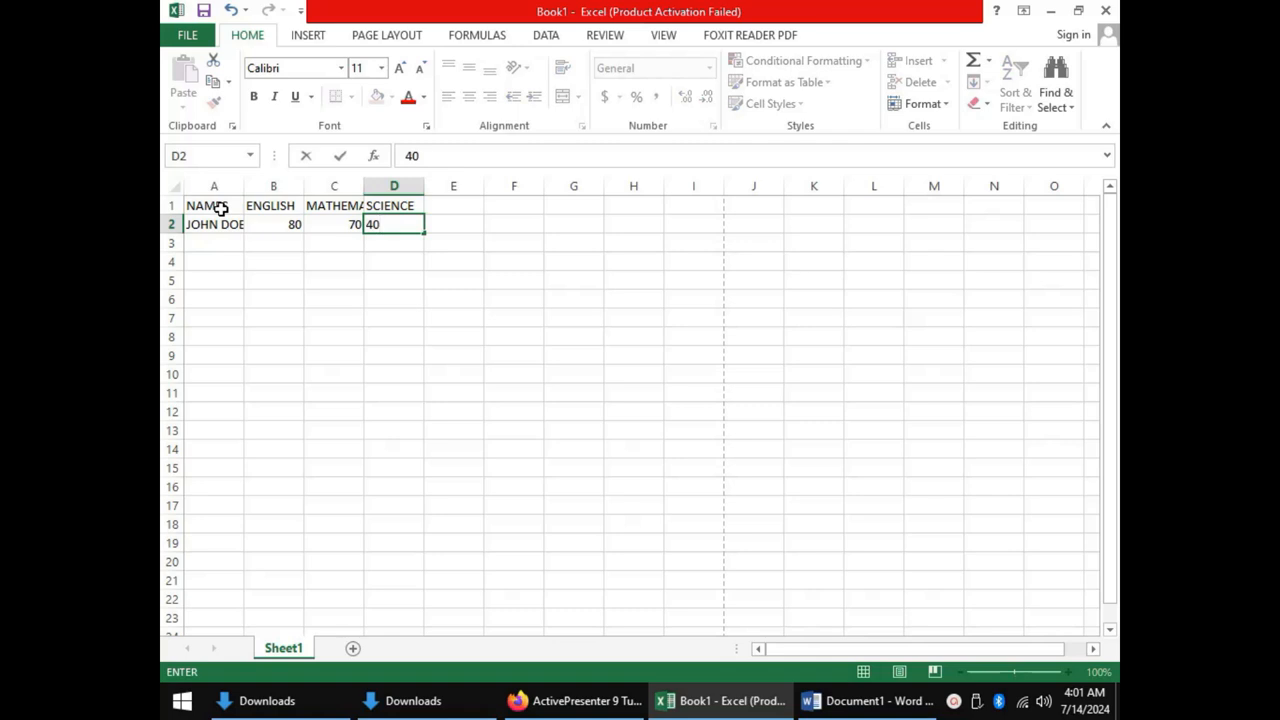
{"action": "key", "text": "Tab"}
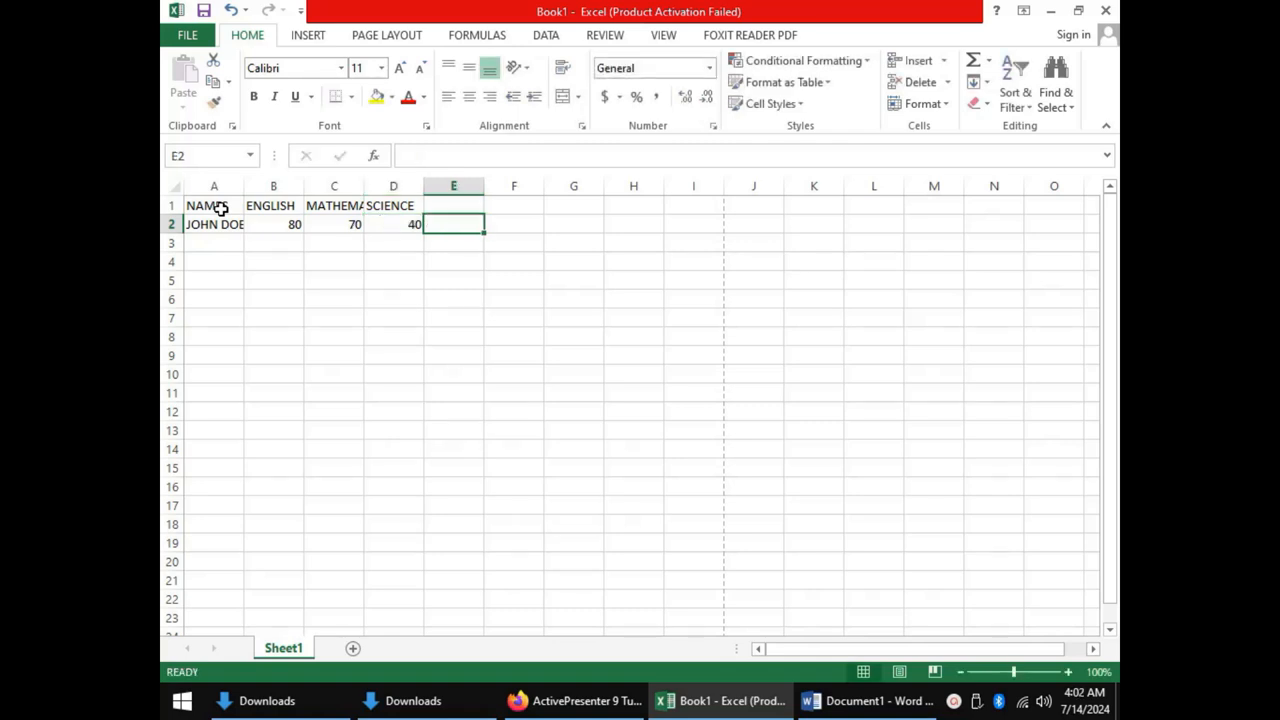
{"action": "left_click", "coordinate": [213, 242]}
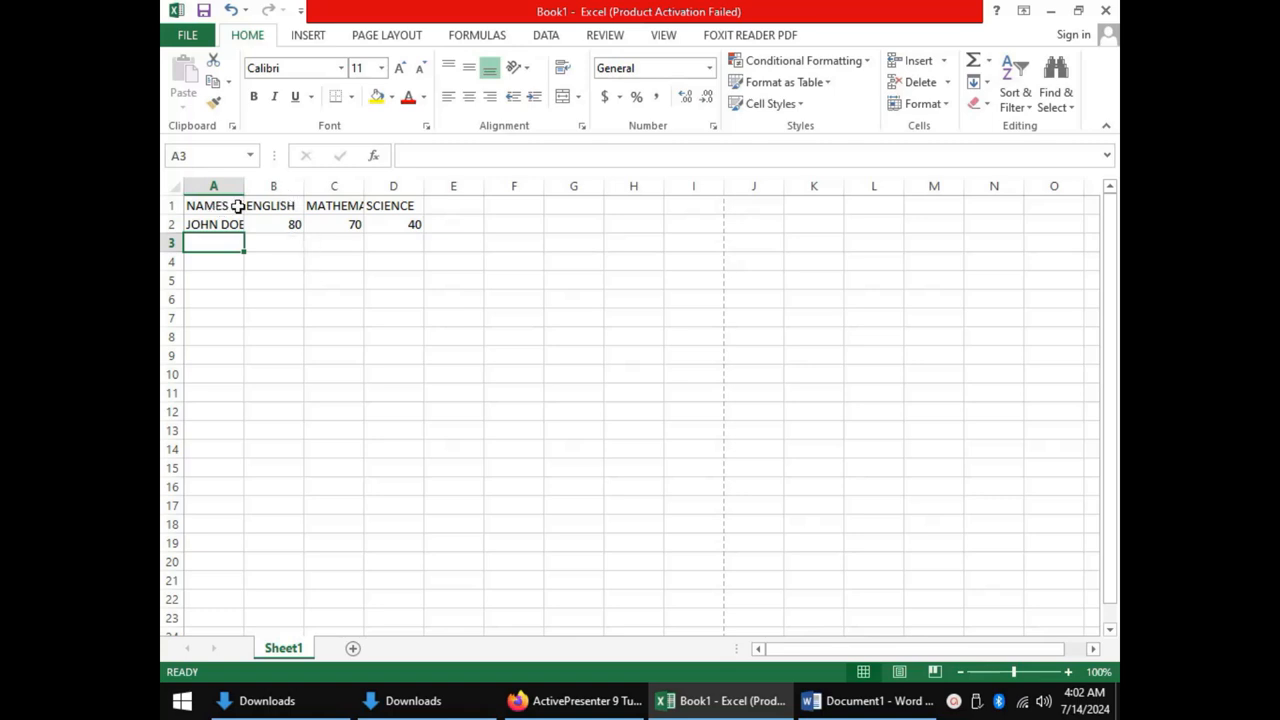
{"action": "left_click", "coordinate": [213, 205]}
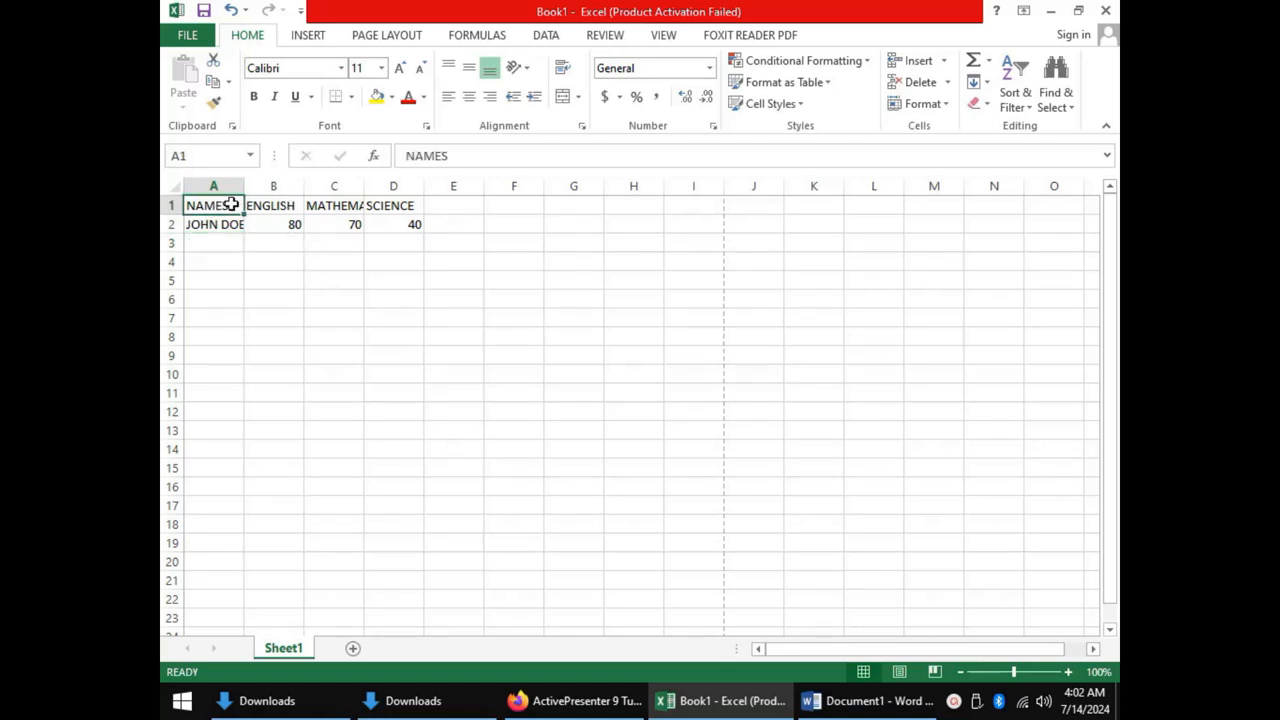
{"action": "left_click", "coordinate": [333, 205]}
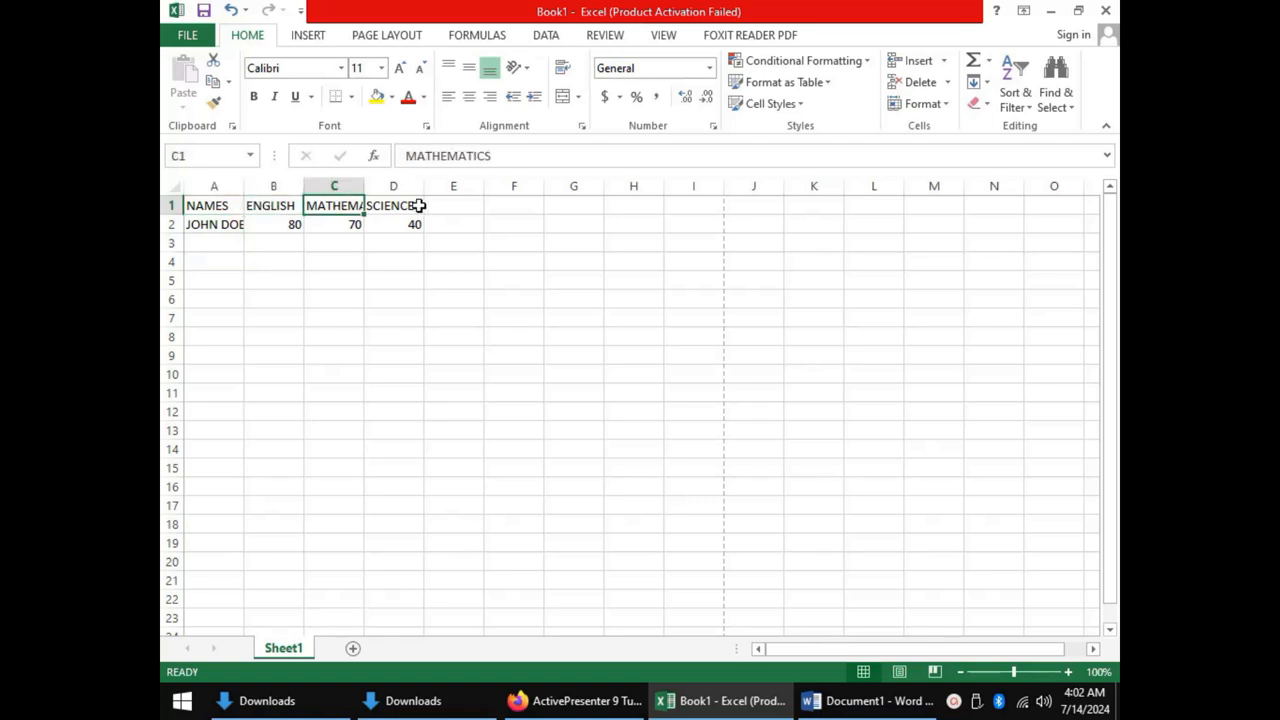
{"action": "left_click", "coordinate": [393, 205]}
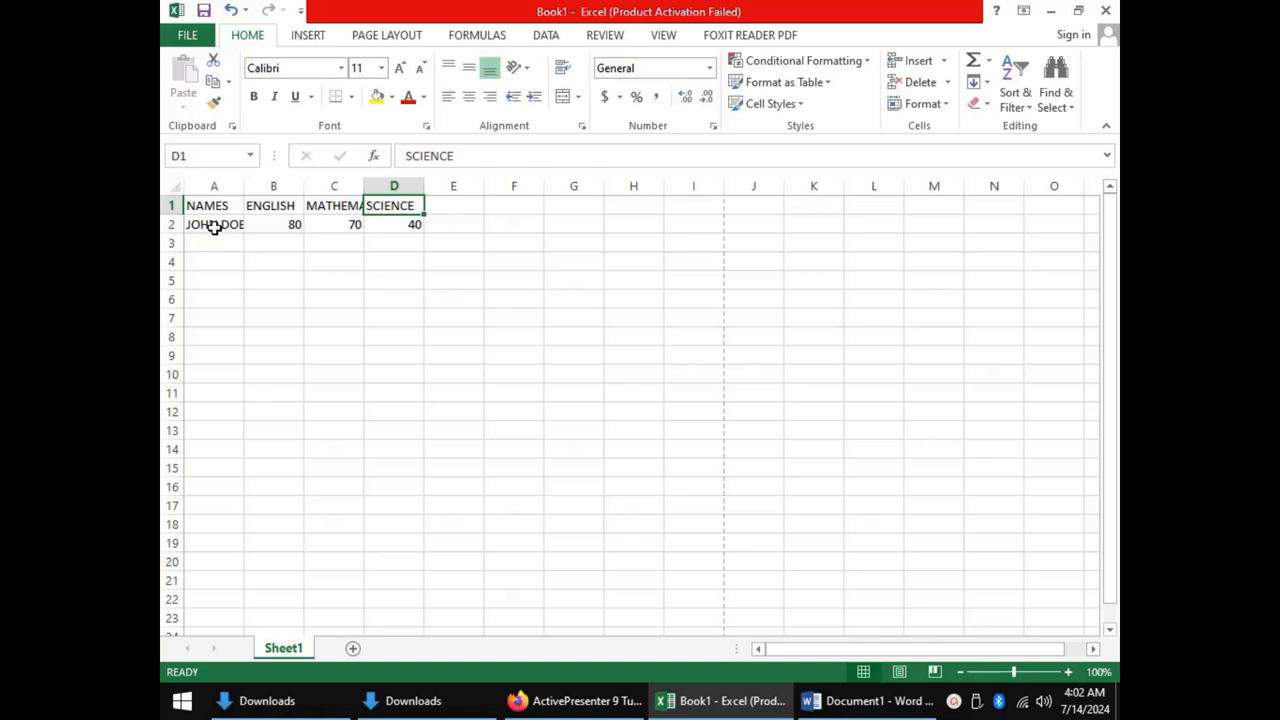
{"action": "left_click", "coordinate": [213, 224]}
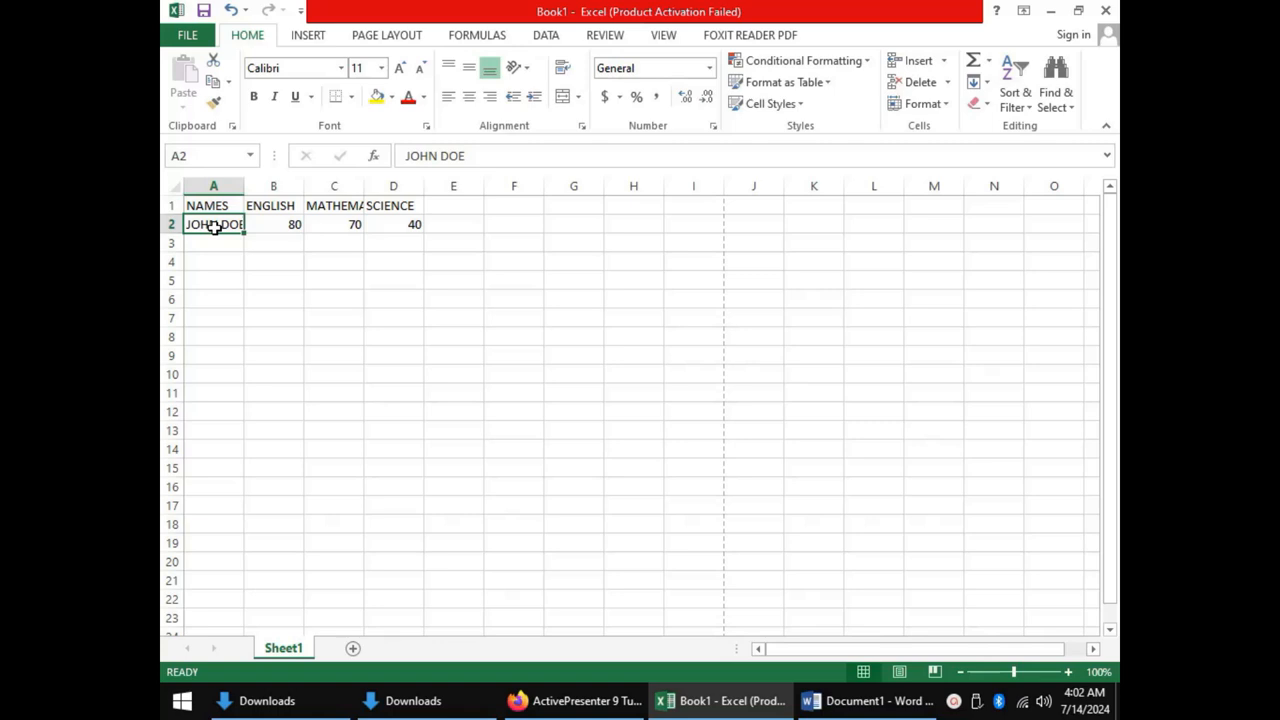
{"action": "mouse_move", "coordinate": [212, 224]}
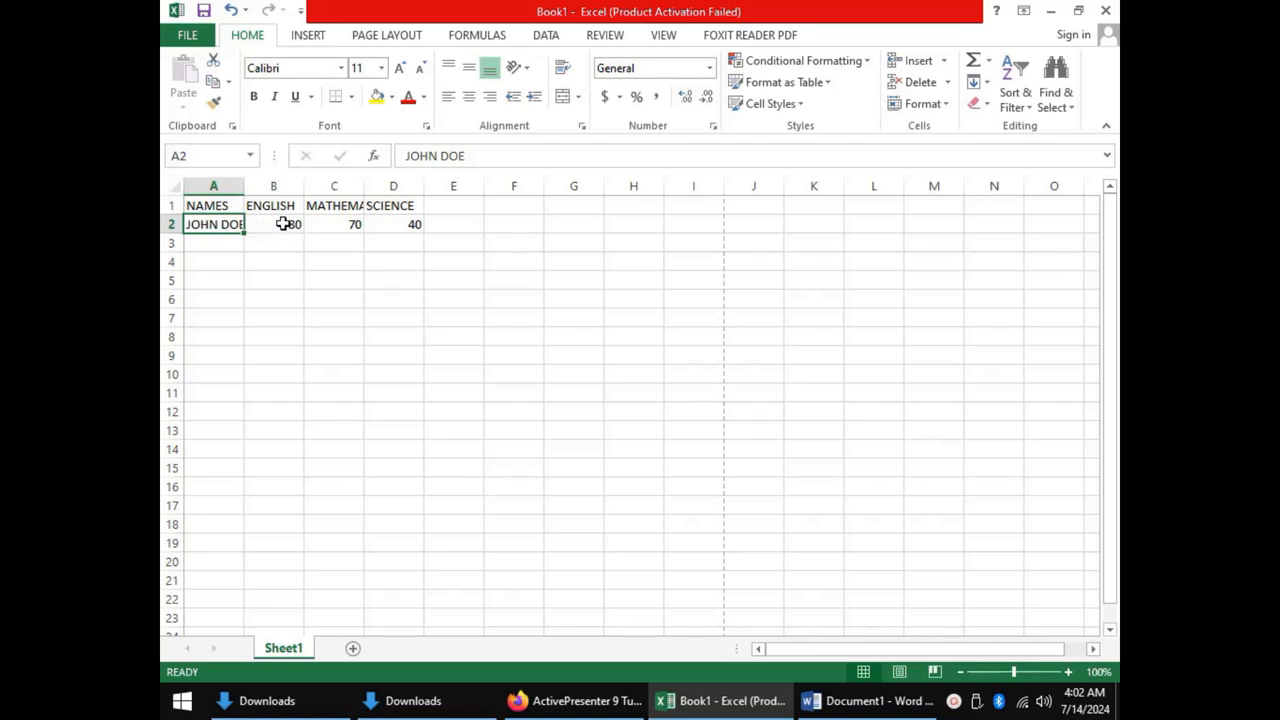
{"action": "left_click", "coordinate": [282, 223]}
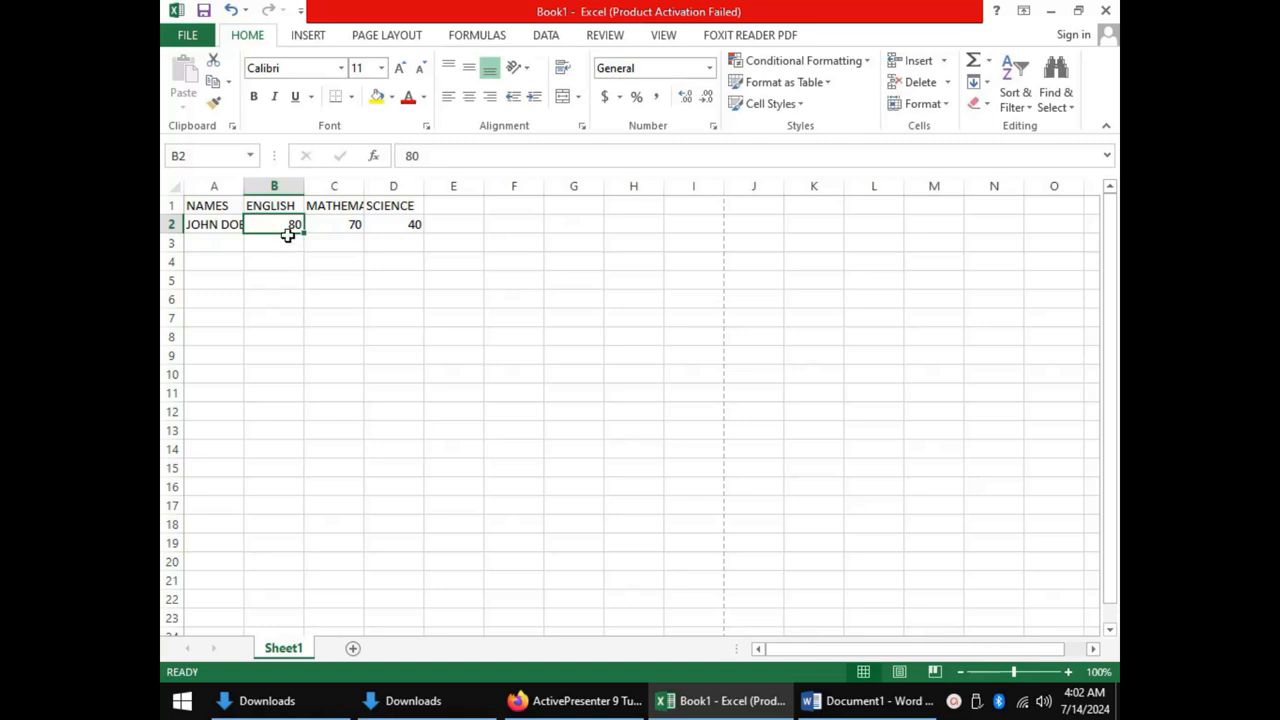
{"action": "mouse_move", "coordinate": [284, 223]}
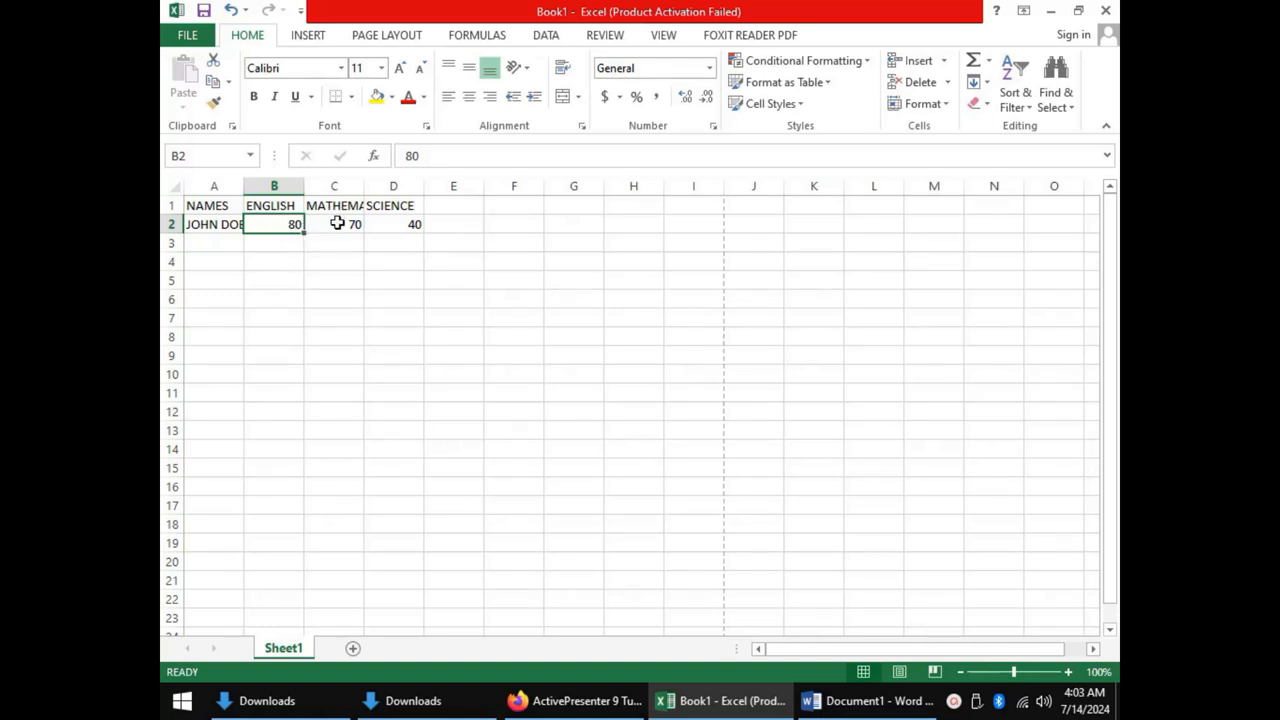
{"action": "left_click", "coordinate": [333, 224]}
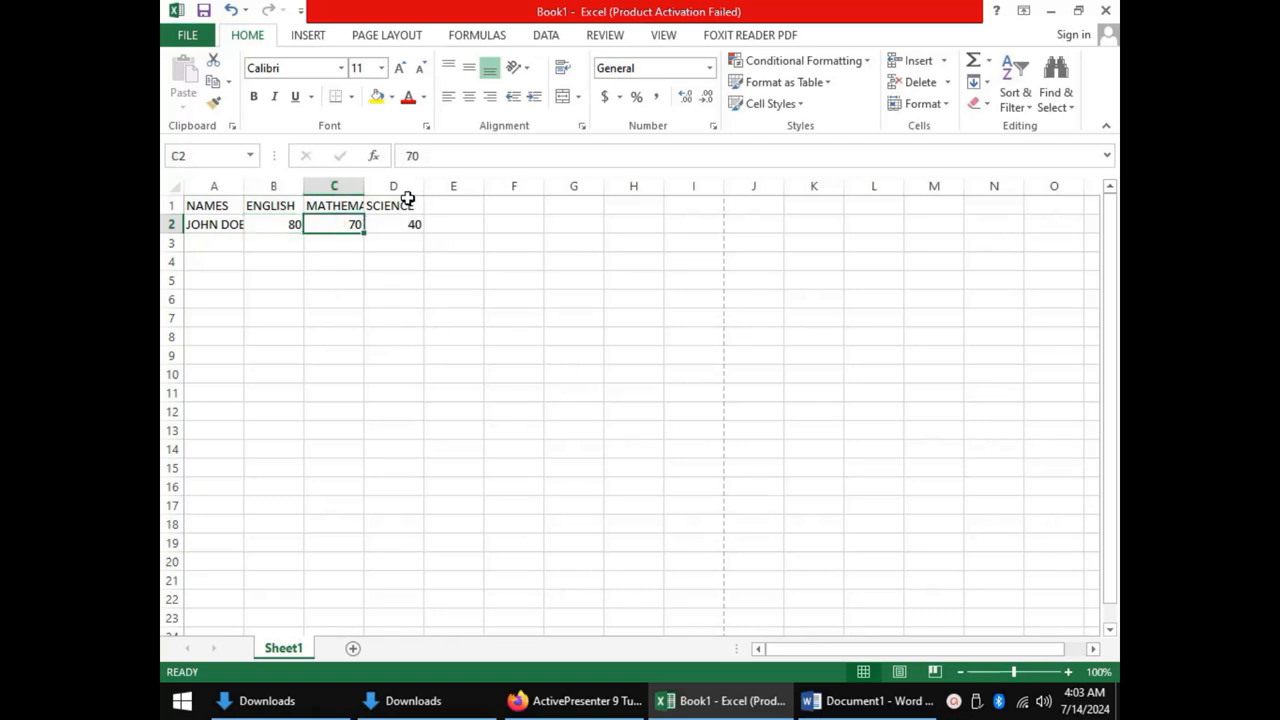
{"action": "left_click", "coordinate": [393, 223]}
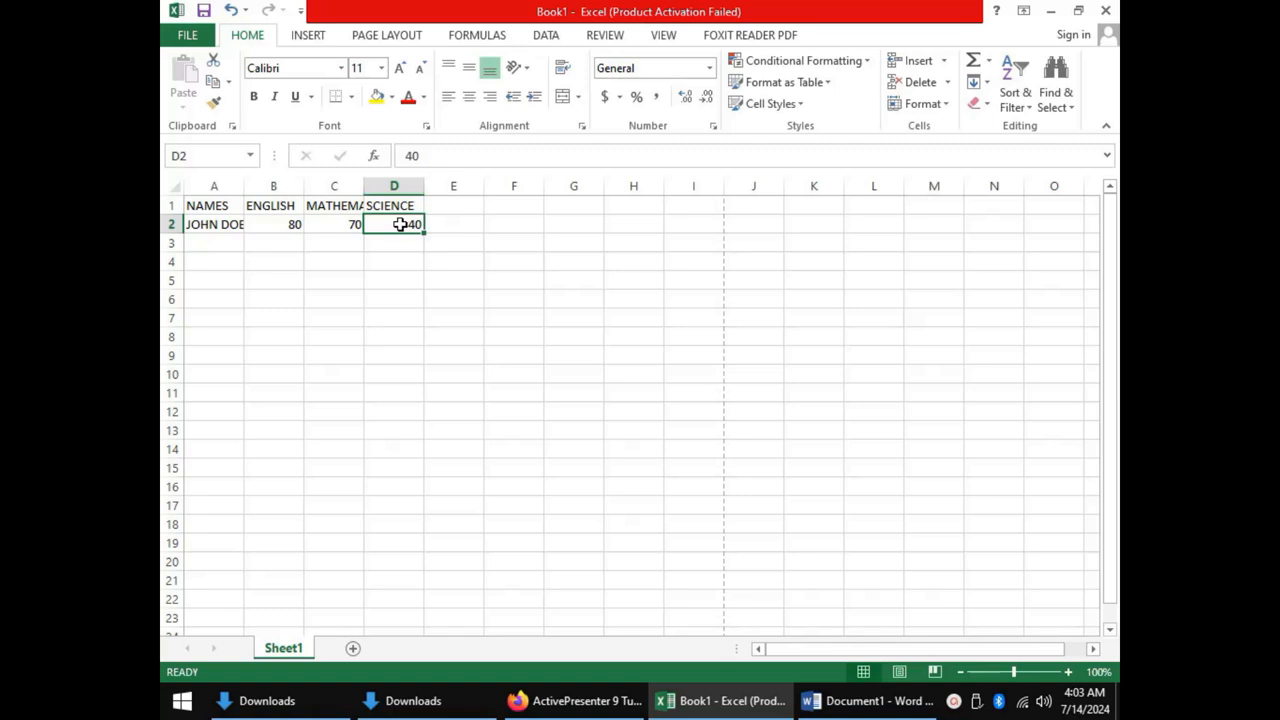
{"action": "mouse_move", "coordinate": [487, 207]}
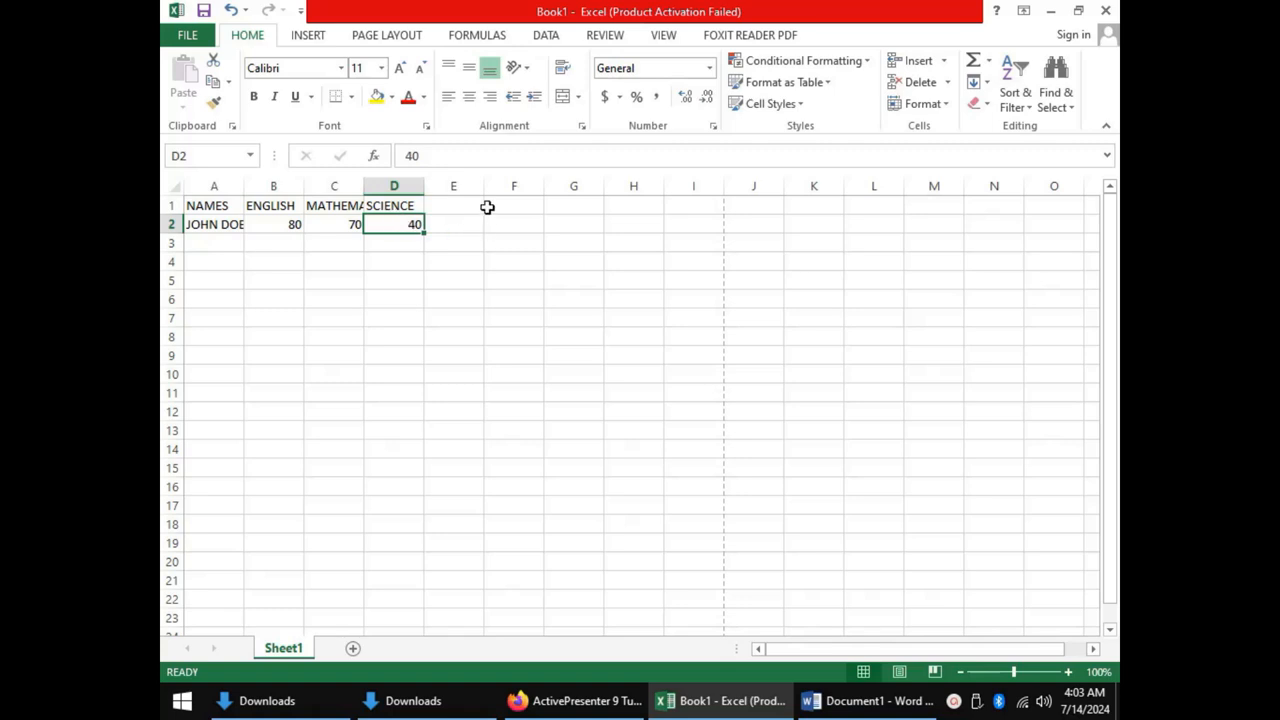
Enter the heading TOTAL in cell E1 next to SCIENCE.
{"action": "left_click", "coordinate": [453, 205]}
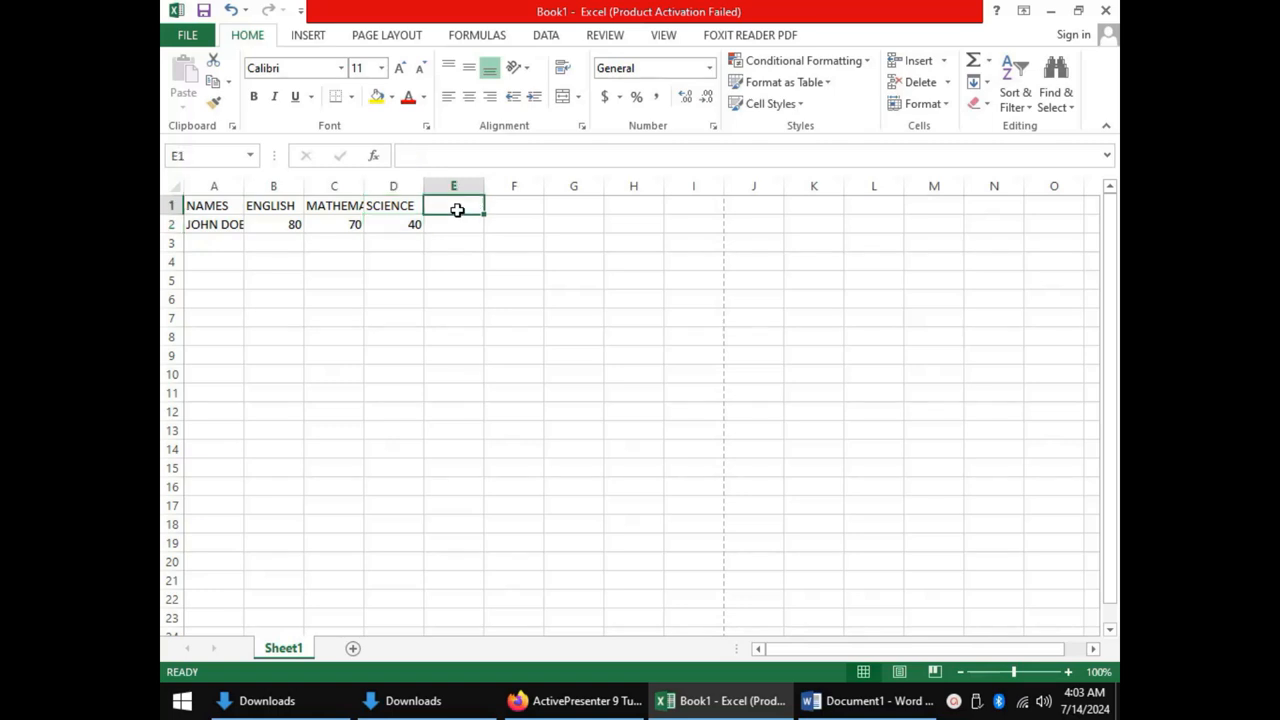
{"action": "type", "text": "TOTAL"}
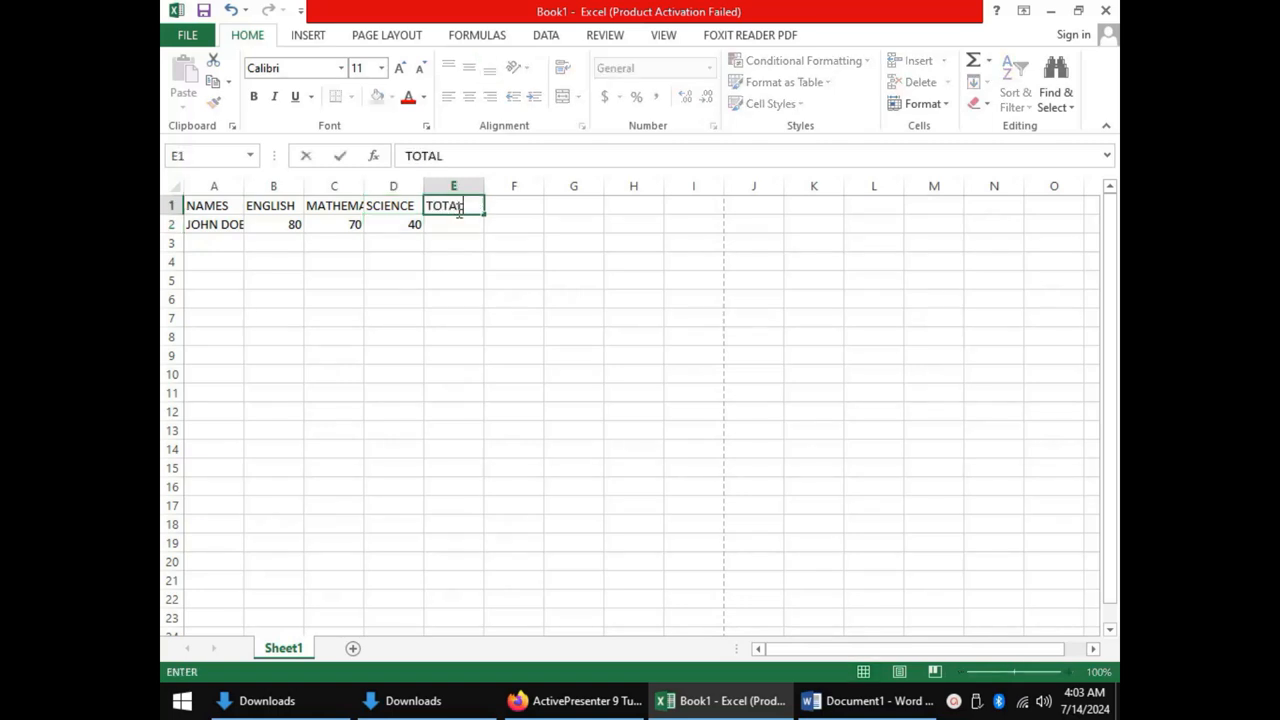
{"action": "mouse_move", "coordinate": [457, 224]}
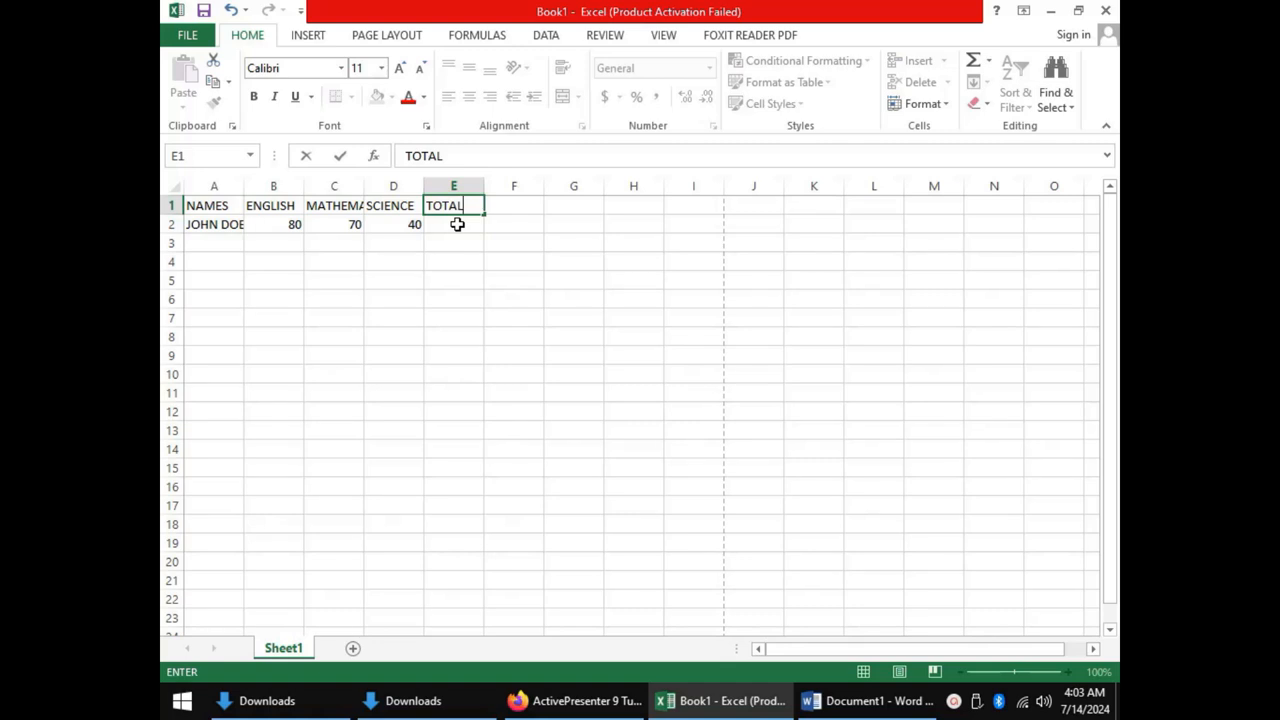
{"action": "key", "text": "Enter"}
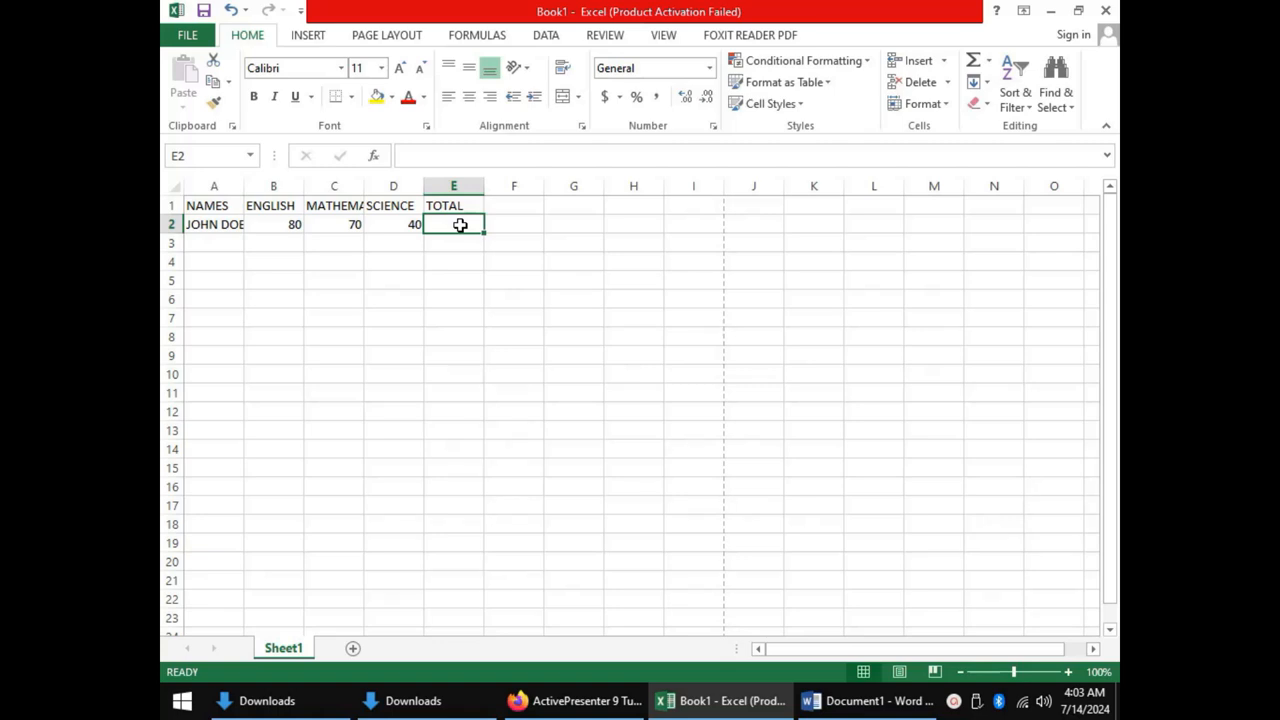
Enter the formula =(B2+C2+D2) in E2, totalling JOHN DOE's scores as 190.
{"action": "type", "text": "="}
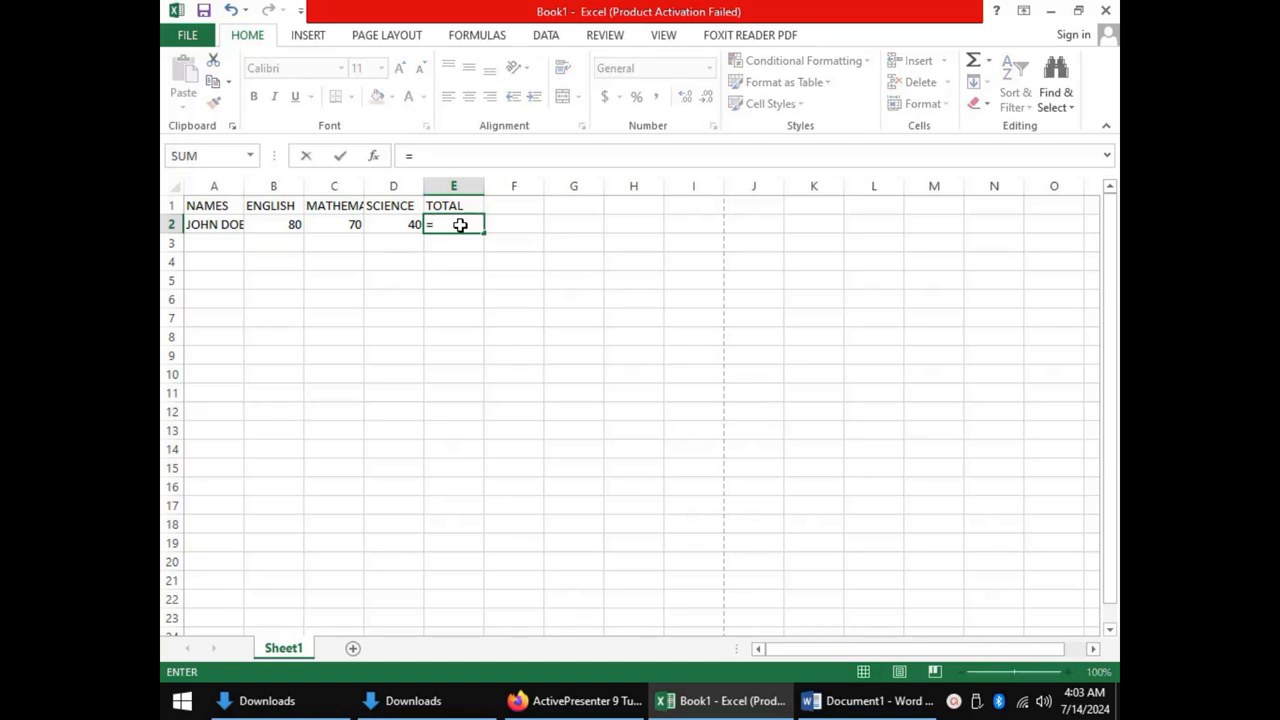
{"action": "type", "text": "("}
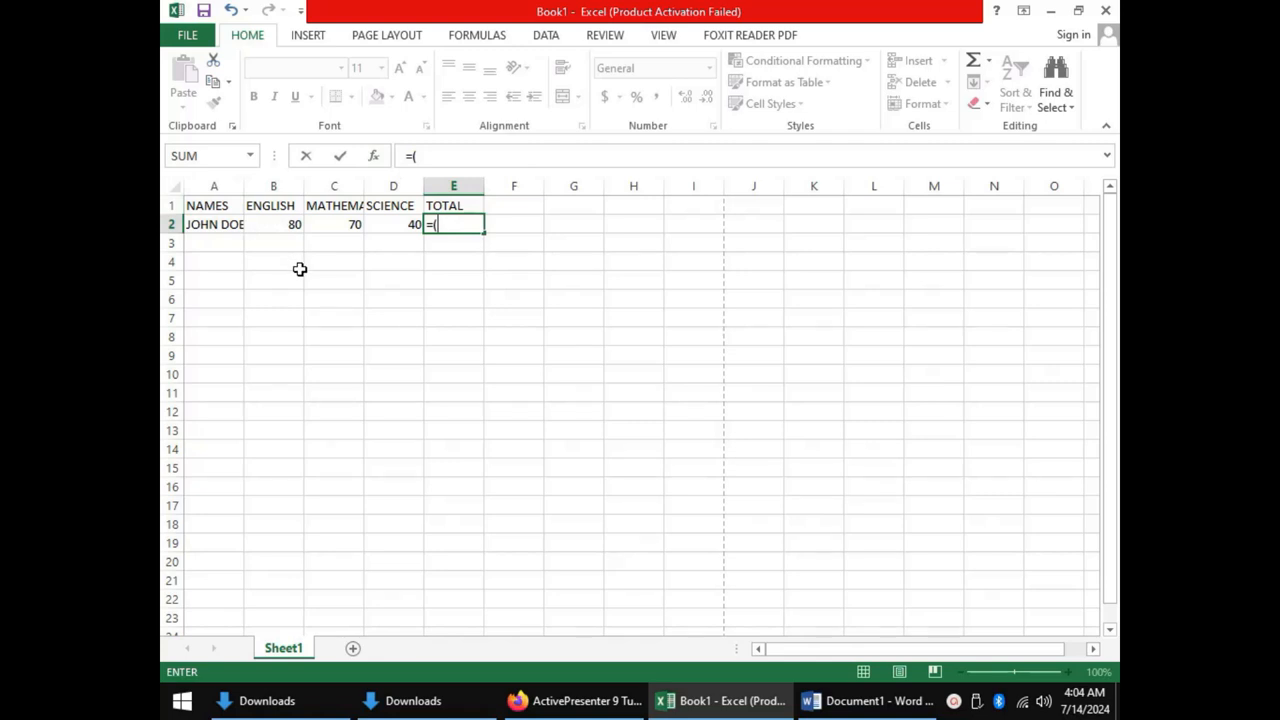
{"action": "left_click", "coordinate": [273, 224]}
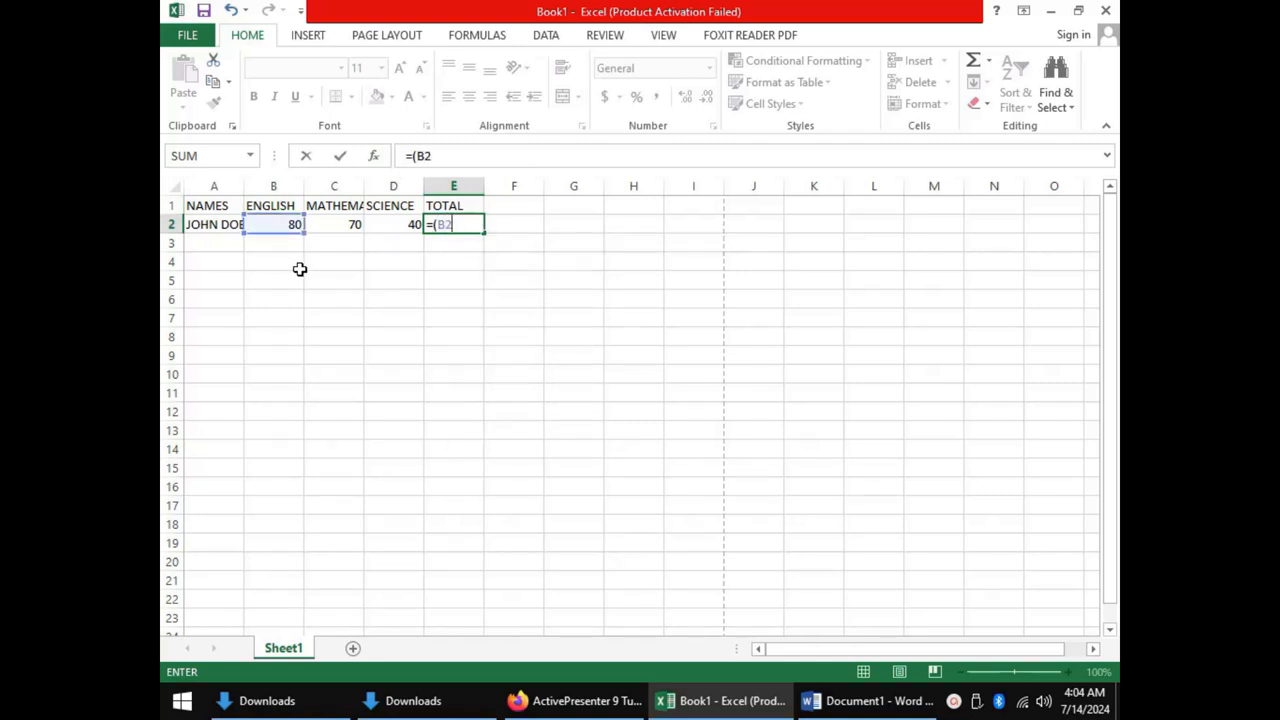
{"action": "type", "text": "+"}
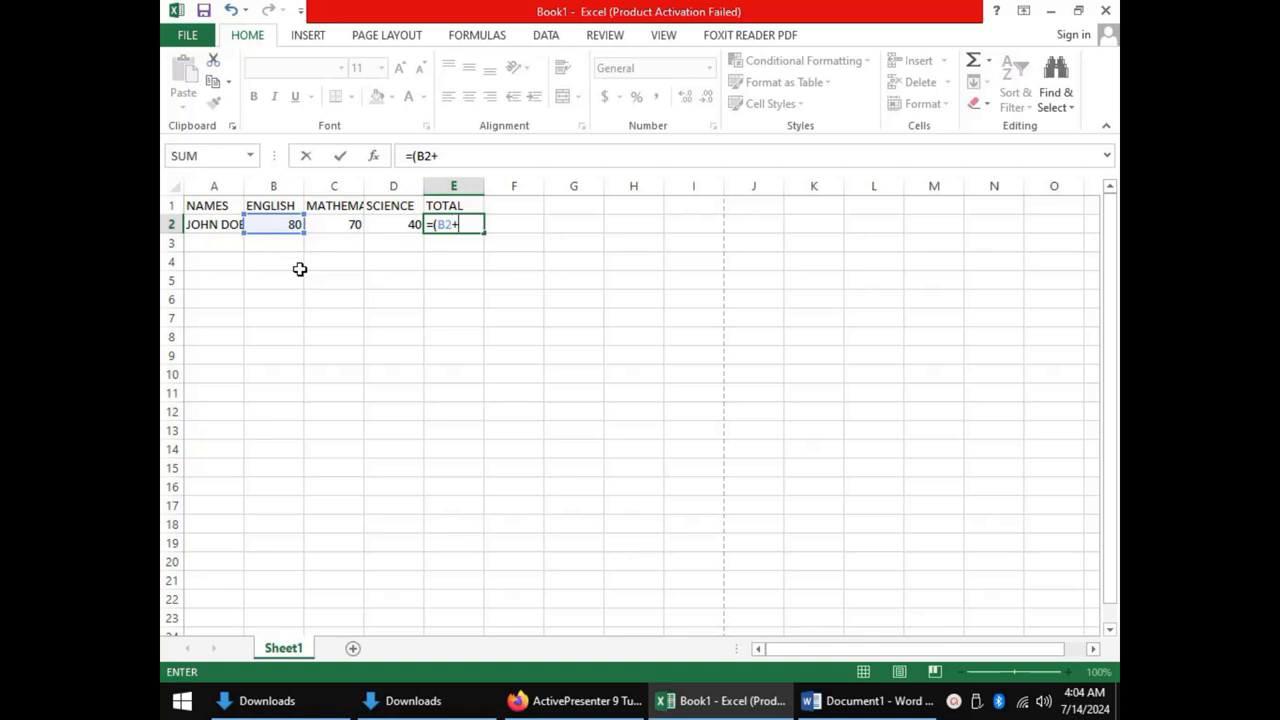
{"action": "left_click", "coordinate": [333, 224]}
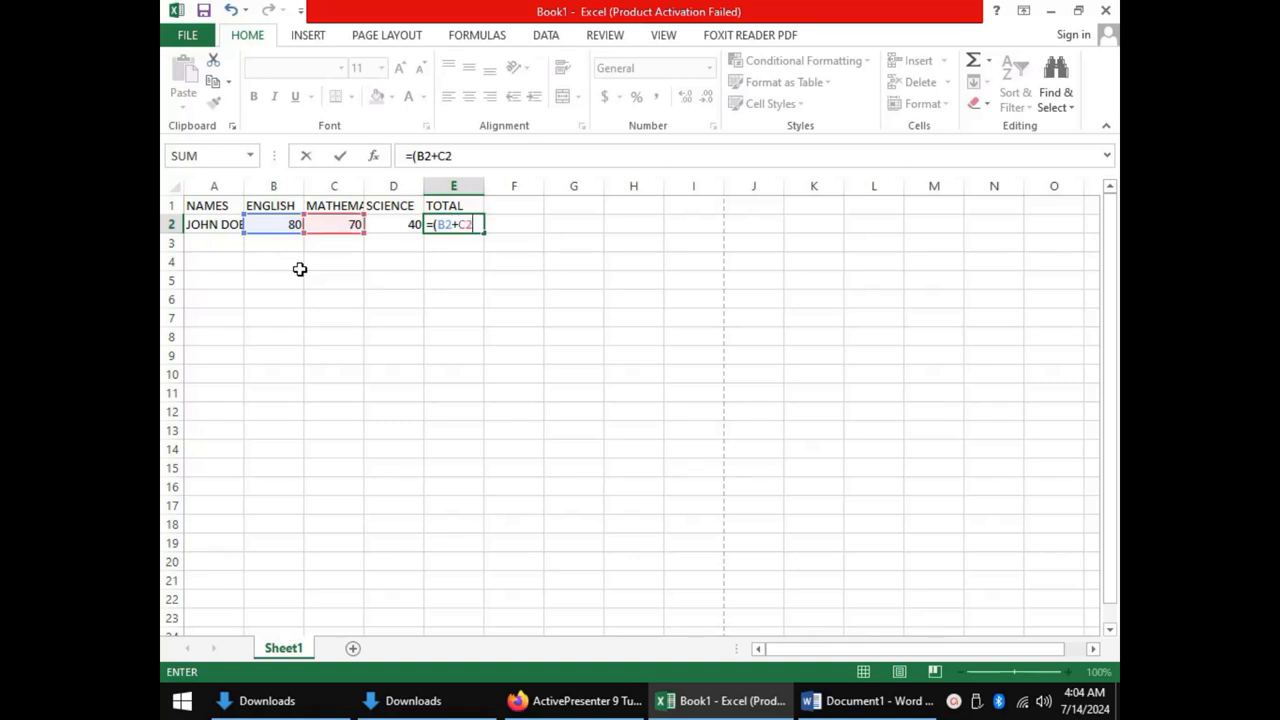
{"action": "type", "text": "+"}
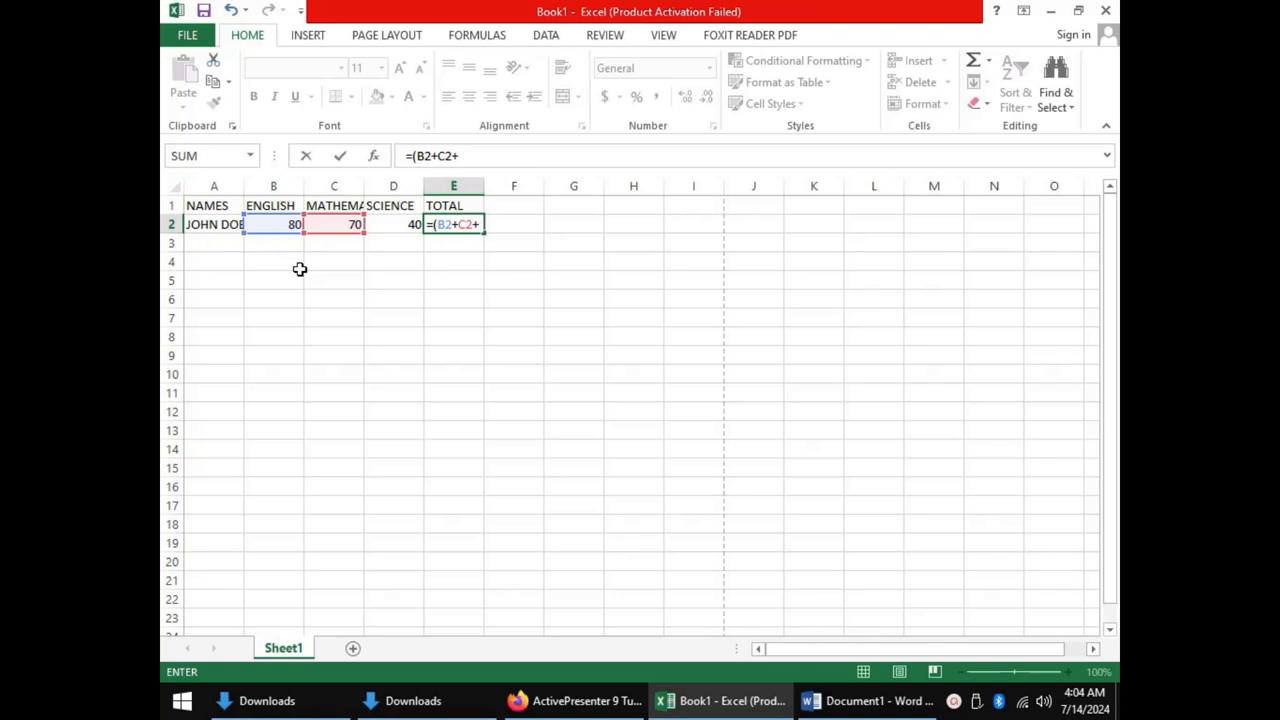
{"action": "type", "text": "D"}
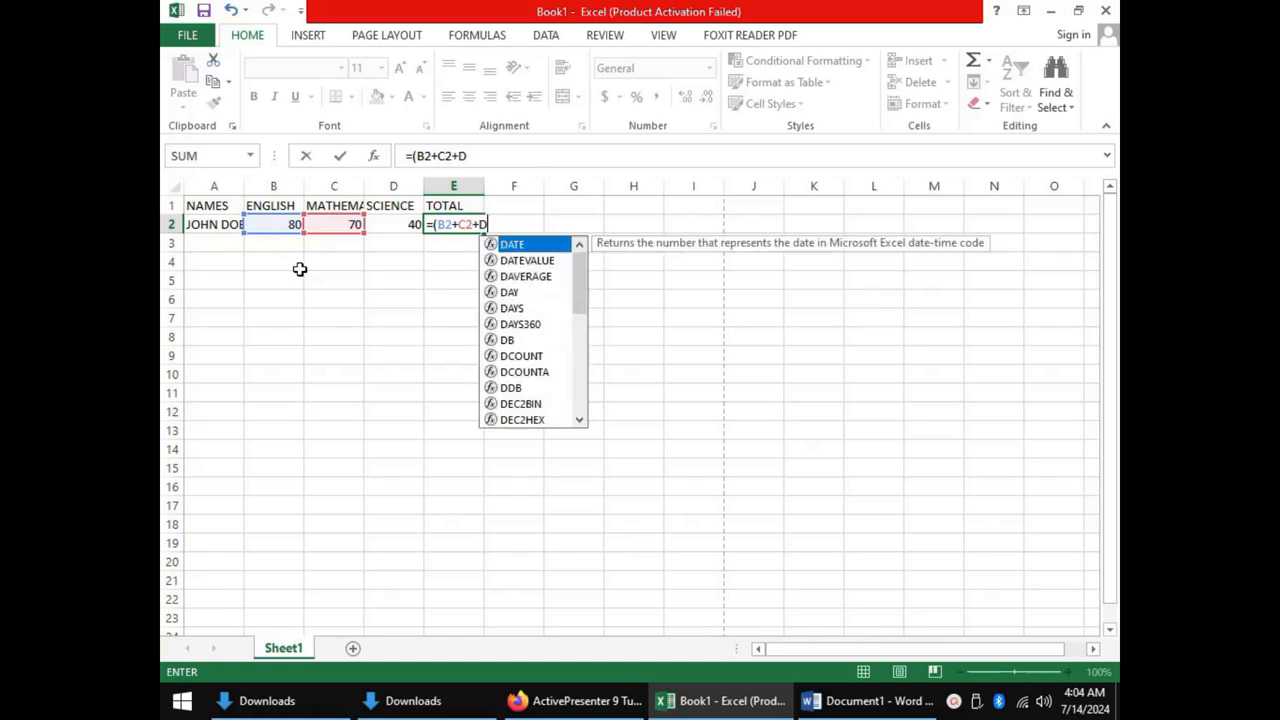
{"action": "type", "text": "2"}
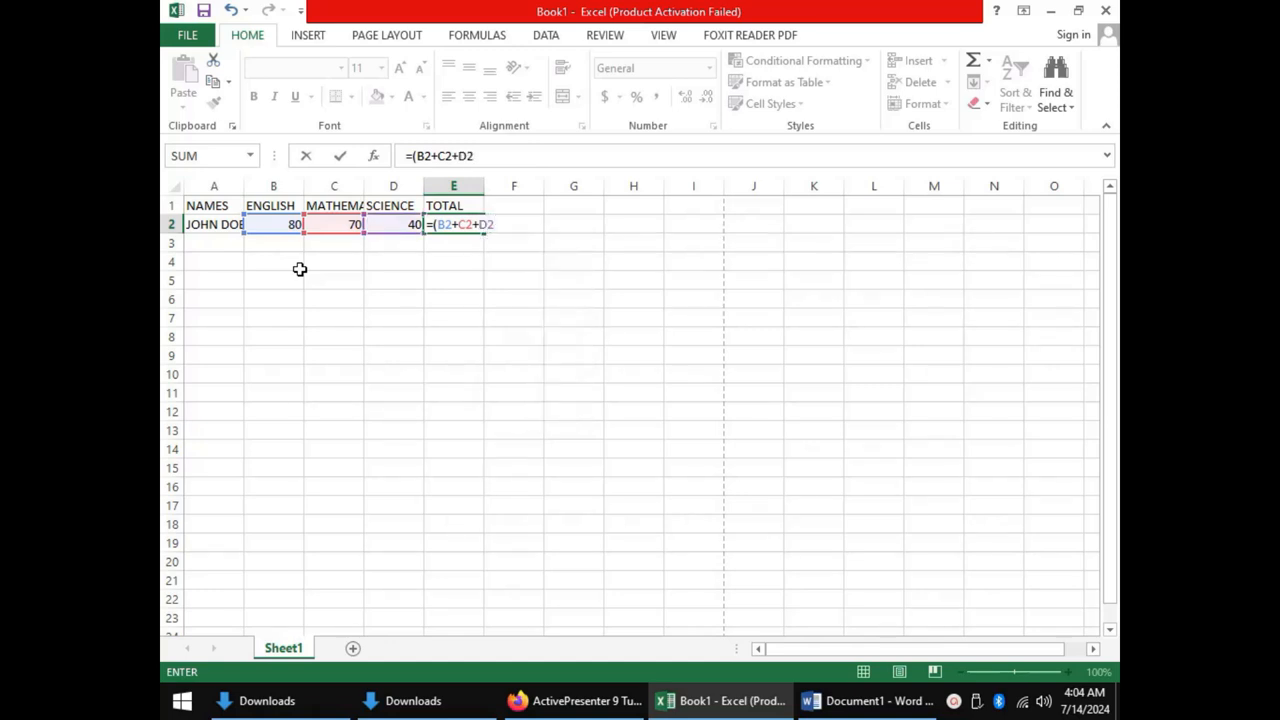
{"action": "type", "text": ")"}
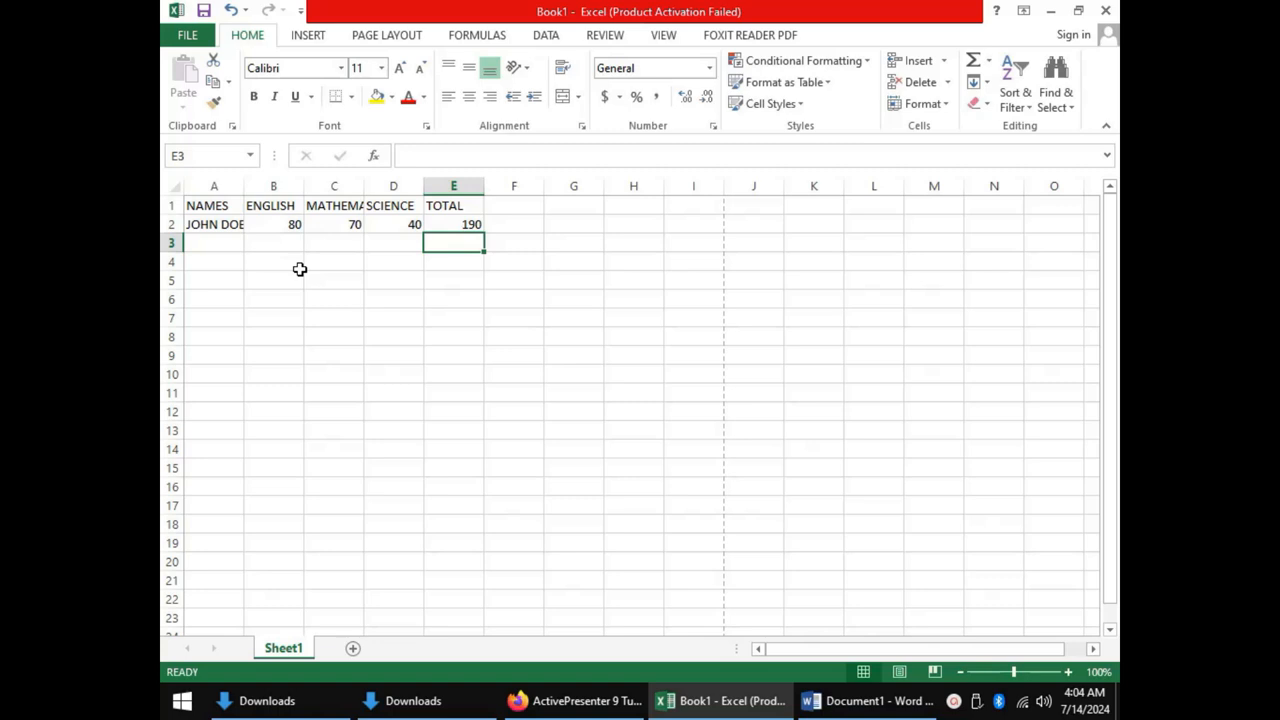
{"action": "mouse_move", "coordinate": [456, 247]}
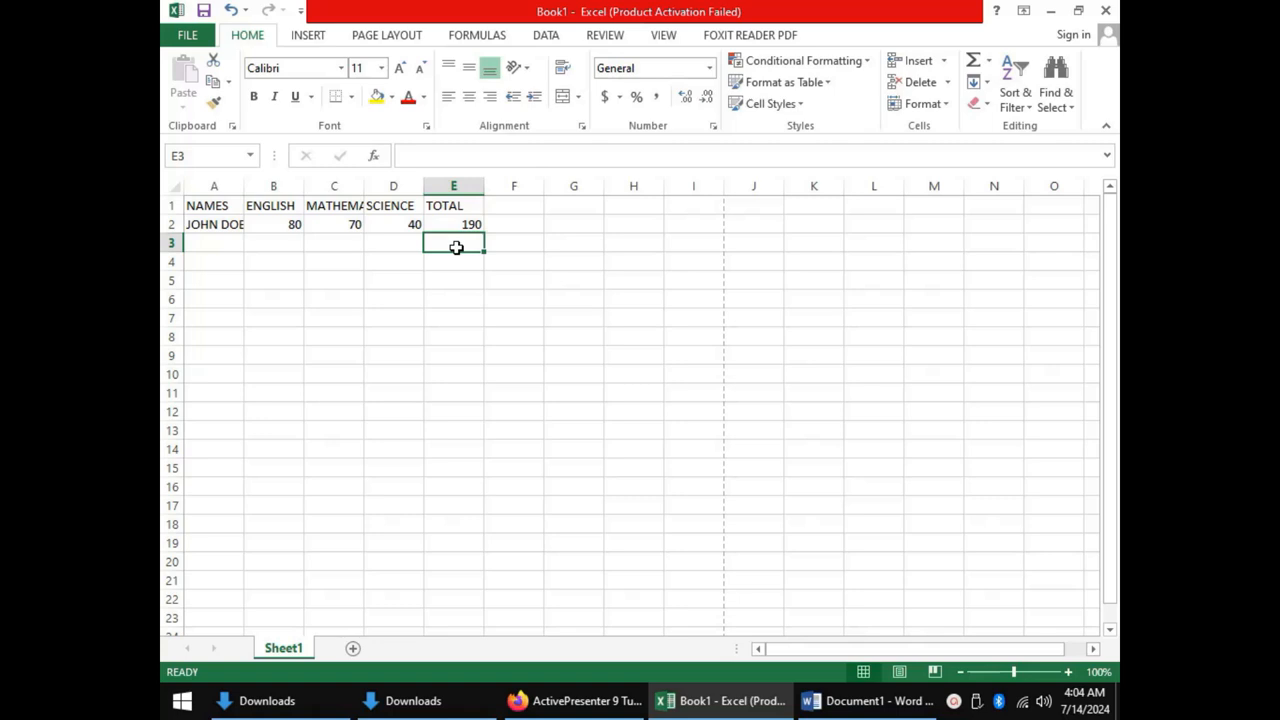
{"action": "mouse_move", "coordinate": [355, 274]}
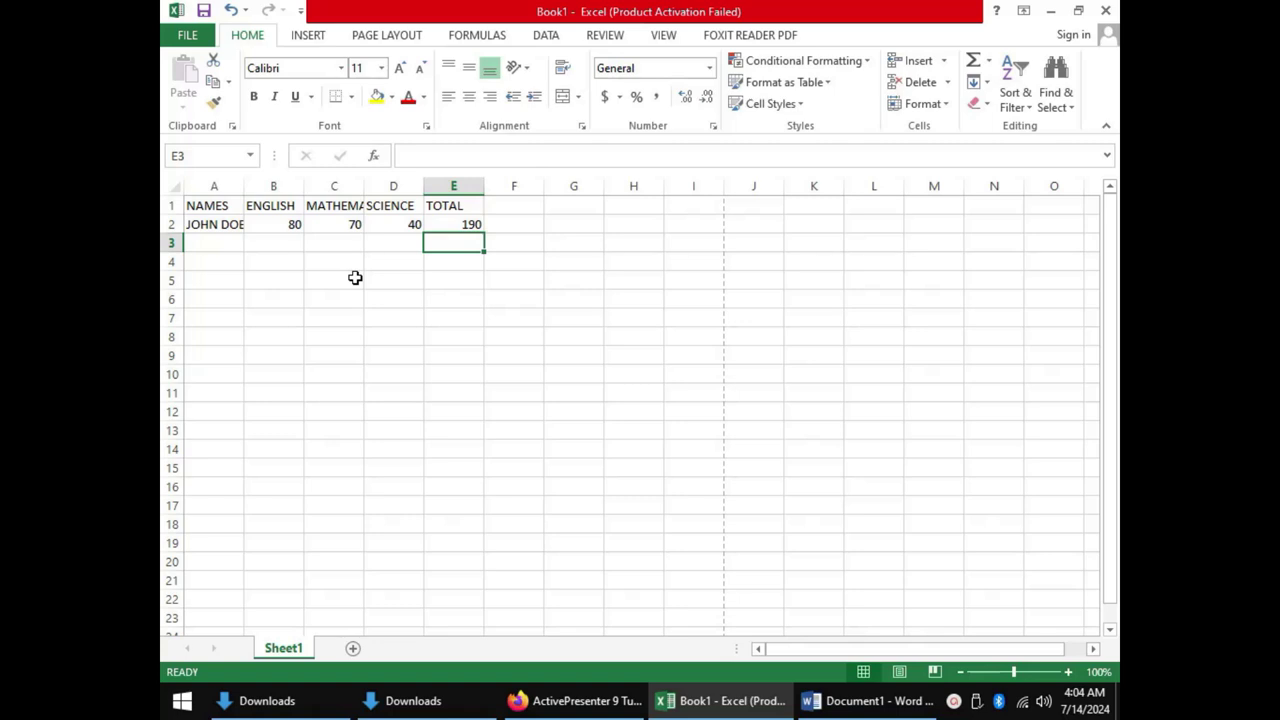
{"action": "mouse_move", "coordinate": [371, 240]}
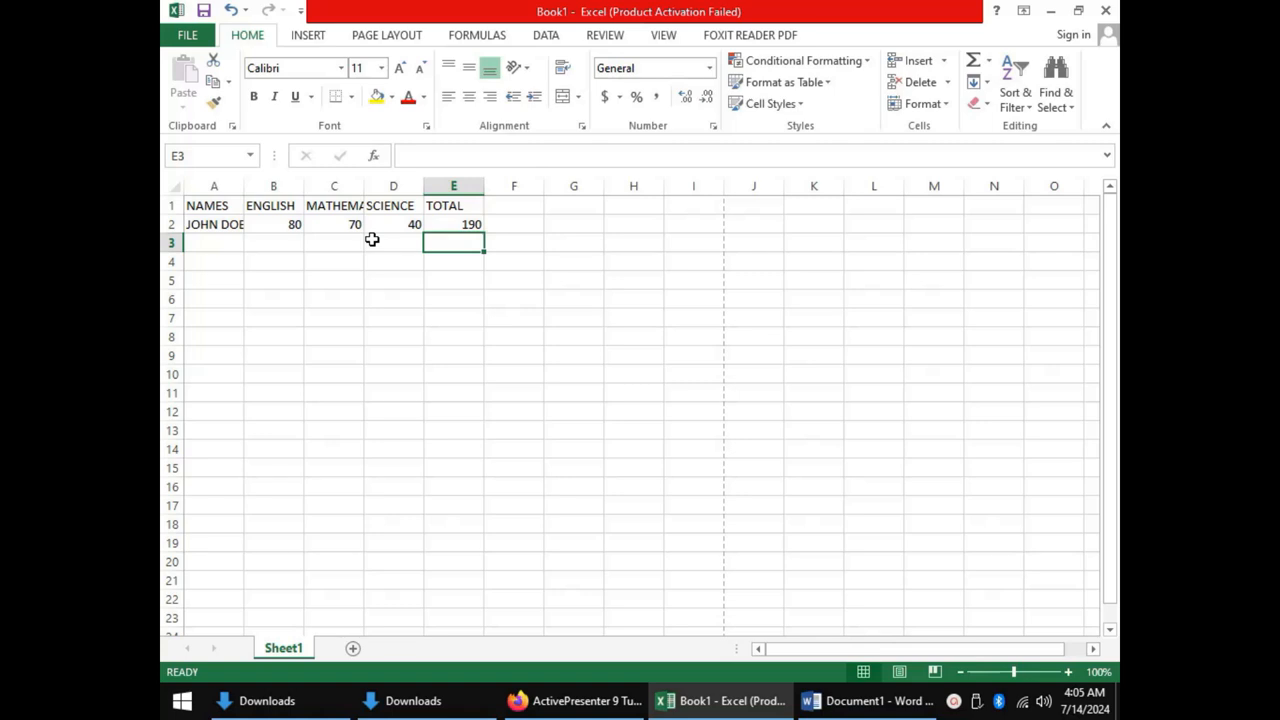
{"action": "mouse_move", "coordinate": [348, 228]}
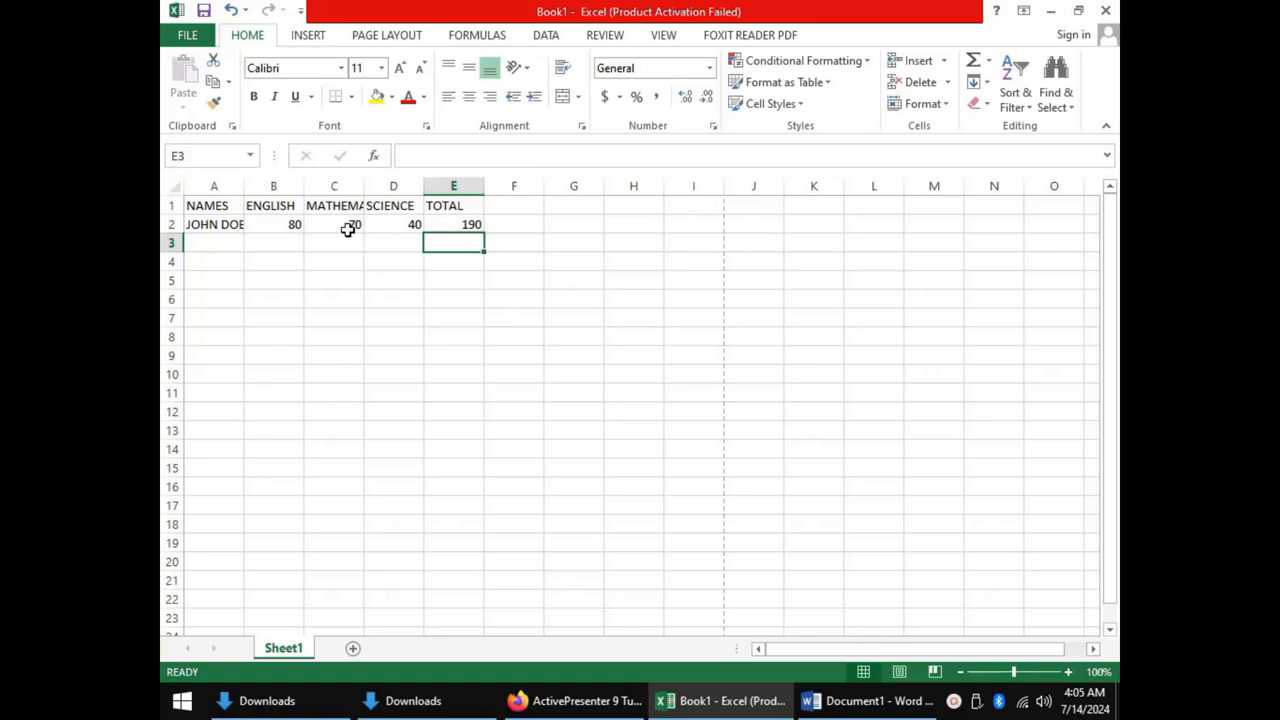
{"action": "mouse_move", "coordinate": [212, 242]}
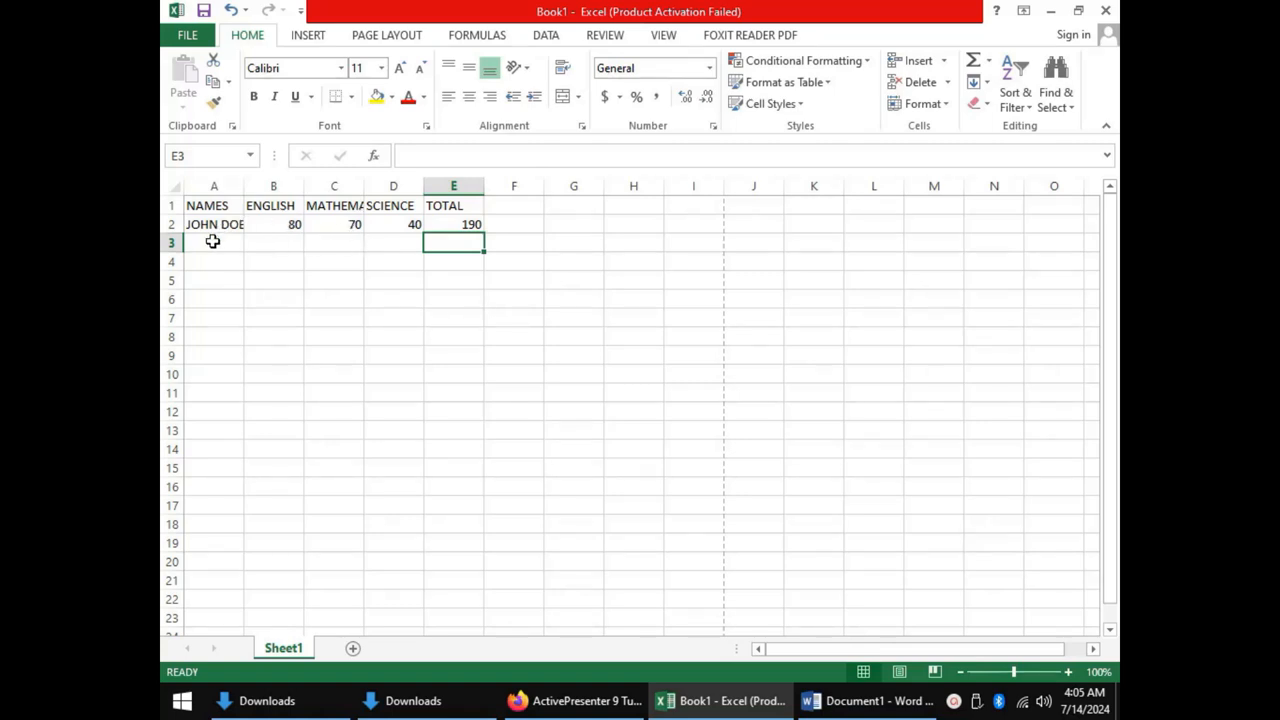
Record JANE DOE with scores 80, 90 and 70 in row 3, starting a formula in E3.
{"action": "left_click", "coordinate": [213, 242]}
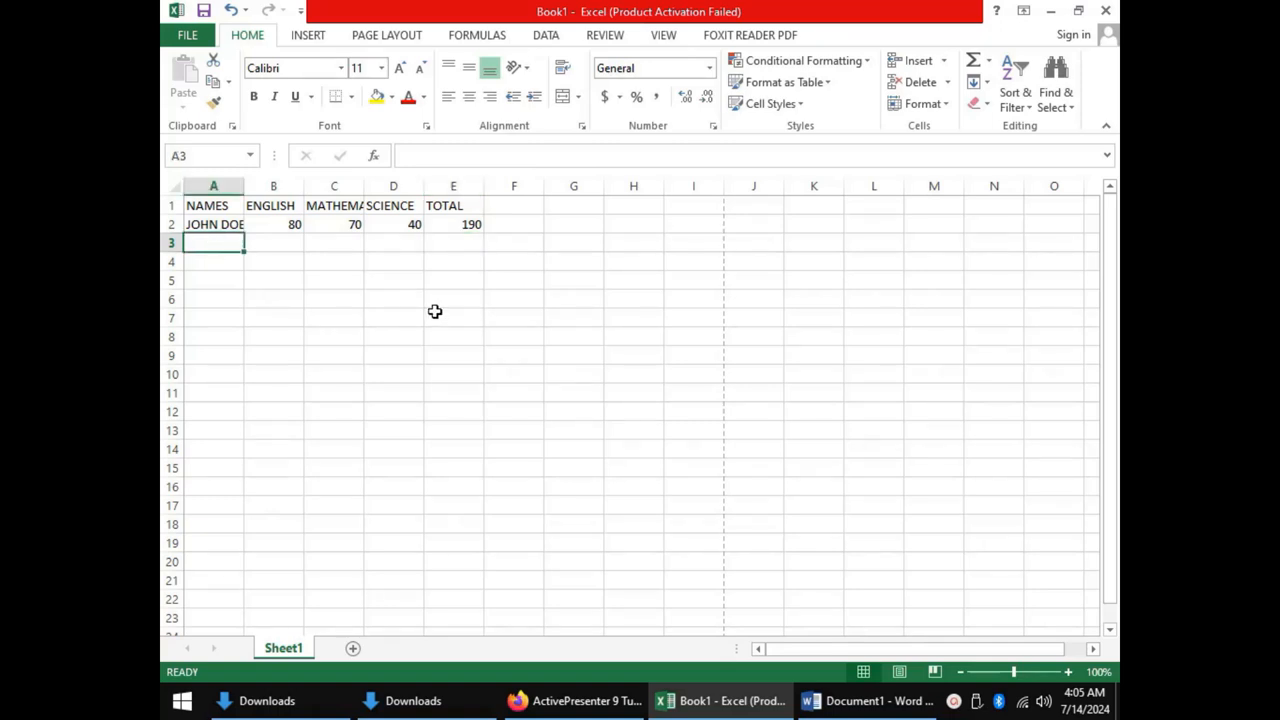
{"action": "type", "text": "JANE DOE"}
{"action": "left_click", "coordinate": [334, 243]}
{"action": "type", "text": "90"}
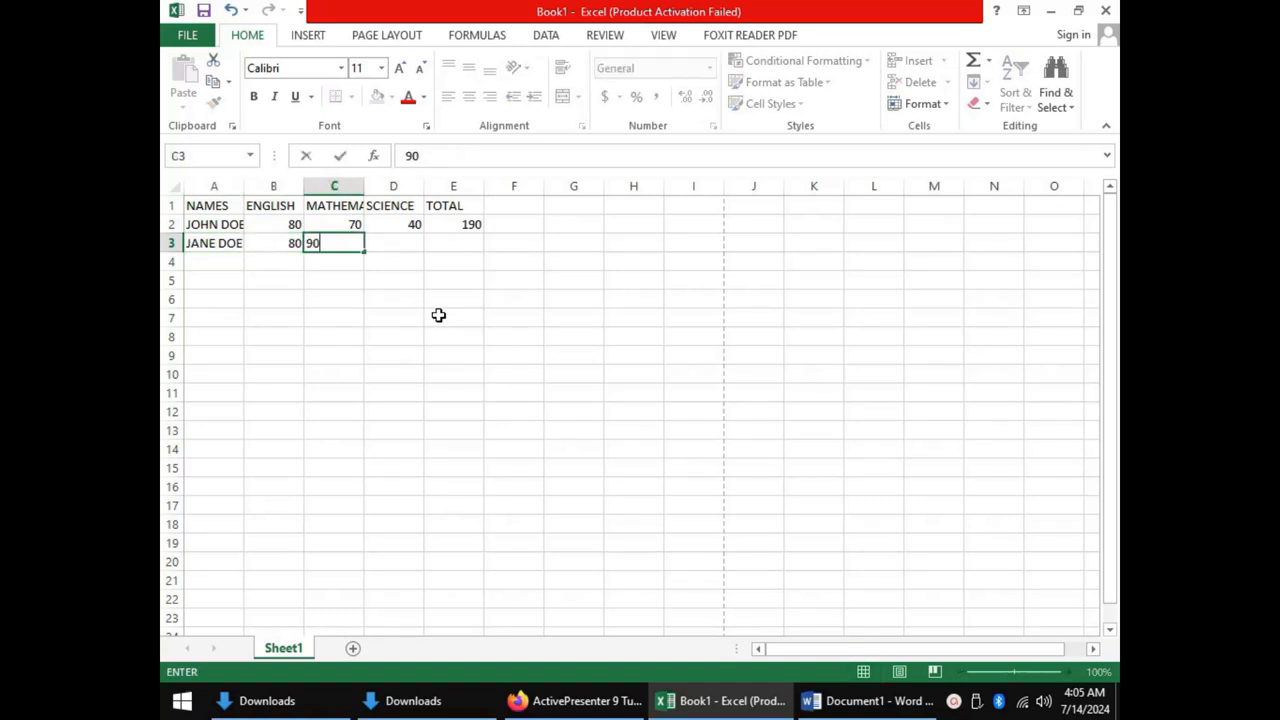
{"action": "type", "text": "70"}
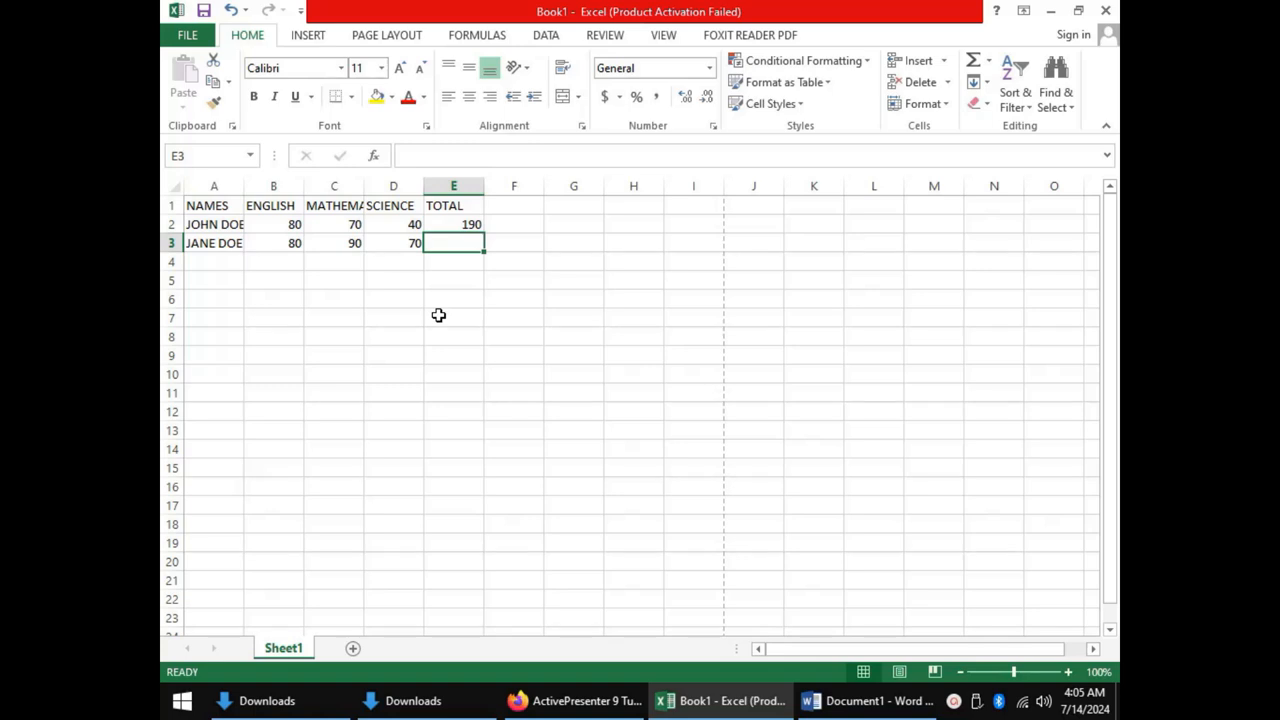
{"action": "mouse_move", "coordinate": [438, 311]}
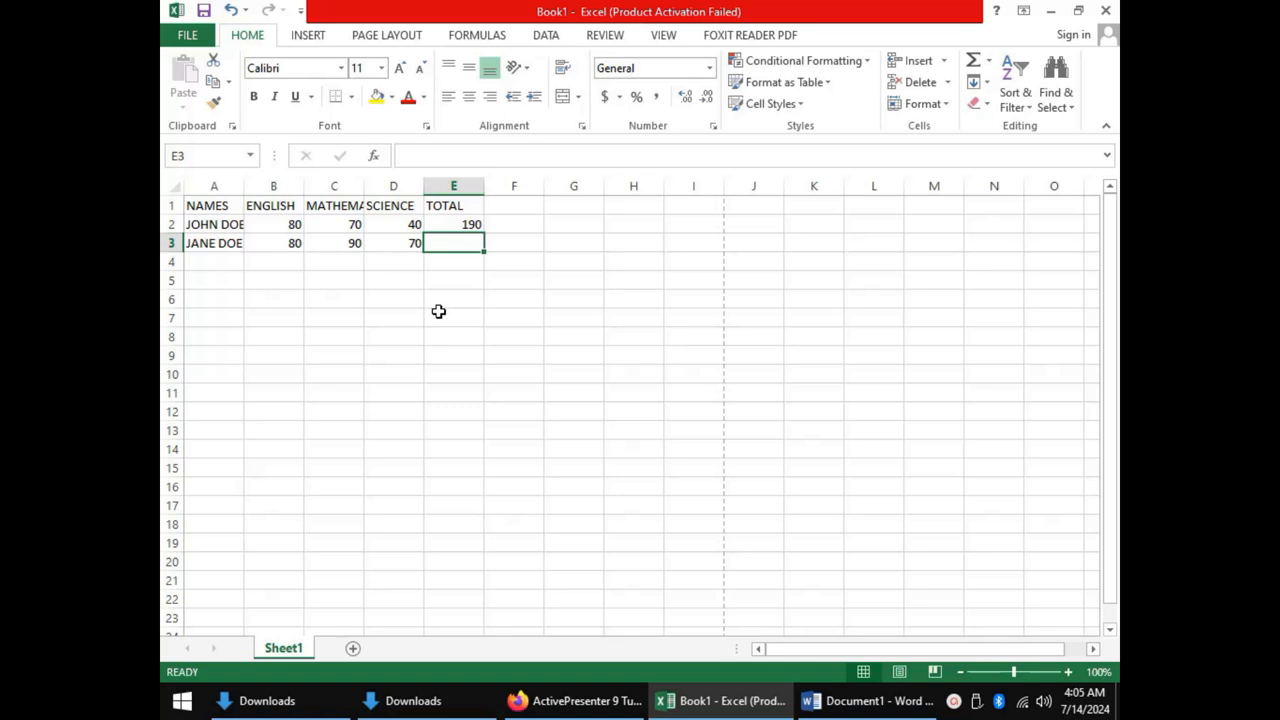
{"action": "mouse_move", "coordinate": [440, 308]}
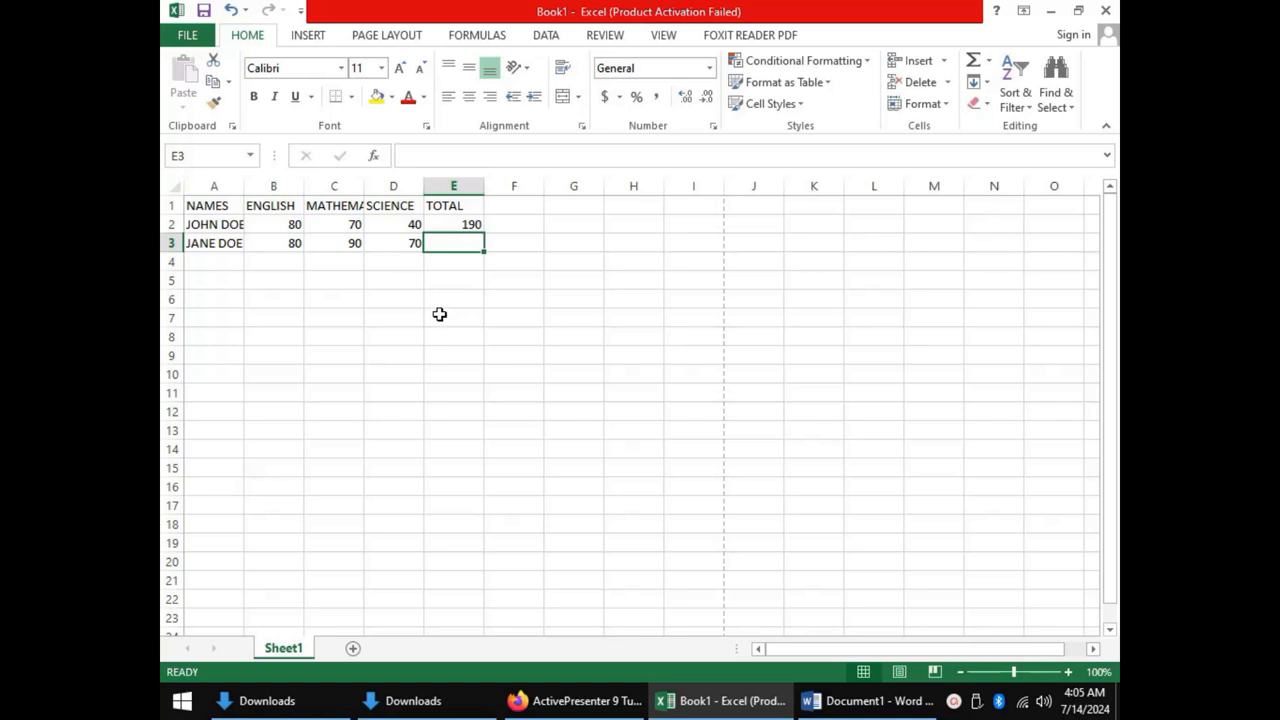
{"action": "mouse_move", "coordinate": [435, 308]}
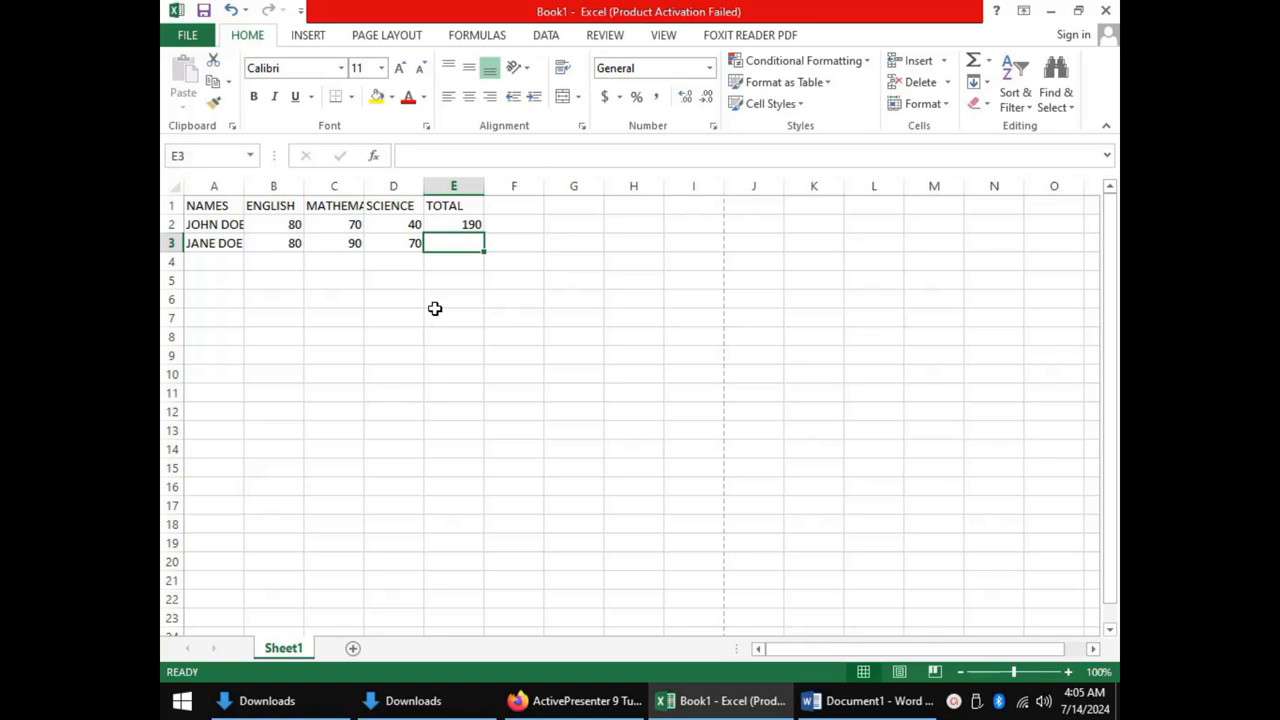
{"action": "type", "text": "="}
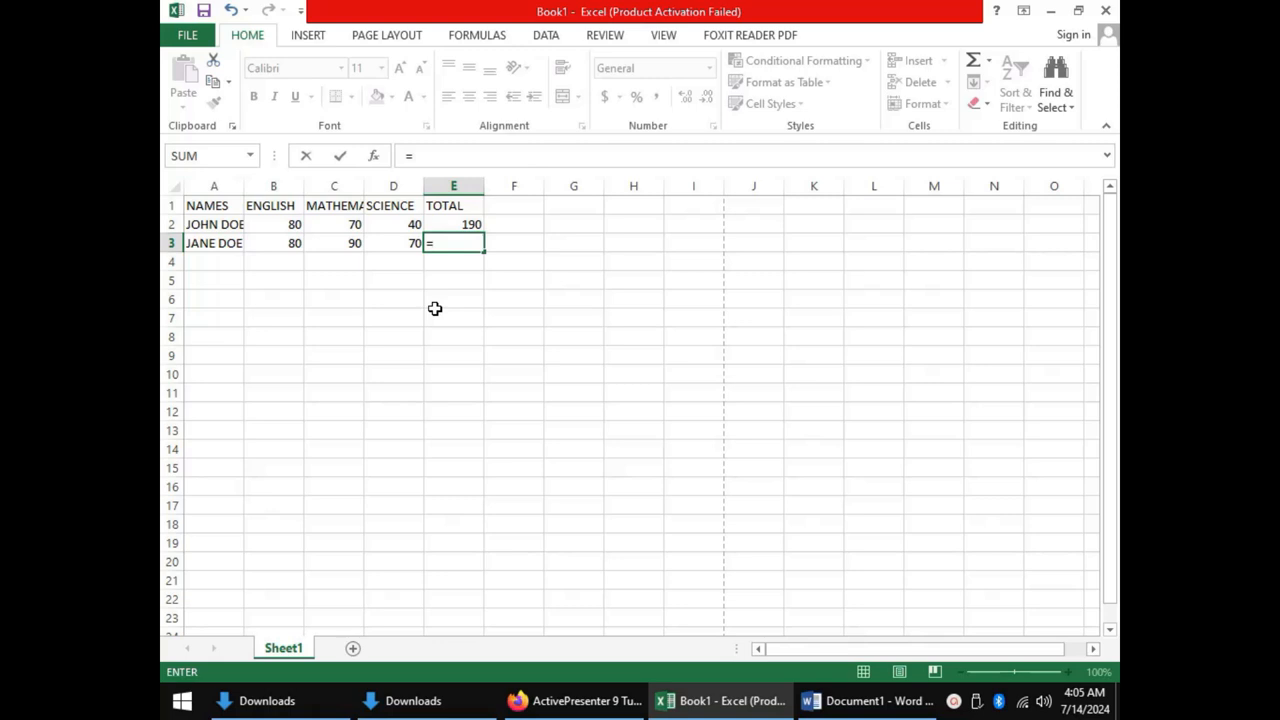
Complete =SUM(B3:D3) in E3, giving JANE DOE a total of 240.
{"action": "type", "text": "SUM("}
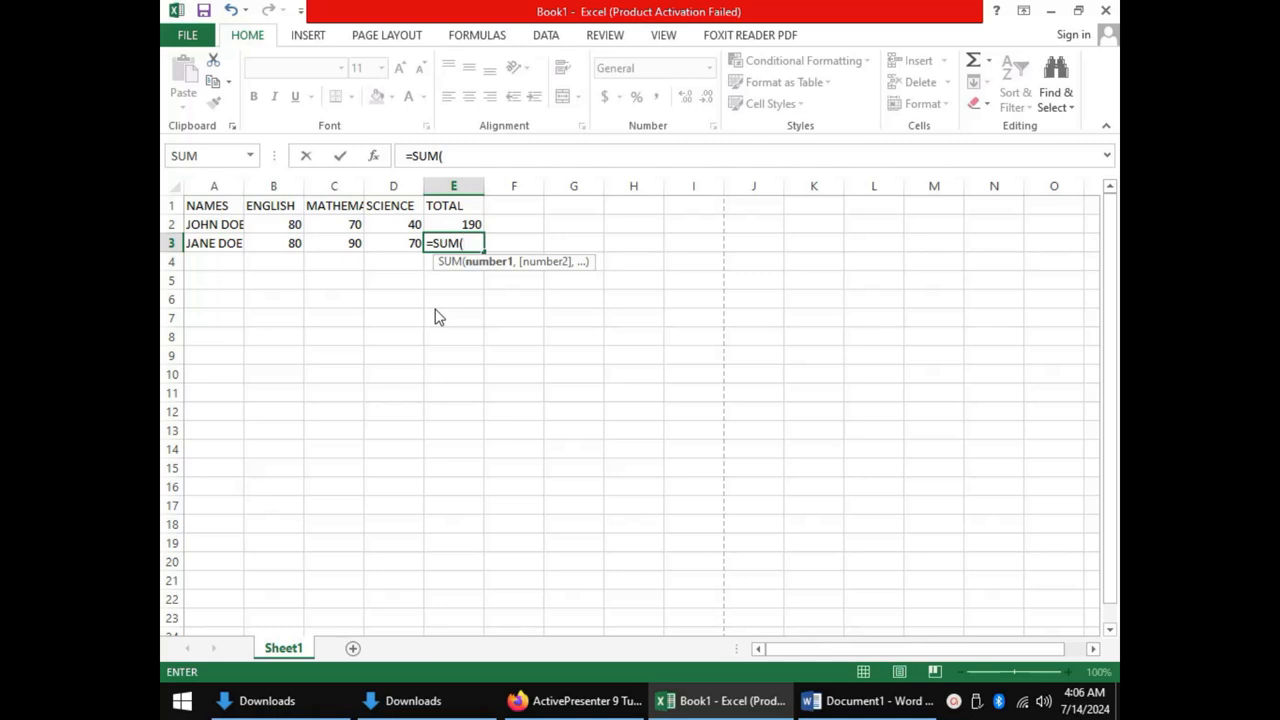
{"action": "mouse_move", "coordinate": [434, 308]}
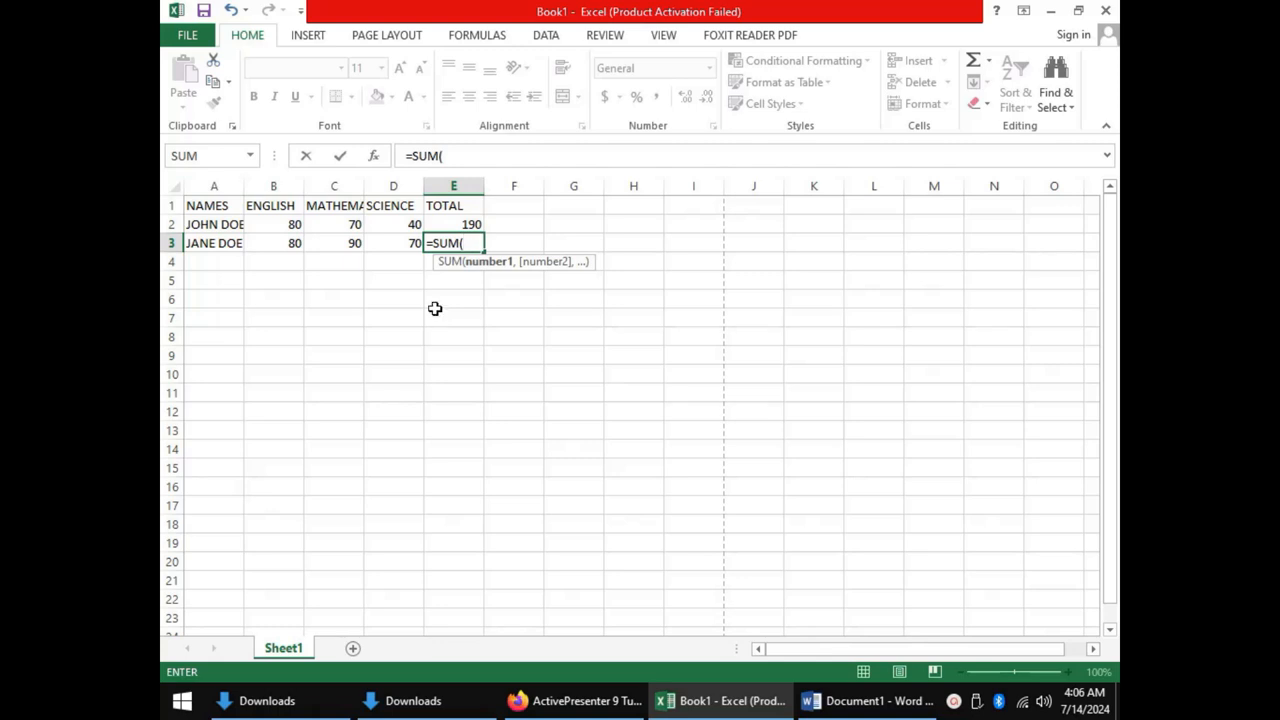
{"action": "left_click", "coordinate": [272, 243]}
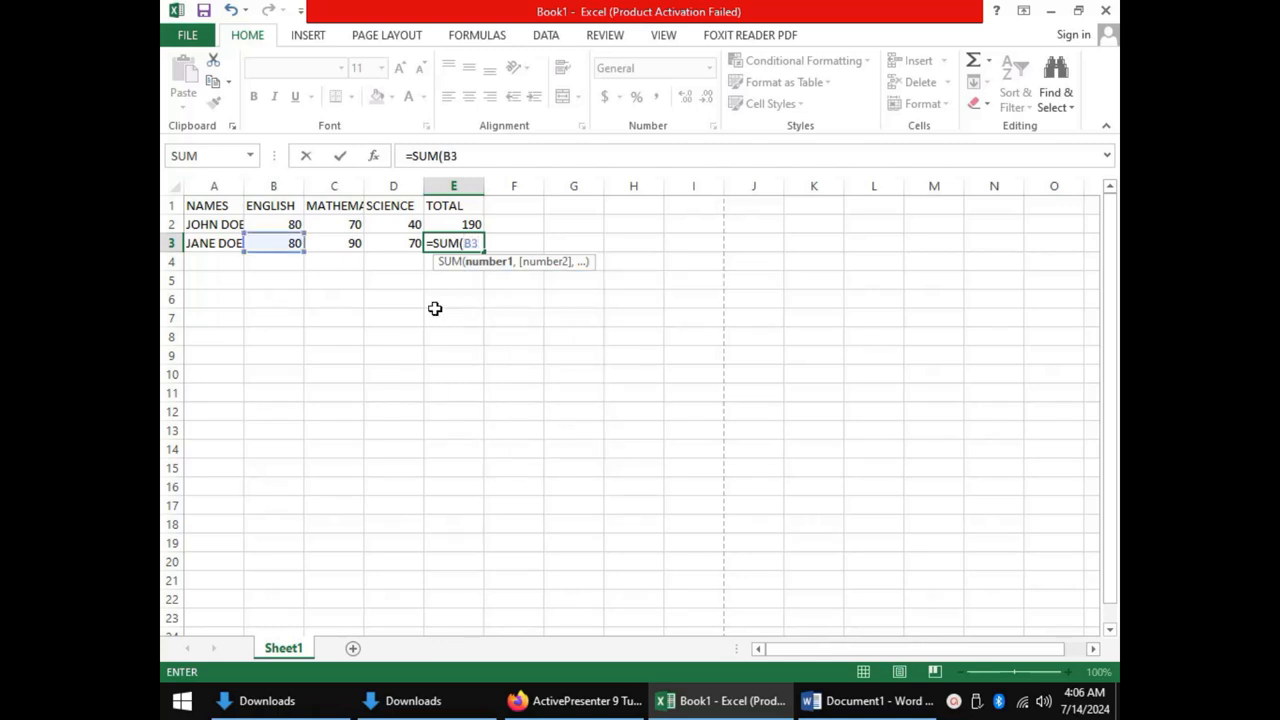
{"action": "type", "text": ":"}
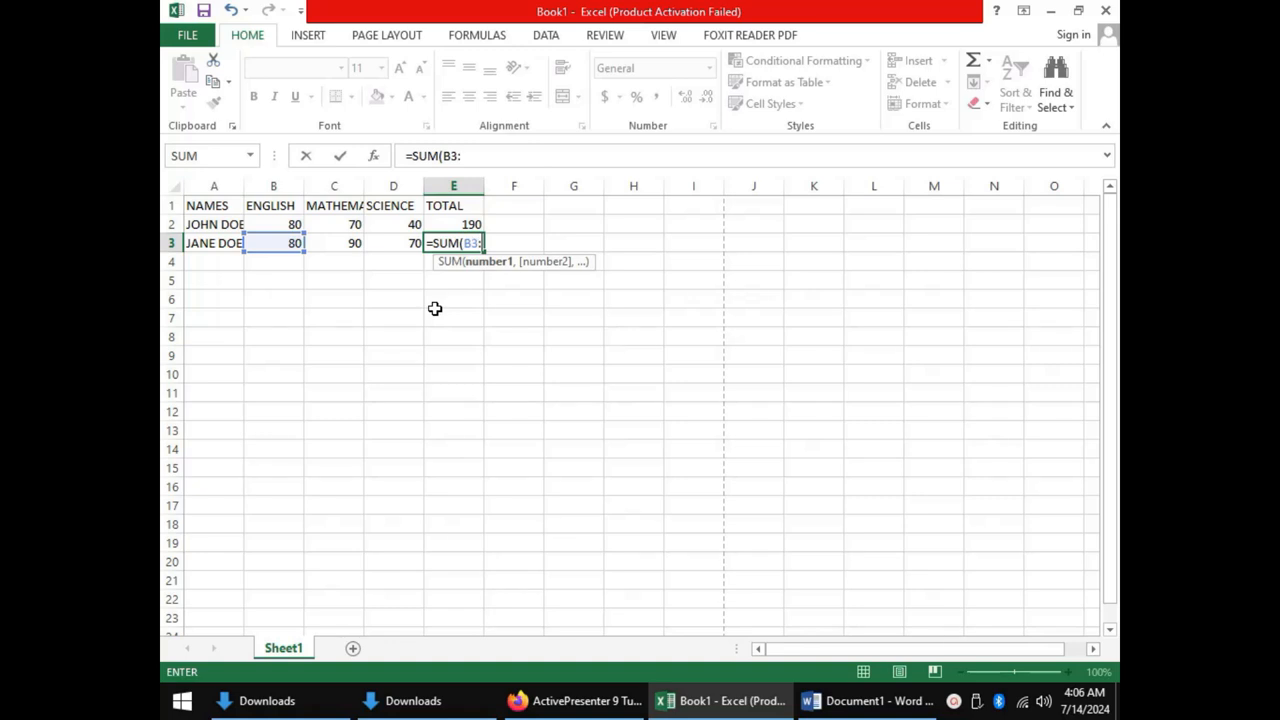
{"action": "mouse_move", "coordinate": [435, 304]}
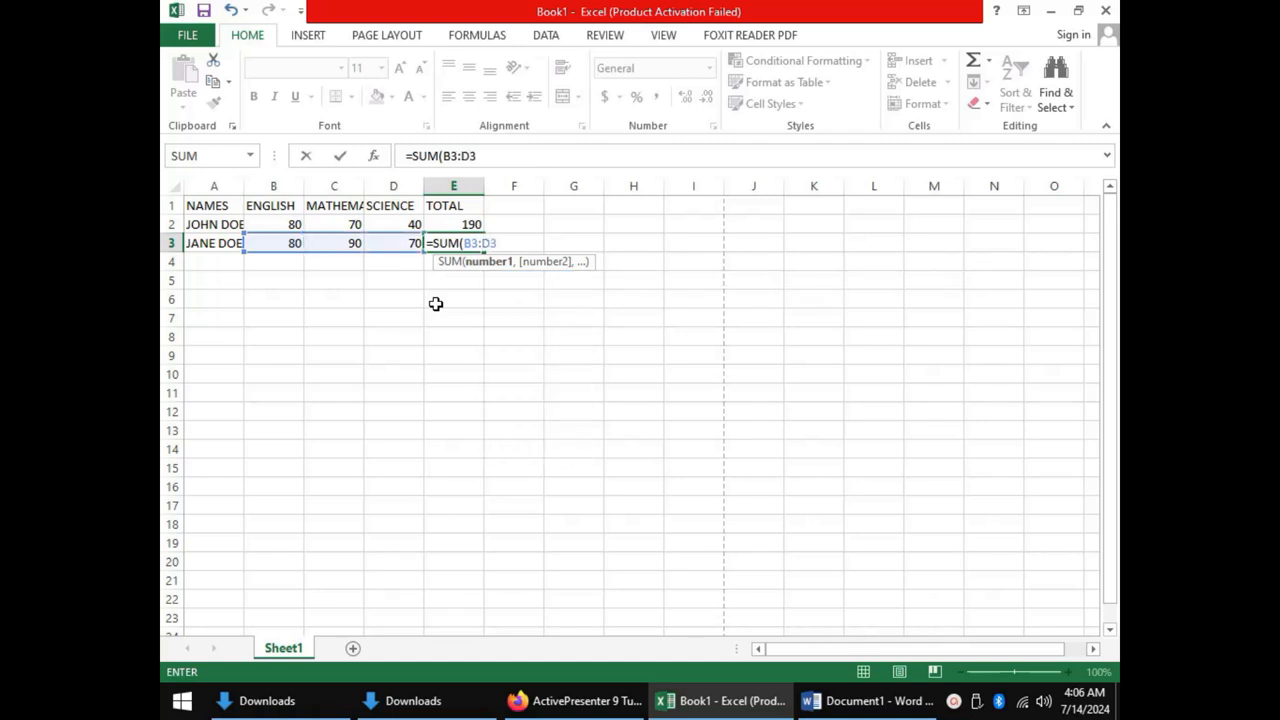
{"action": "key", "text": "Enter"}
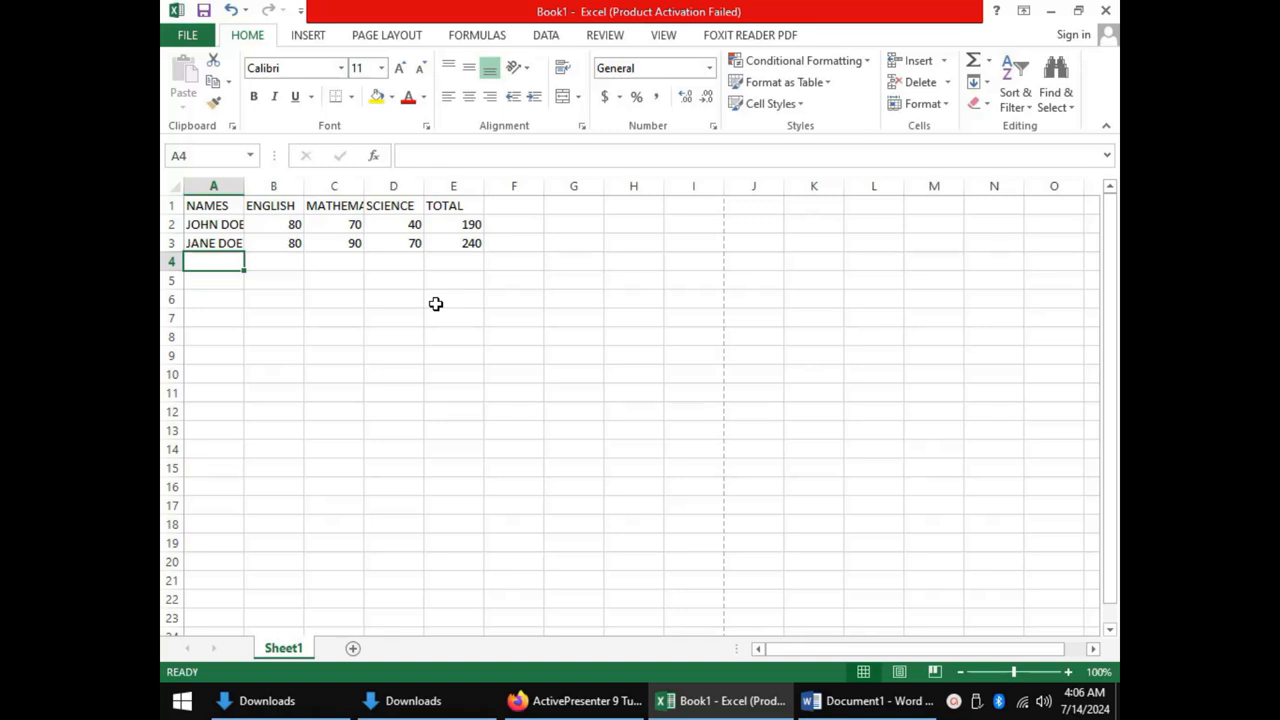
{"action": "mouse_move", "coordinate": [435, 299]}
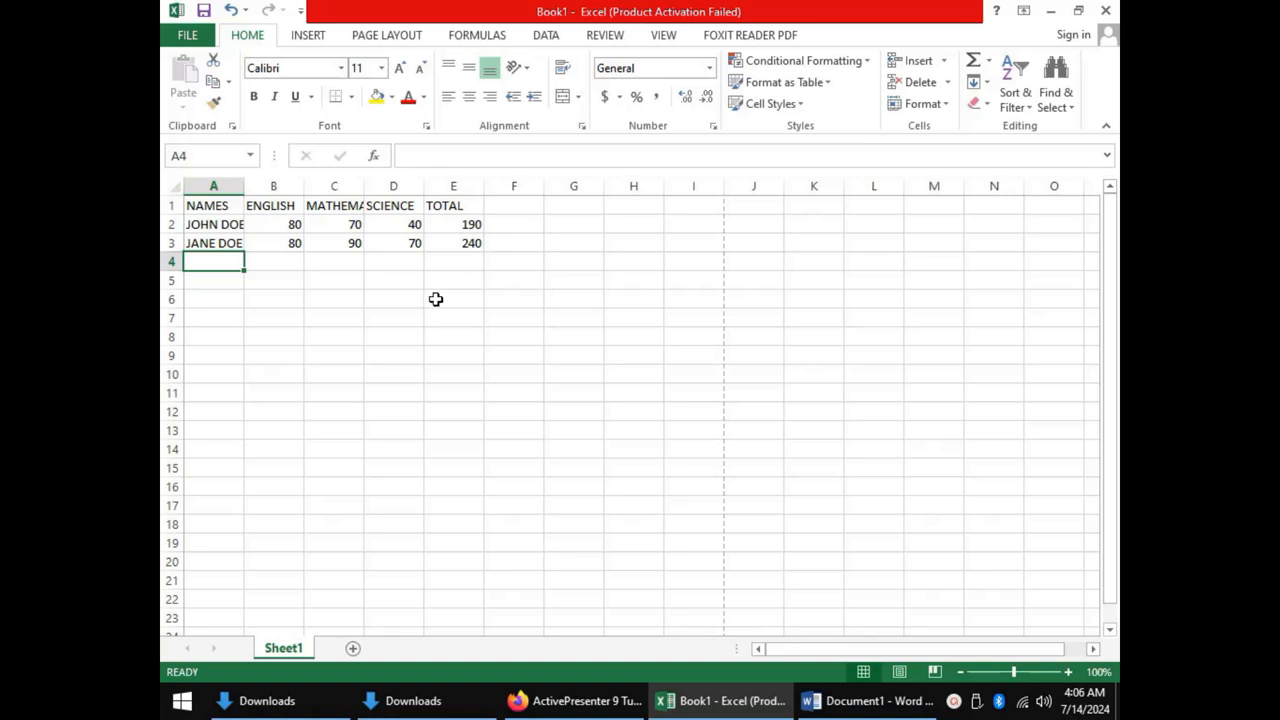
{"action": "mouse_move", "coordinate": [322, 205]}
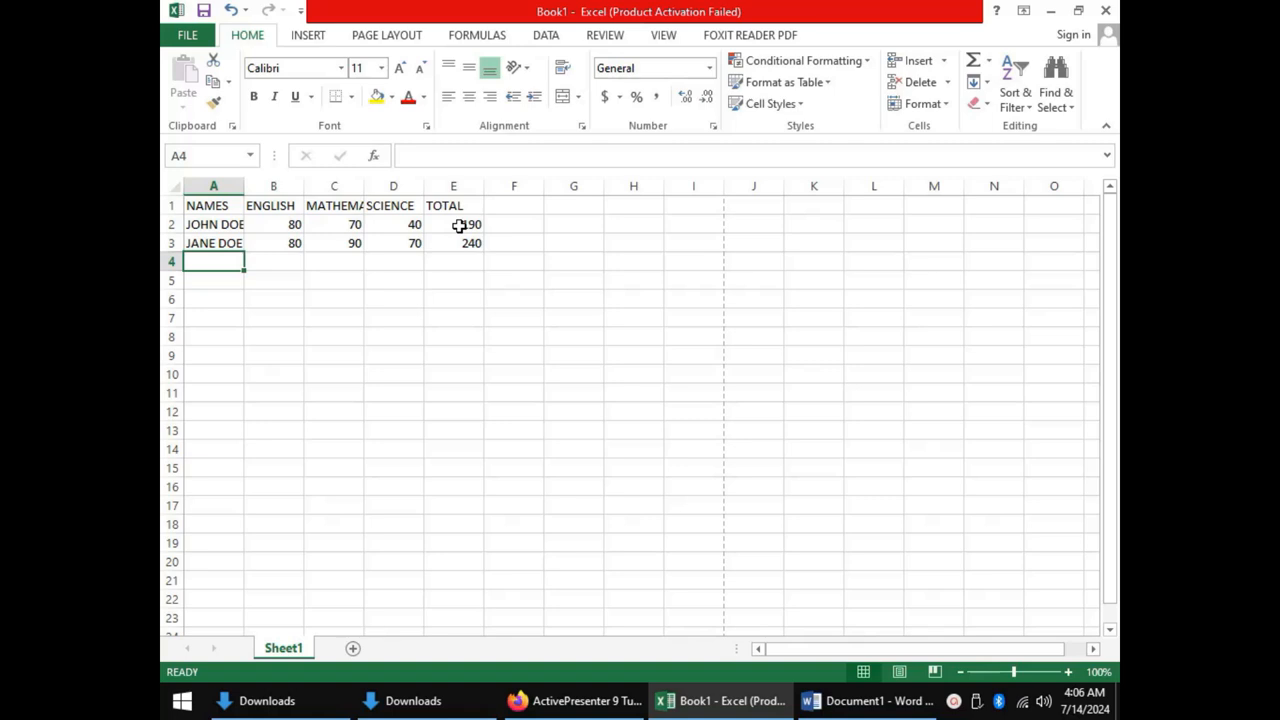
{"action": "left_click", "coordinate": [453, 224]}
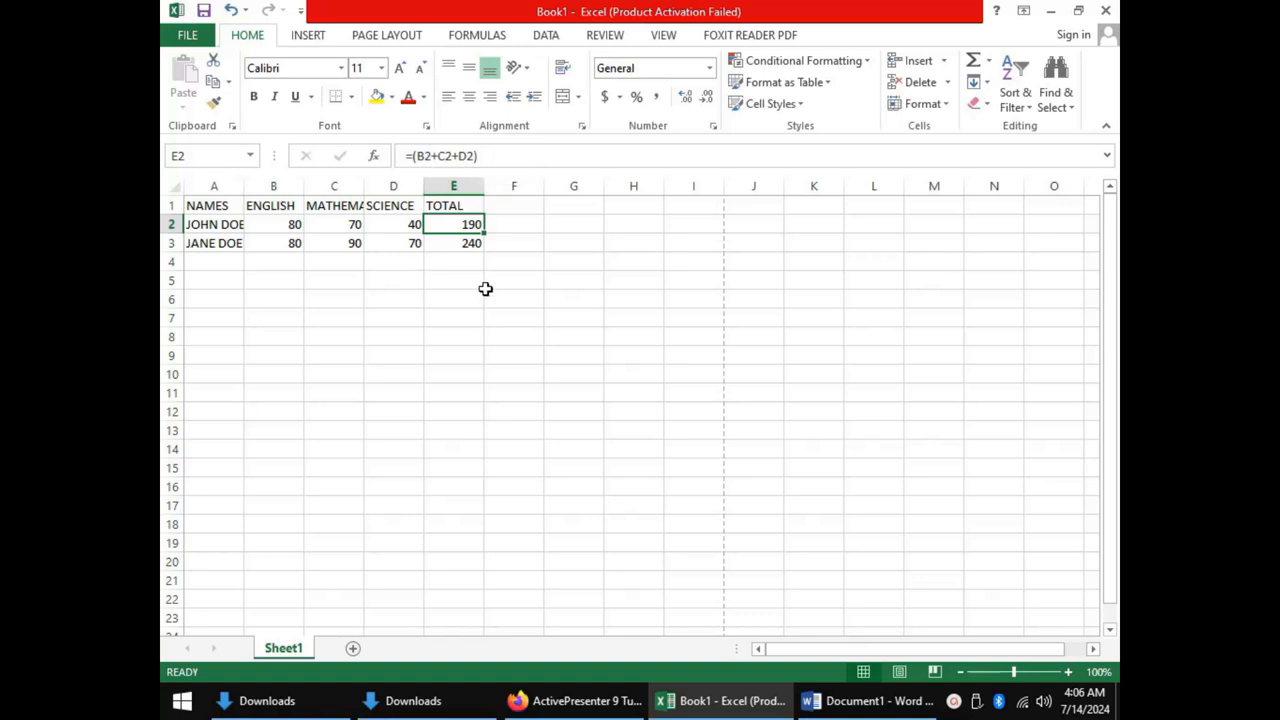
{"action": "mouse_move", "coordinate": [456, 245]}
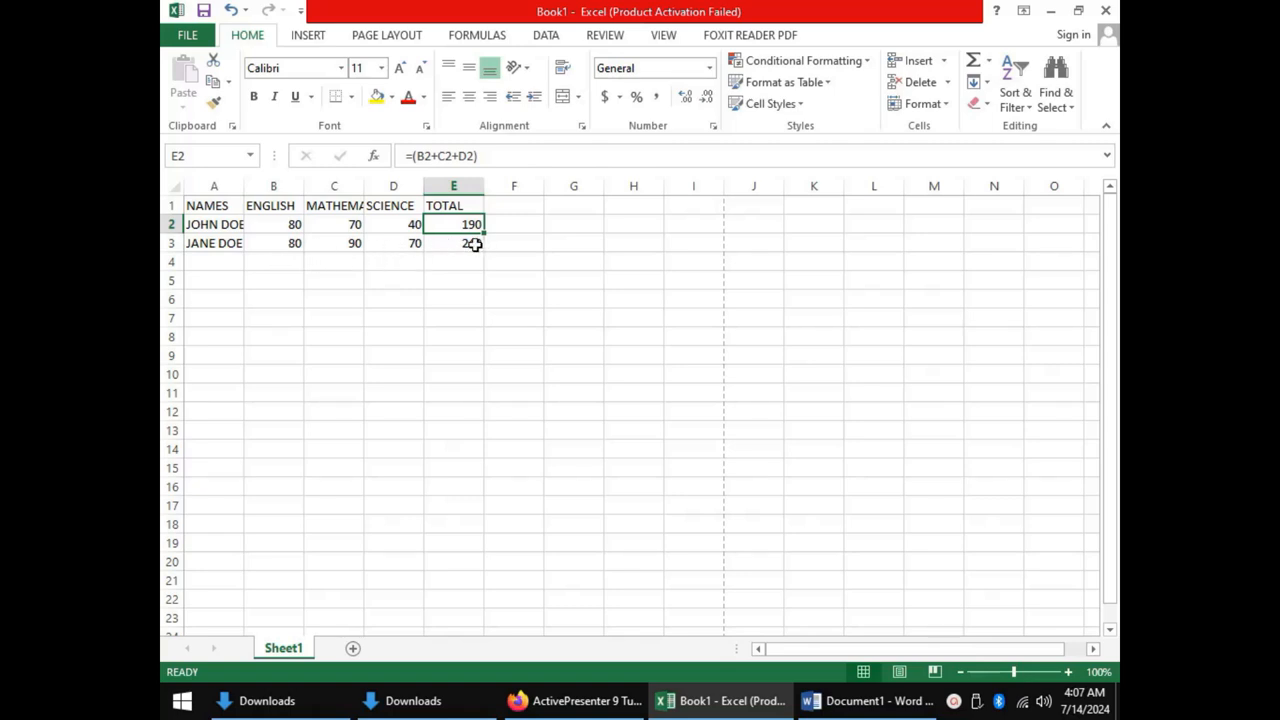
{"action": "left_click", "coordinate": [453, 243]}
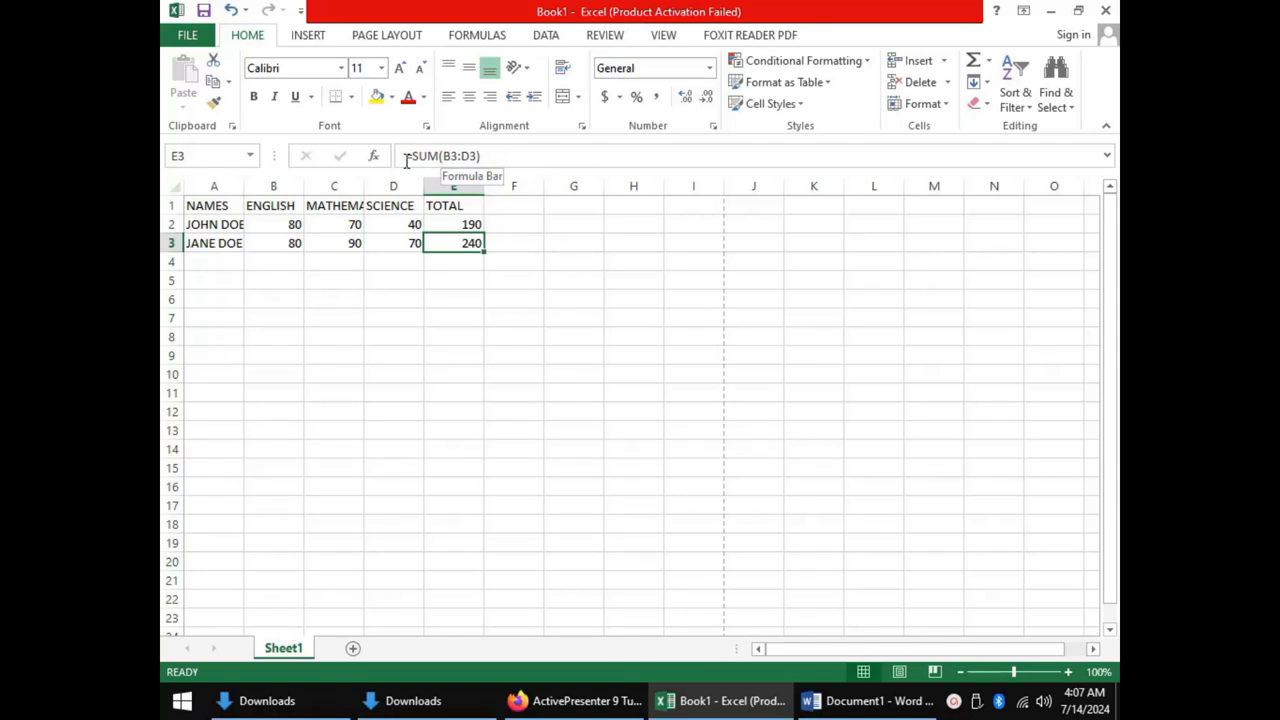
{"action": "mouse_move", "coordinate": [452, 260]}
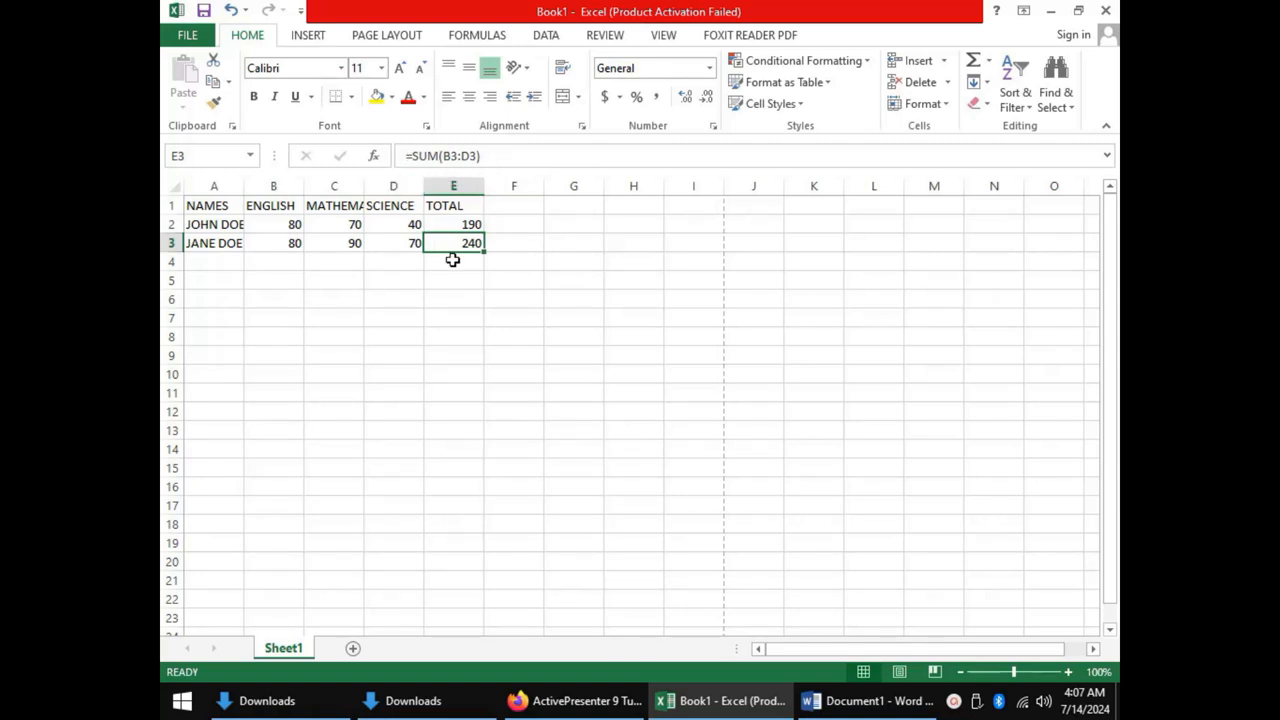
{"action": "mouse_move", "coordinate": [497, 155]}
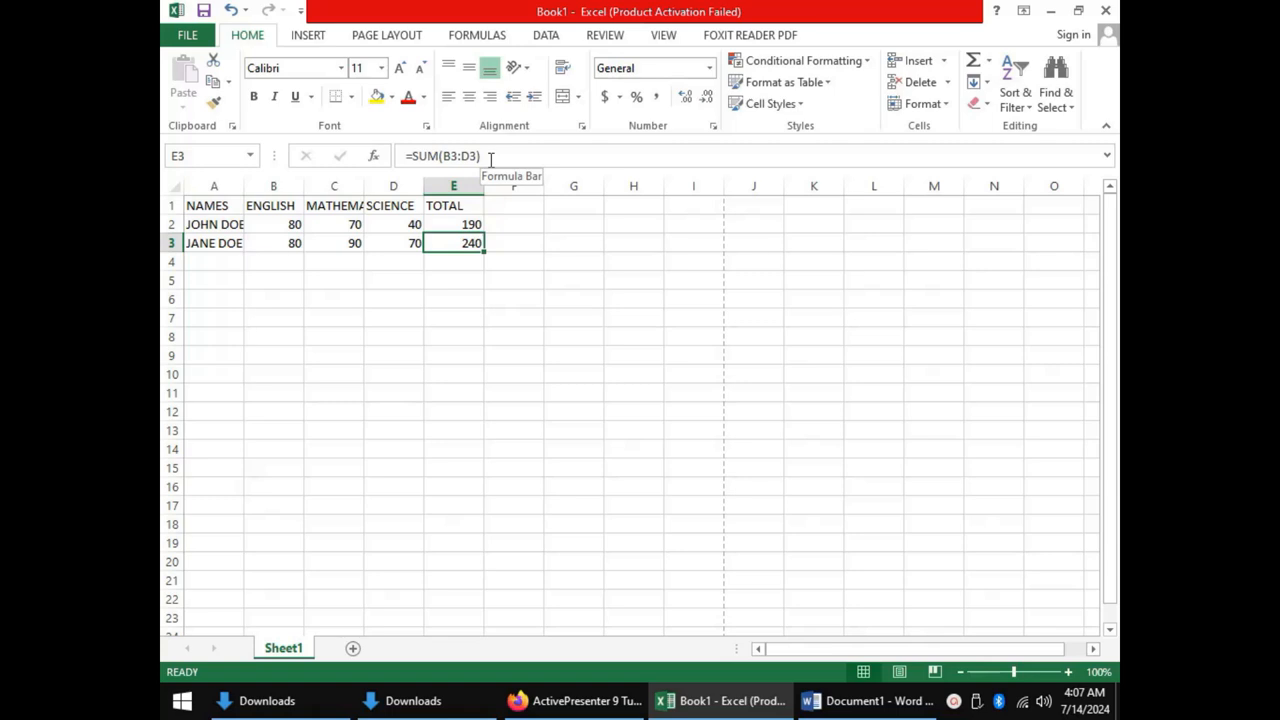
{"action": "mouse_move", "coordinate": [210, 156]}
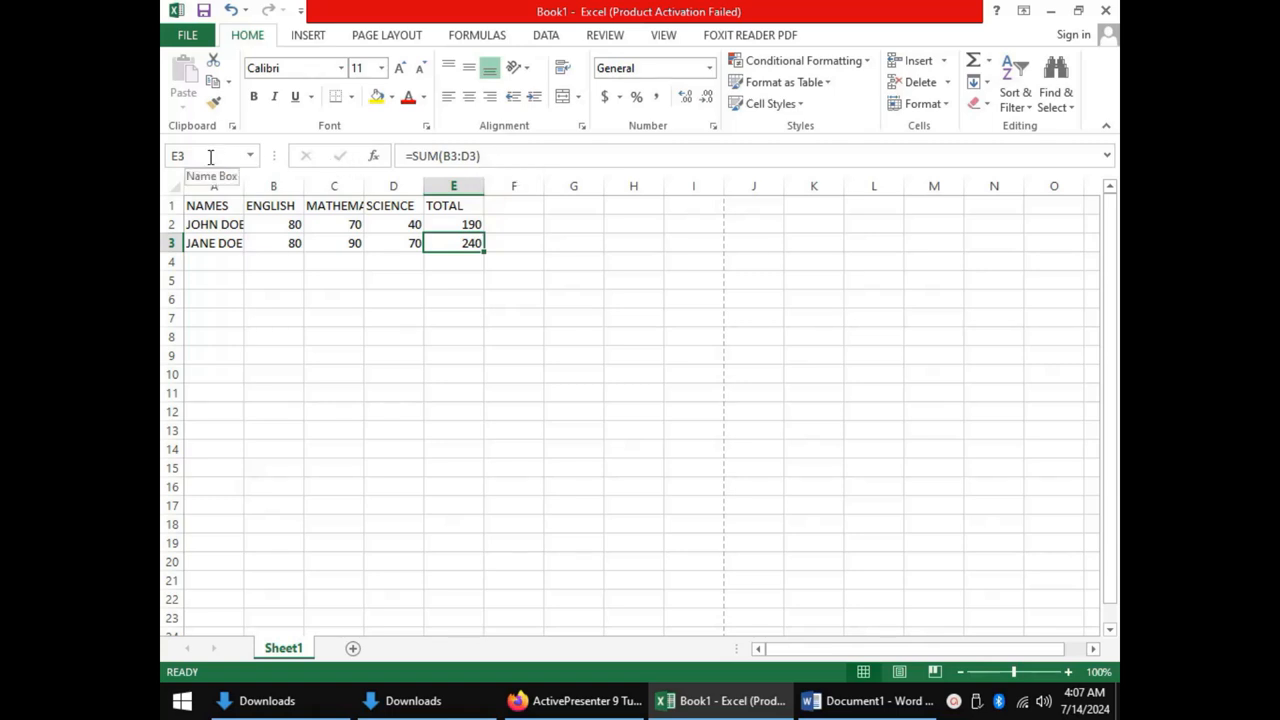
{"action": "mouse_move", "coordinate": [336, 278]}
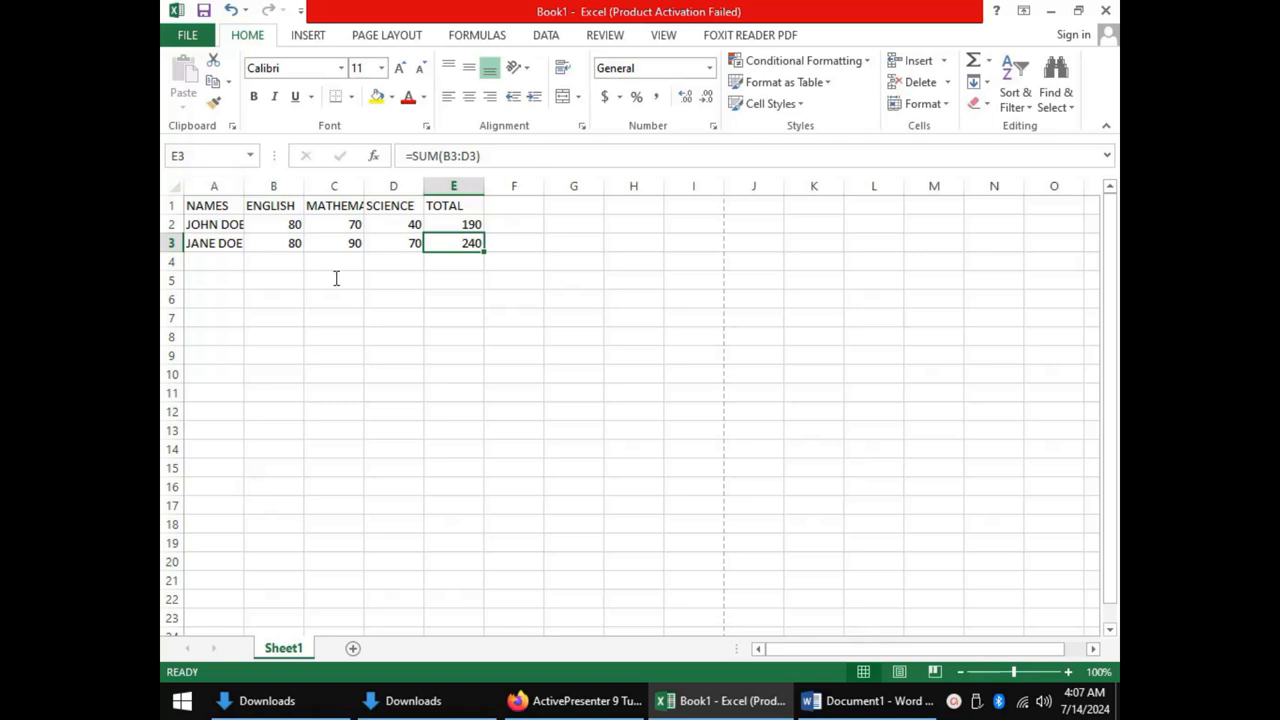
{"action": "left_click", "coordinate": [333, 279]}
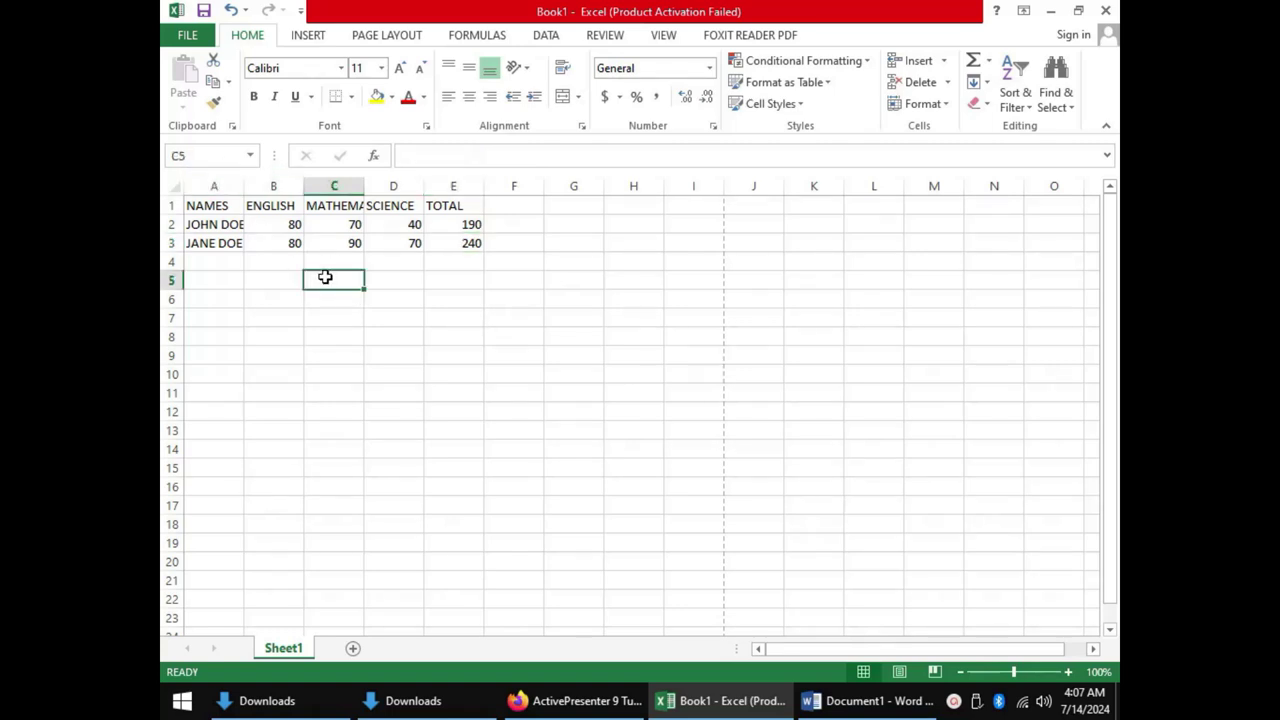
{"action": "left_click", "coordinate": [453, 280]}
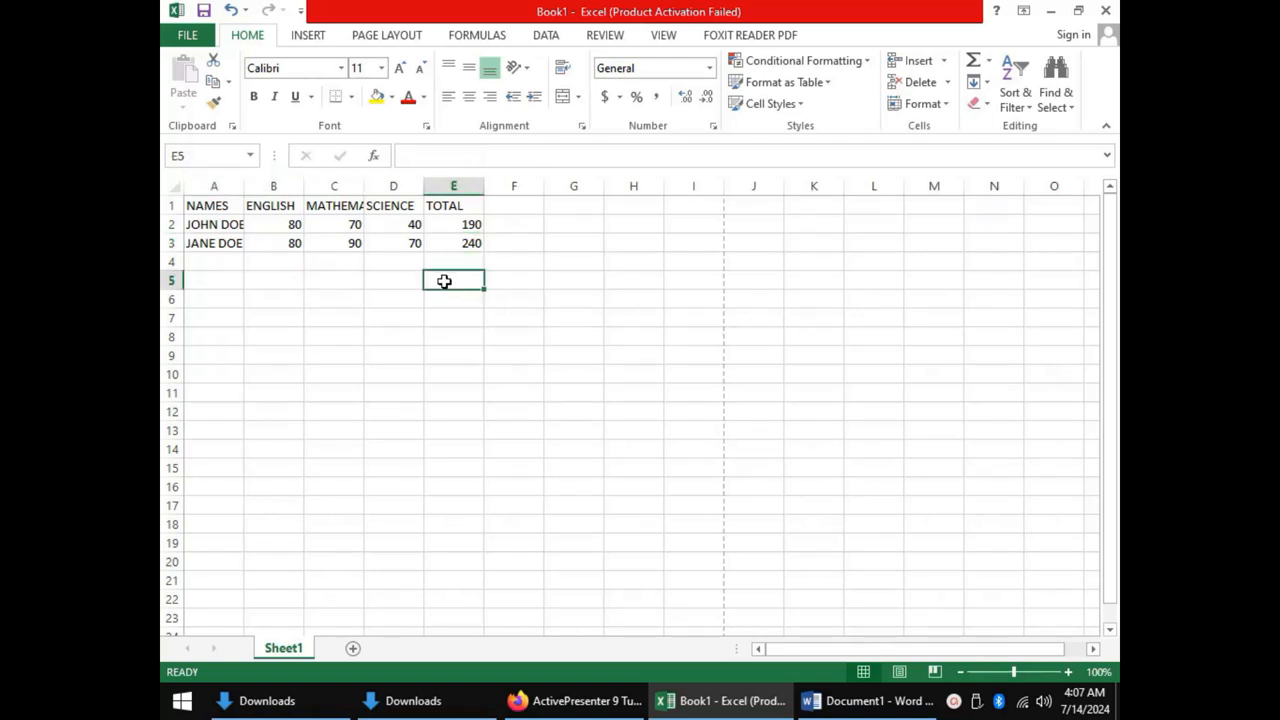
{"action": "left_click", "coordinate": [333, 279]}
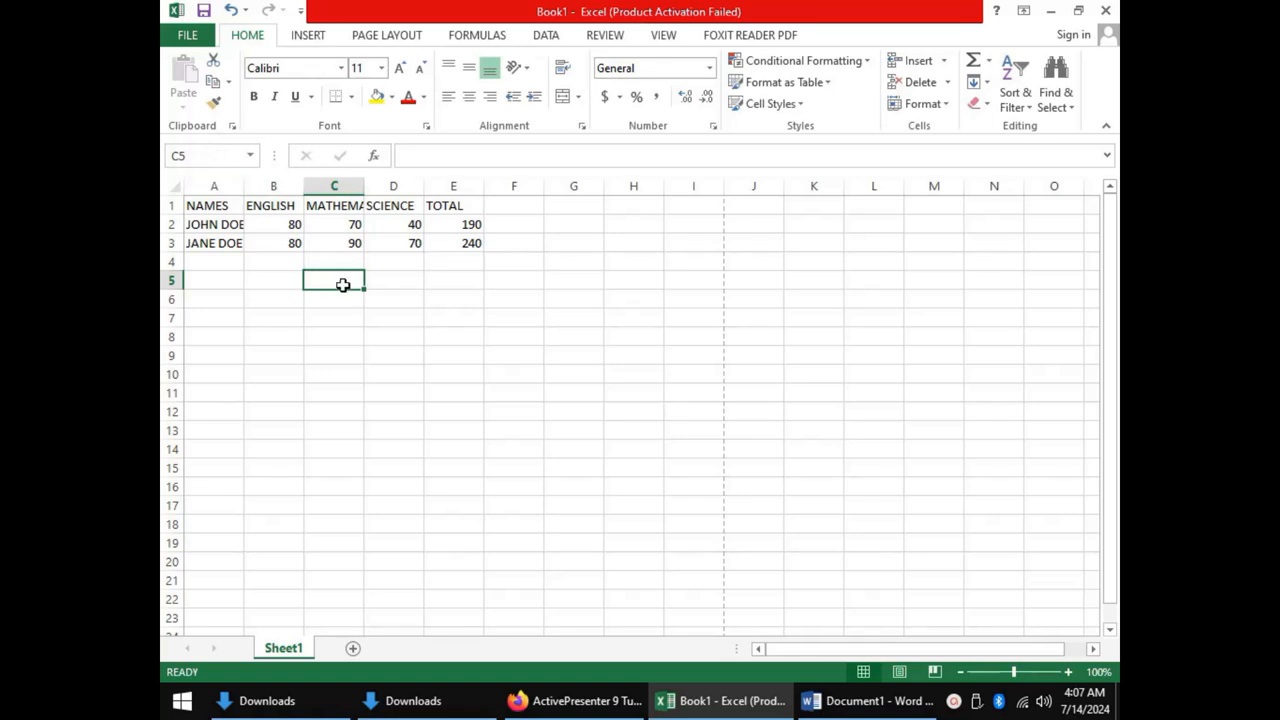
{"action": "mouse_move", "coordinate": [328, 277]}
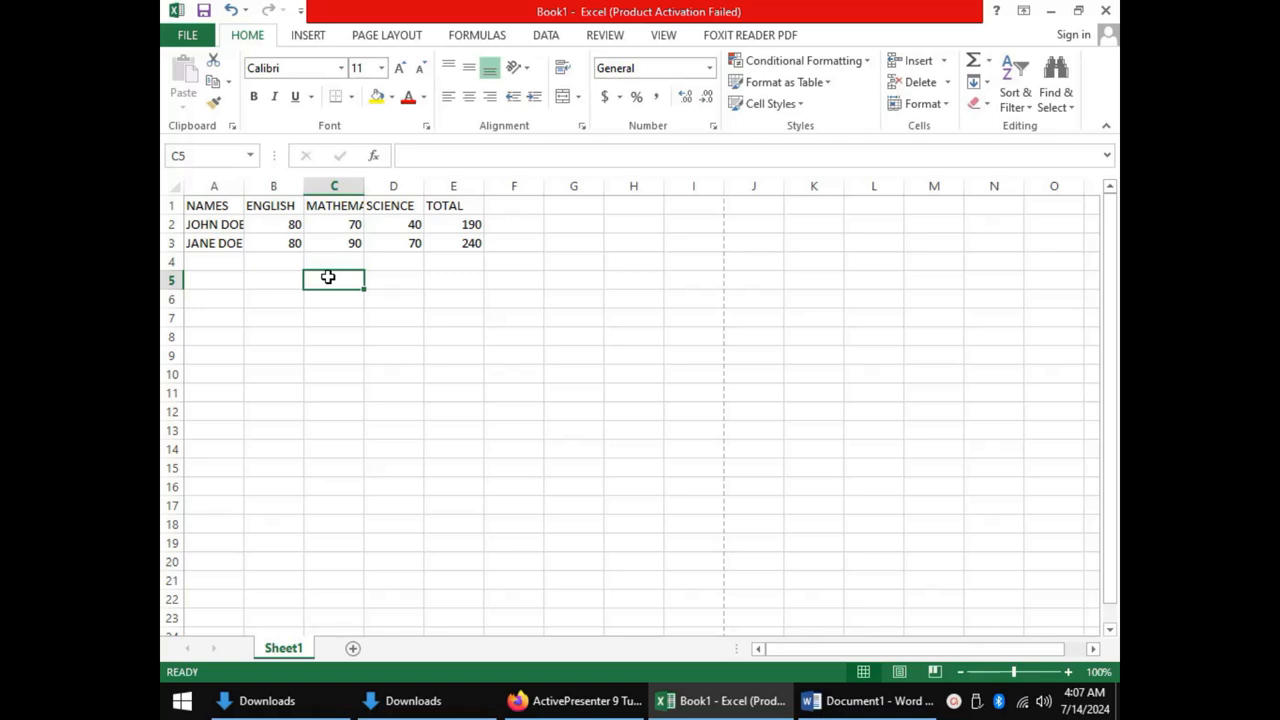
{"action": "mouse_move", "coordinate": [465, 260]}
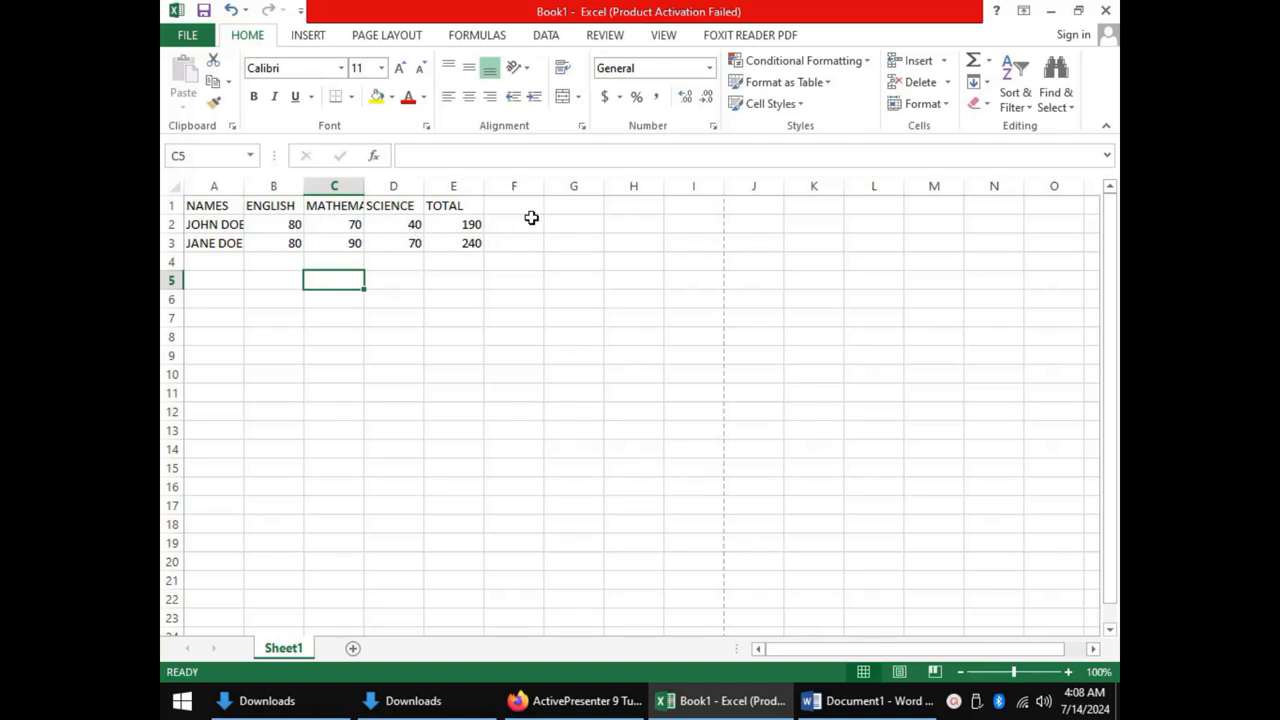
Type the heading AVERAGE into cell F1 beside TOTAL.
{"action": "left_click", "coordinate": [513, 205]}
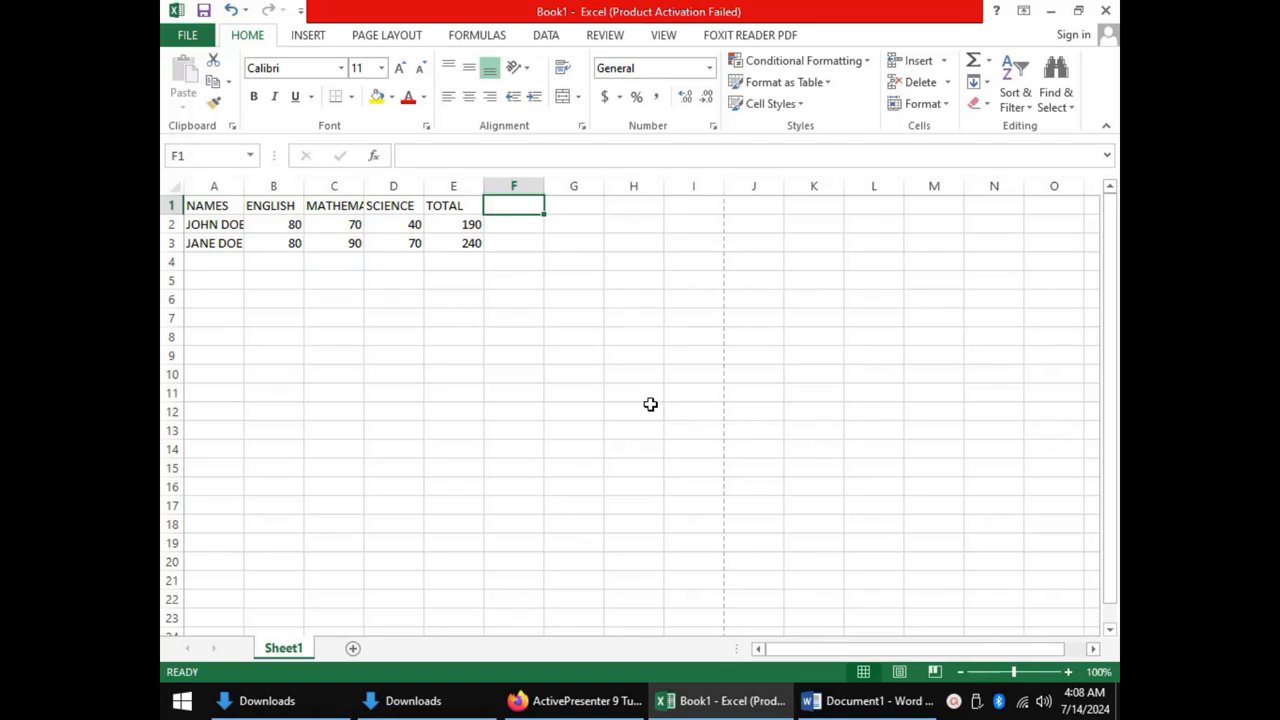
{"action": "type", "text": "AVERAGE"}
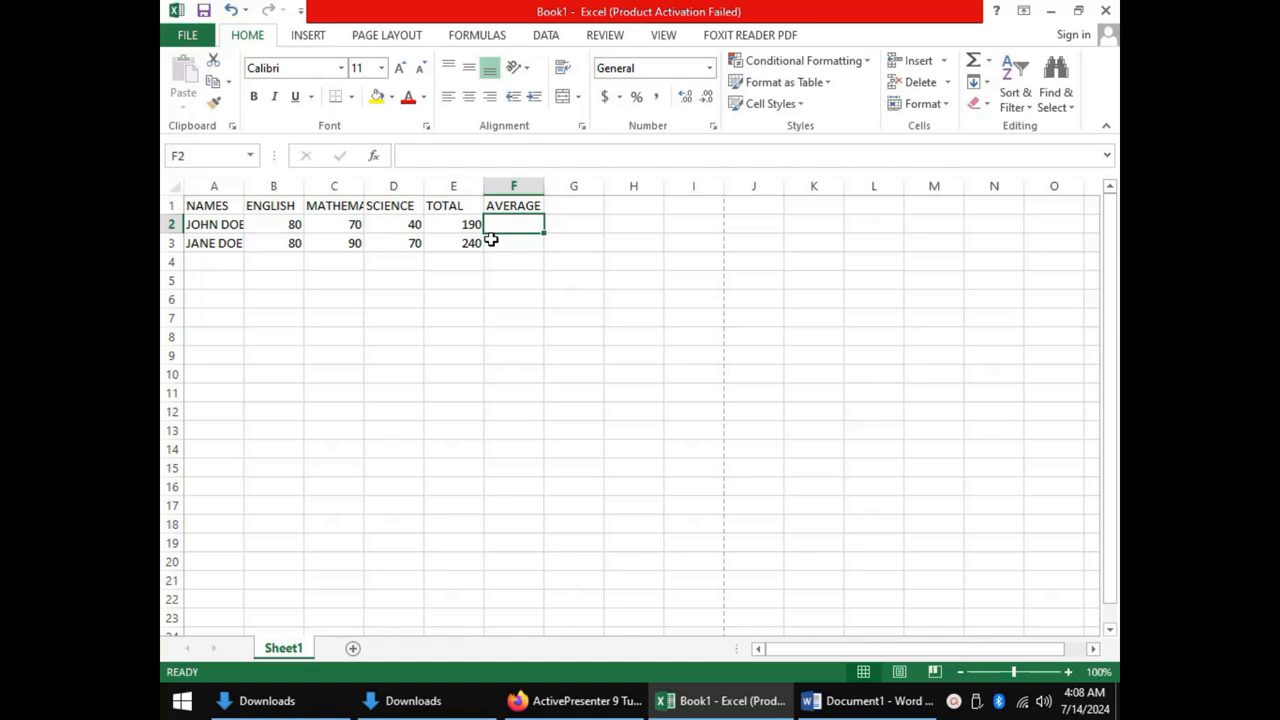
Enter =AVERAGE(B2:D2) in F2, giving JOHN DOE an average of 63.33333.
{"action": "type", "text": "="}
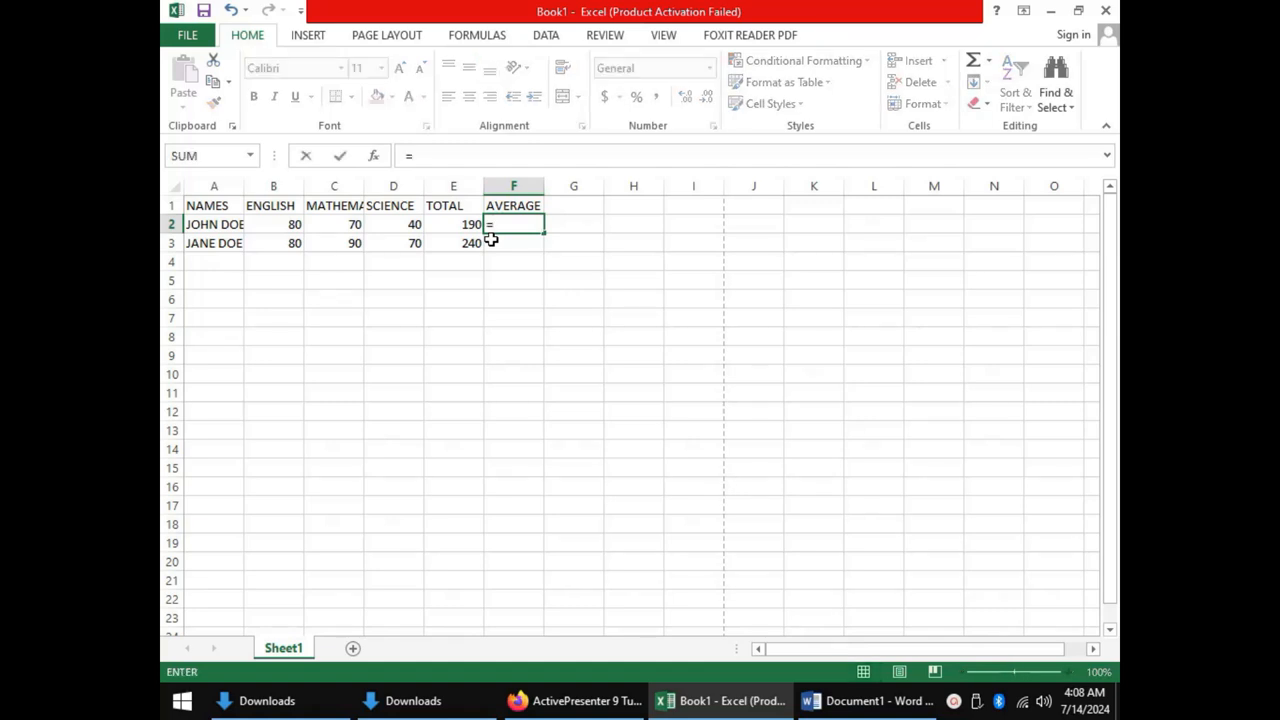
{"action": "type", "text": "AV"}
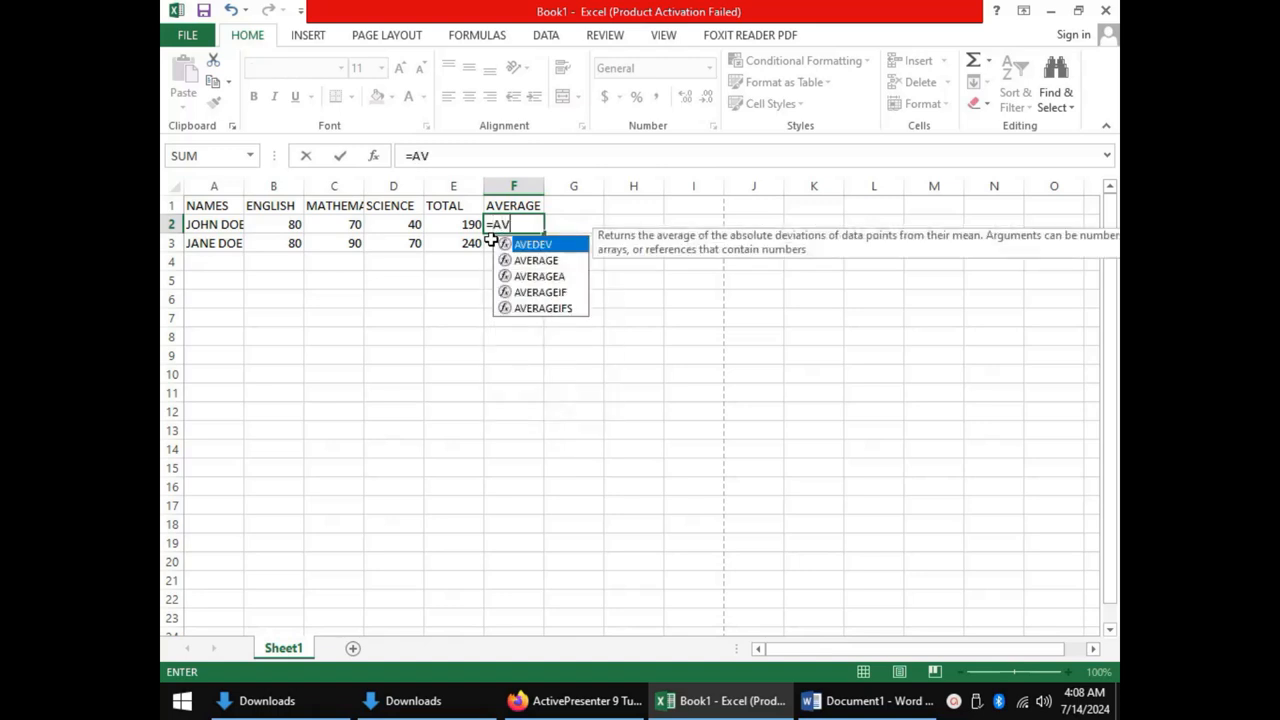
{"action": "type", "text": "ERAGE("}
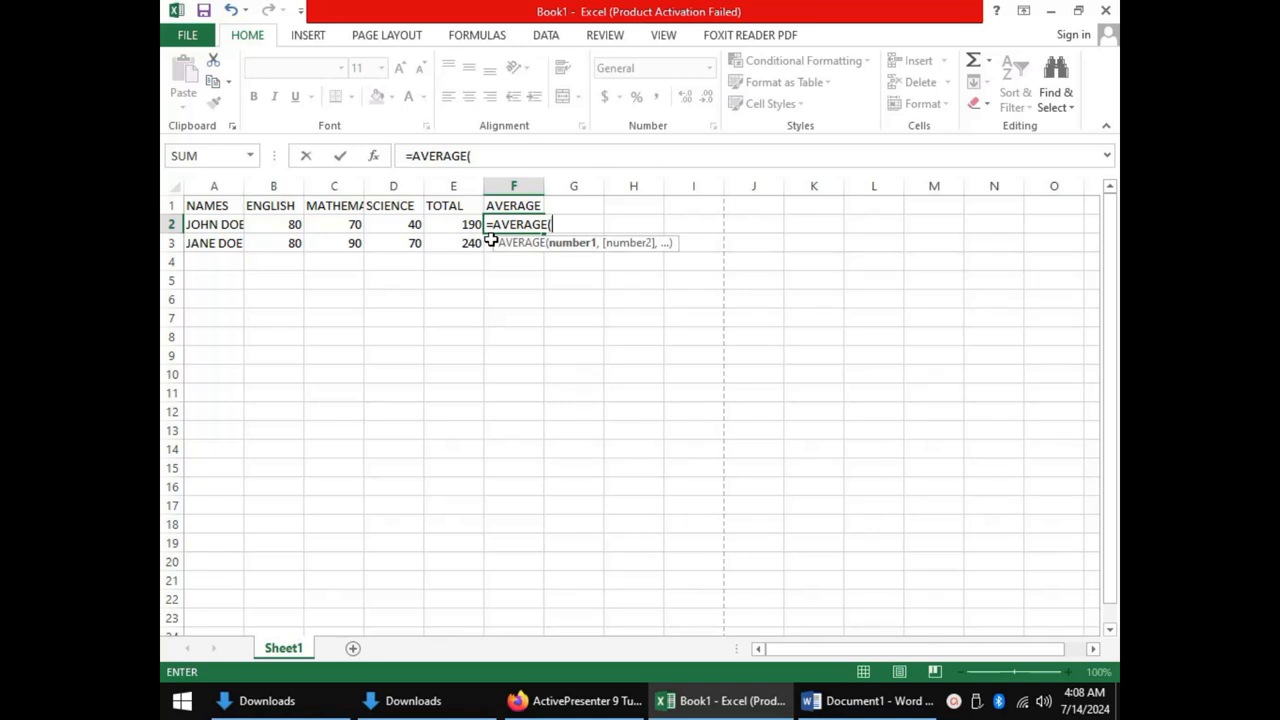
{"action": "type", "text": "B"}
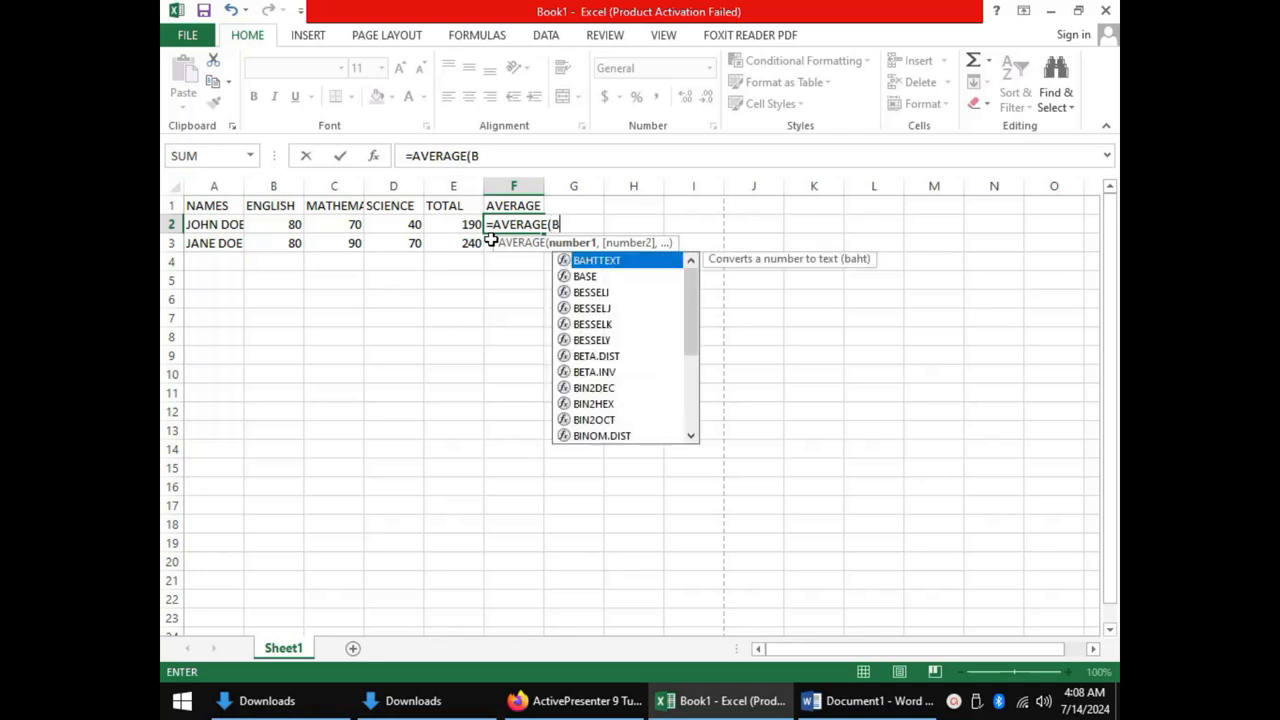
{"action": "left_click", "coordinate": [272, 224]}
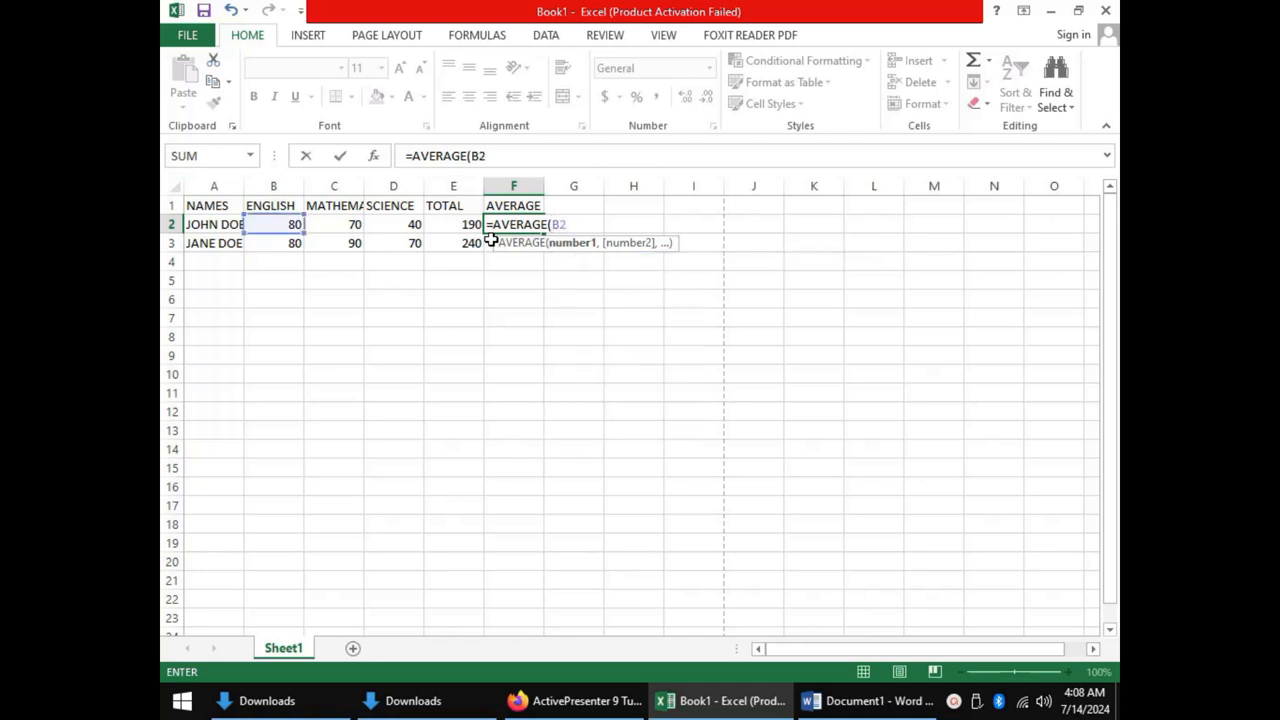
{"action": "type", "text": ":D2"}
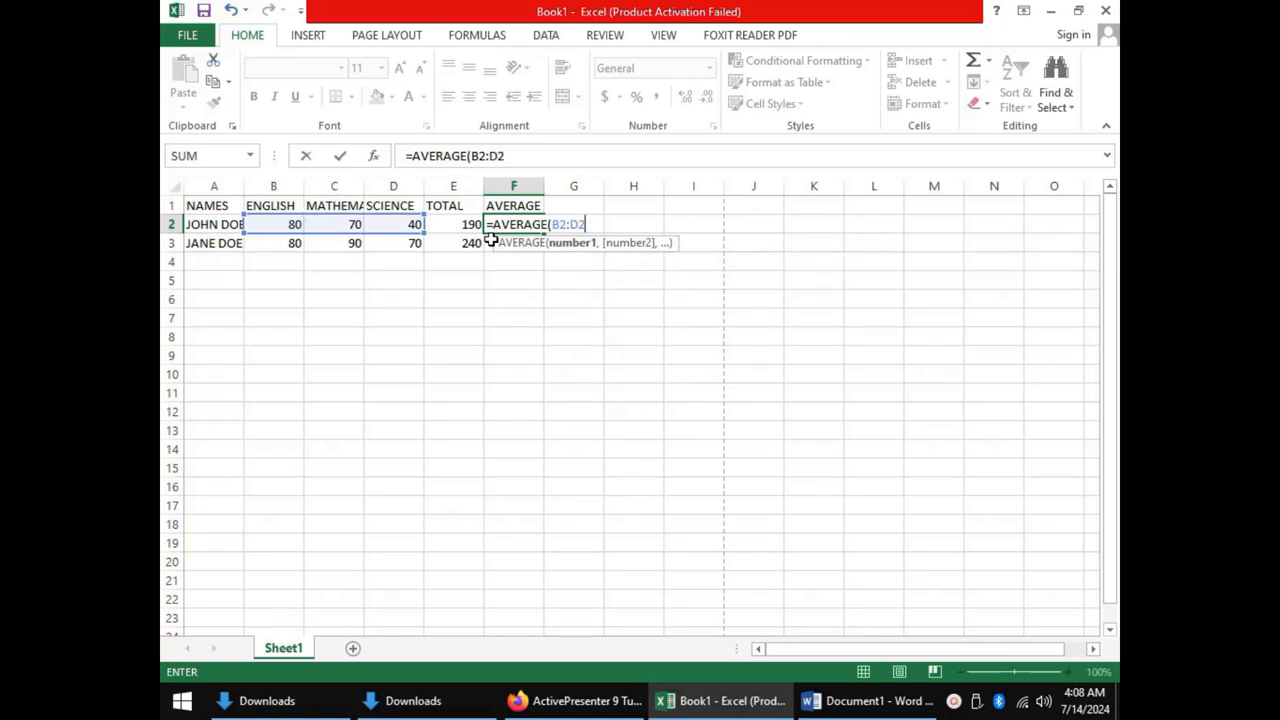
{"action": "type", "text": ")"}
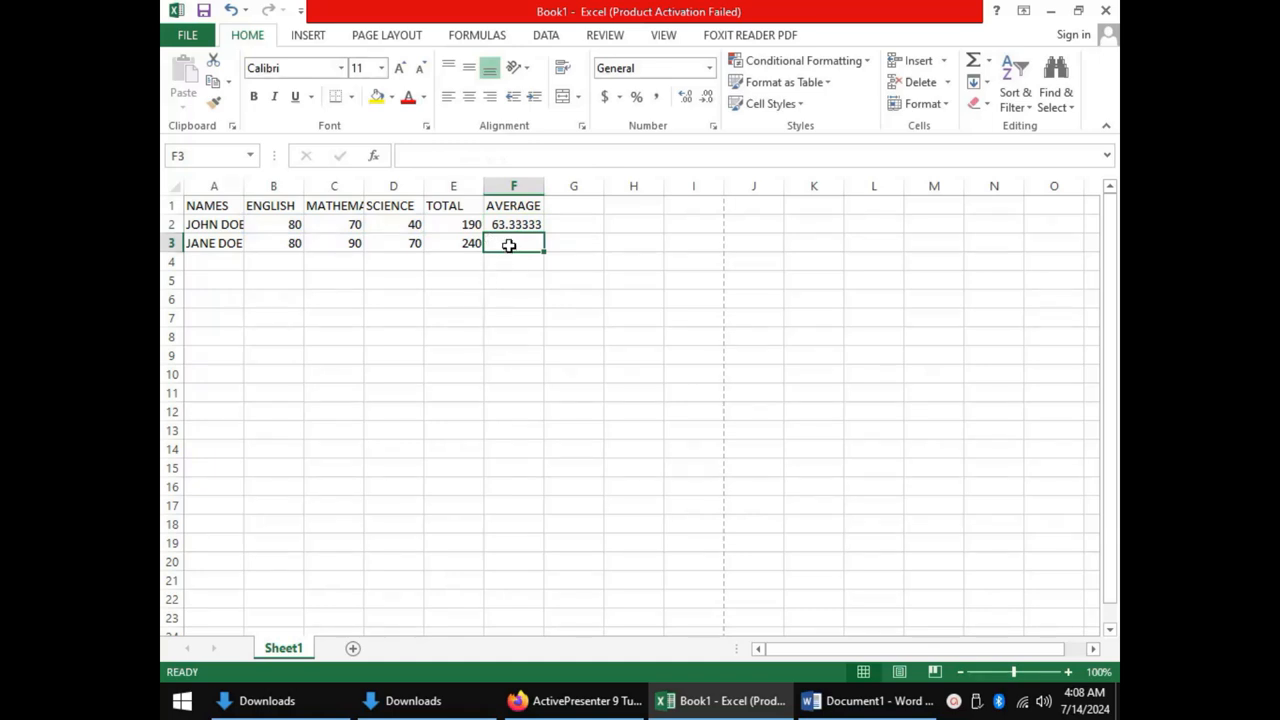
{"action": "mouse_move", "coordinate": [530, 251]}
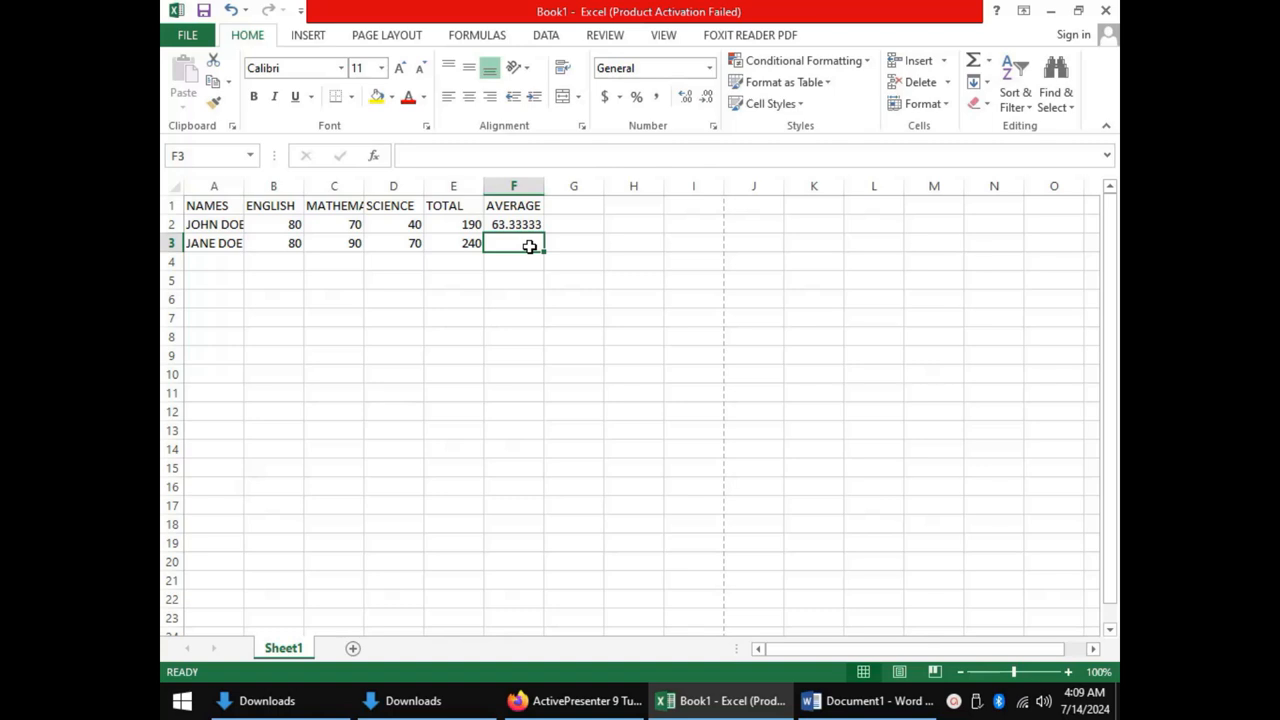
{"action": "mouse_move", "coordinate": [501, 244]}
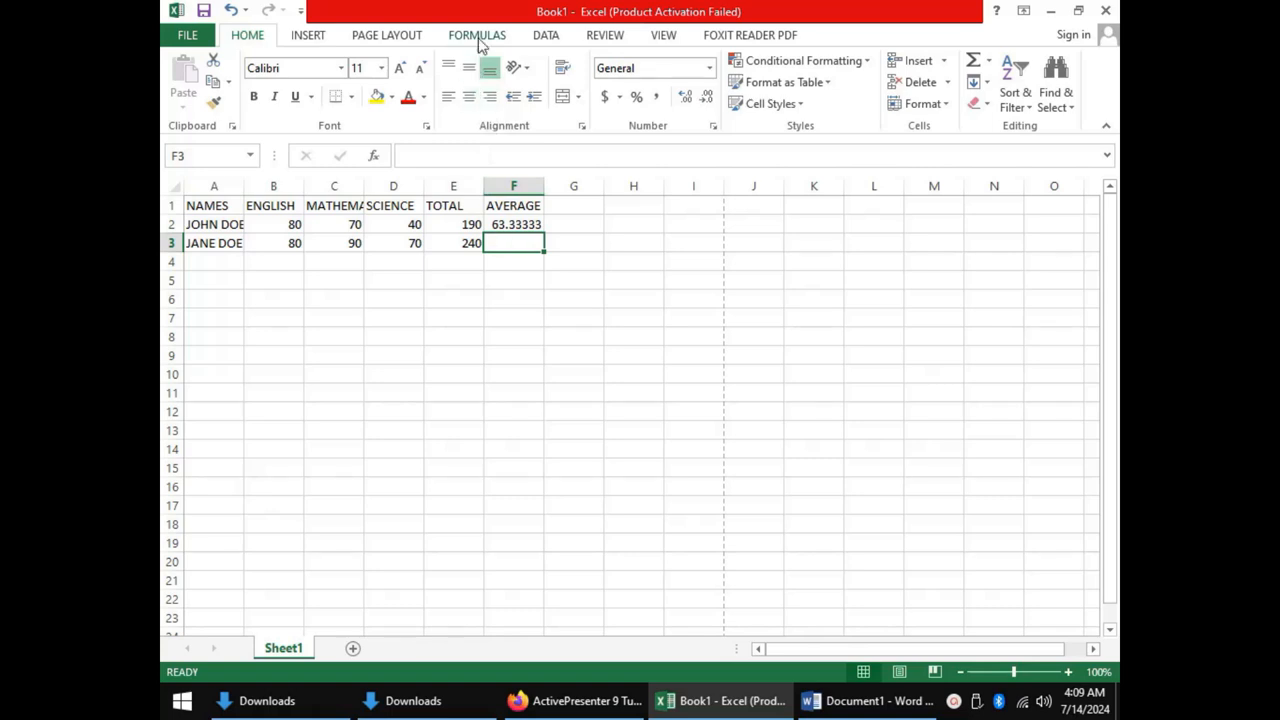
Browse the Logical, Text, Date & Time, Lookup & Reference and Math & Trig function lists.
{"action": "left_click", "coordinate": [476, 34]}
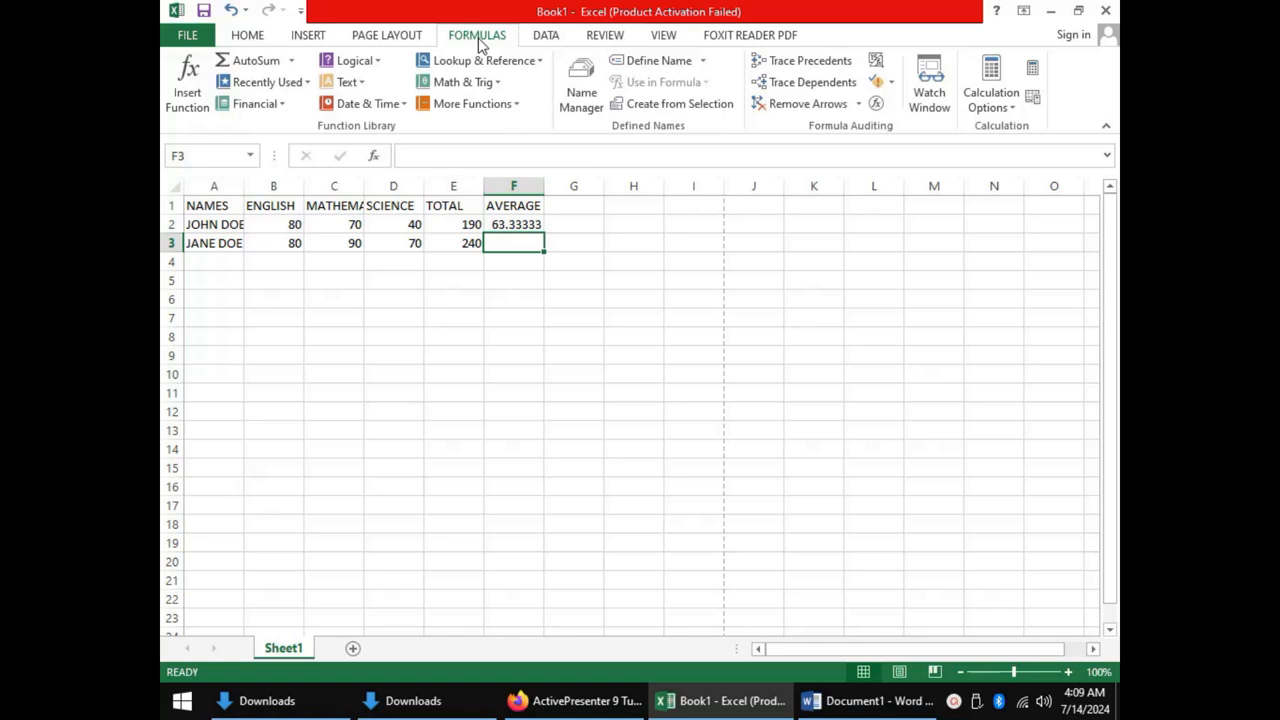
{"action": "mouse_move", "coordinate": [352, 60]}
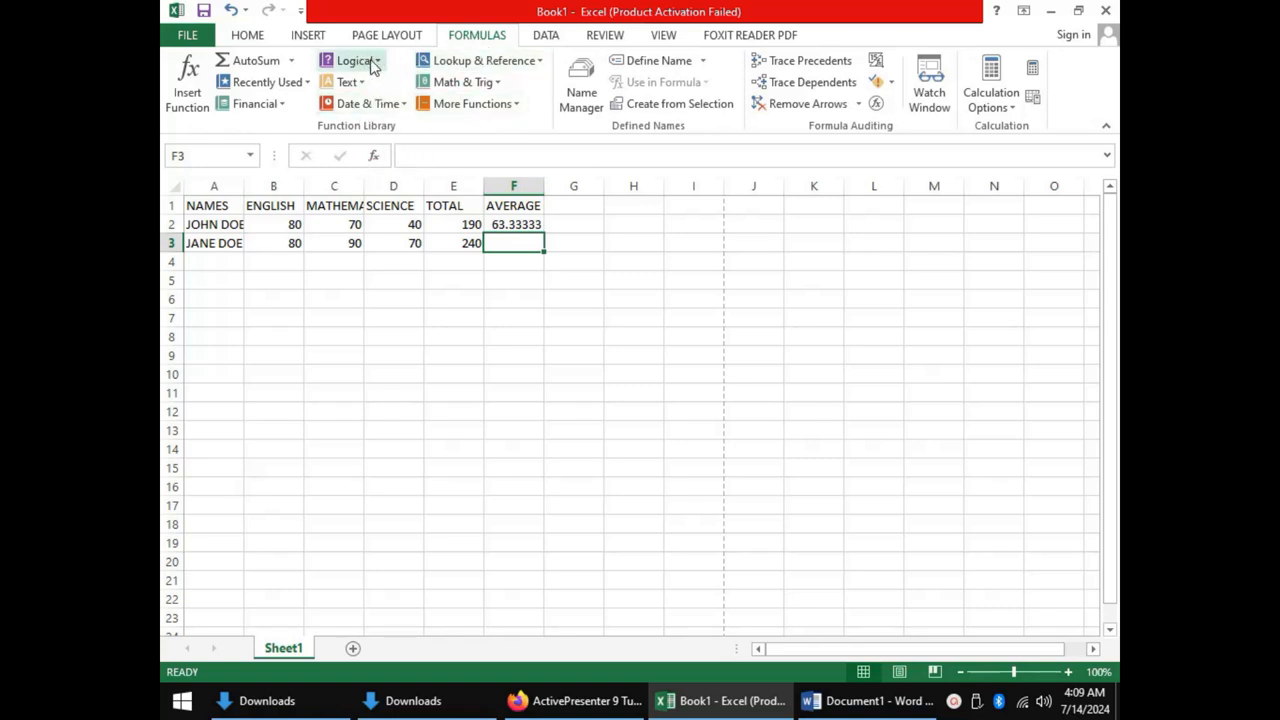
{"action": "left_click", "coordinate": [352, 60]}
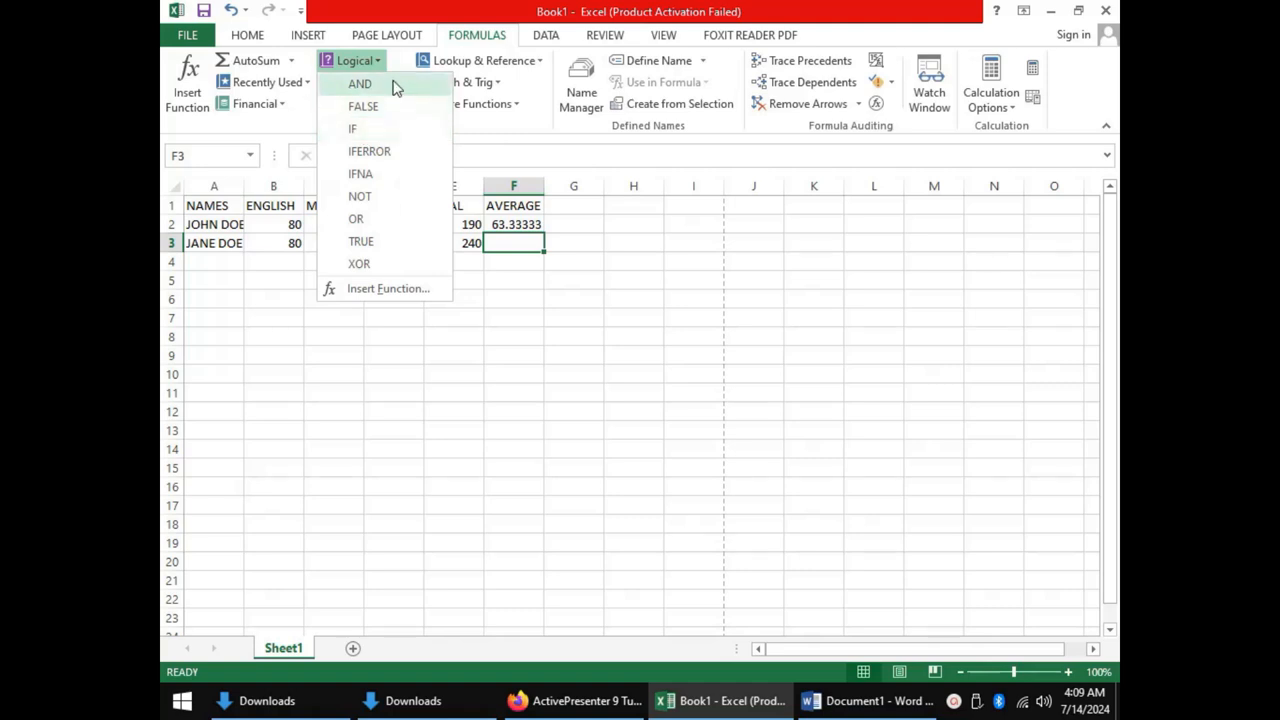
{"action": "mouse_move", "coordinate": [395, 157]}
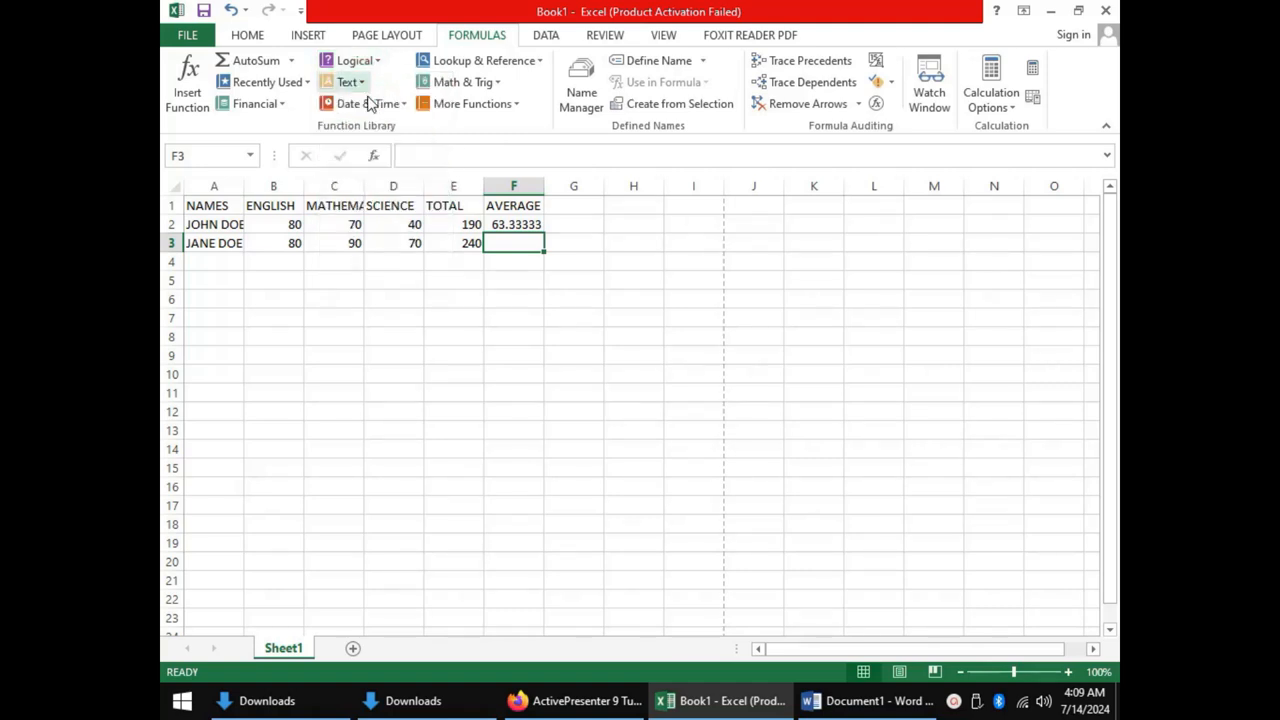
{"action": "left_click", "coordinate": [345, 81]}
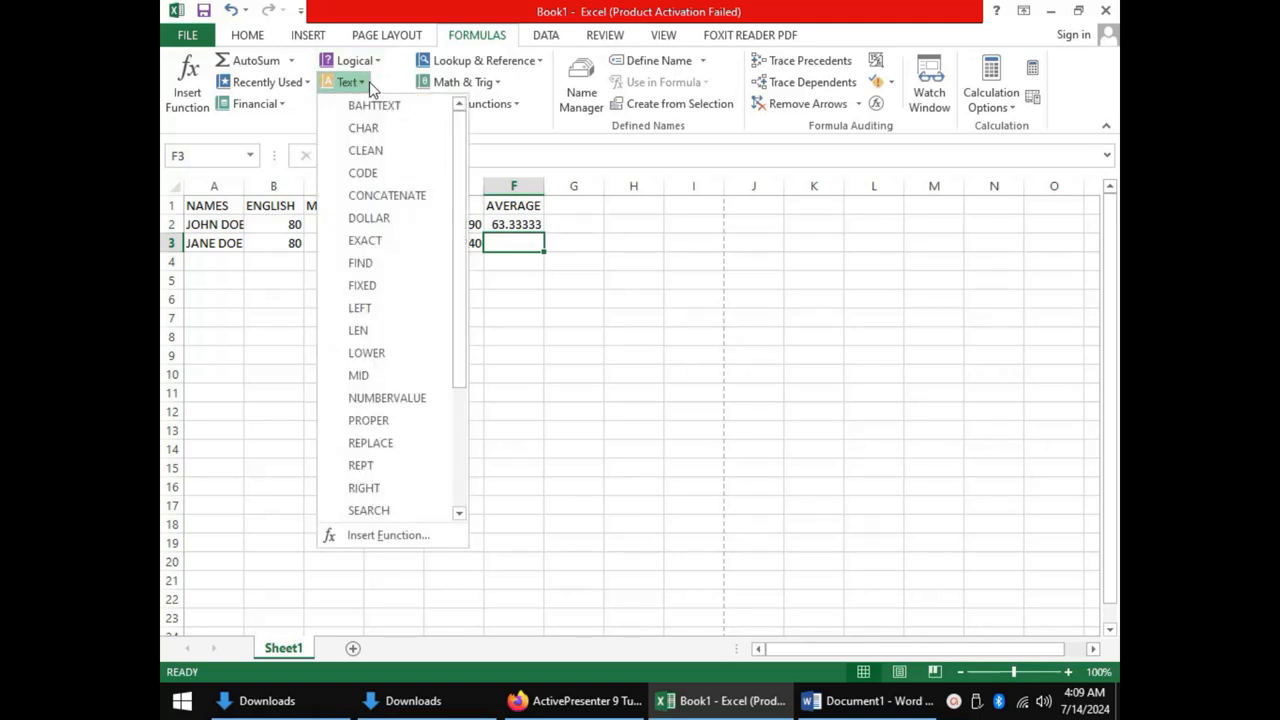
{"action": "left_click", "coordinate": [368, 103]}
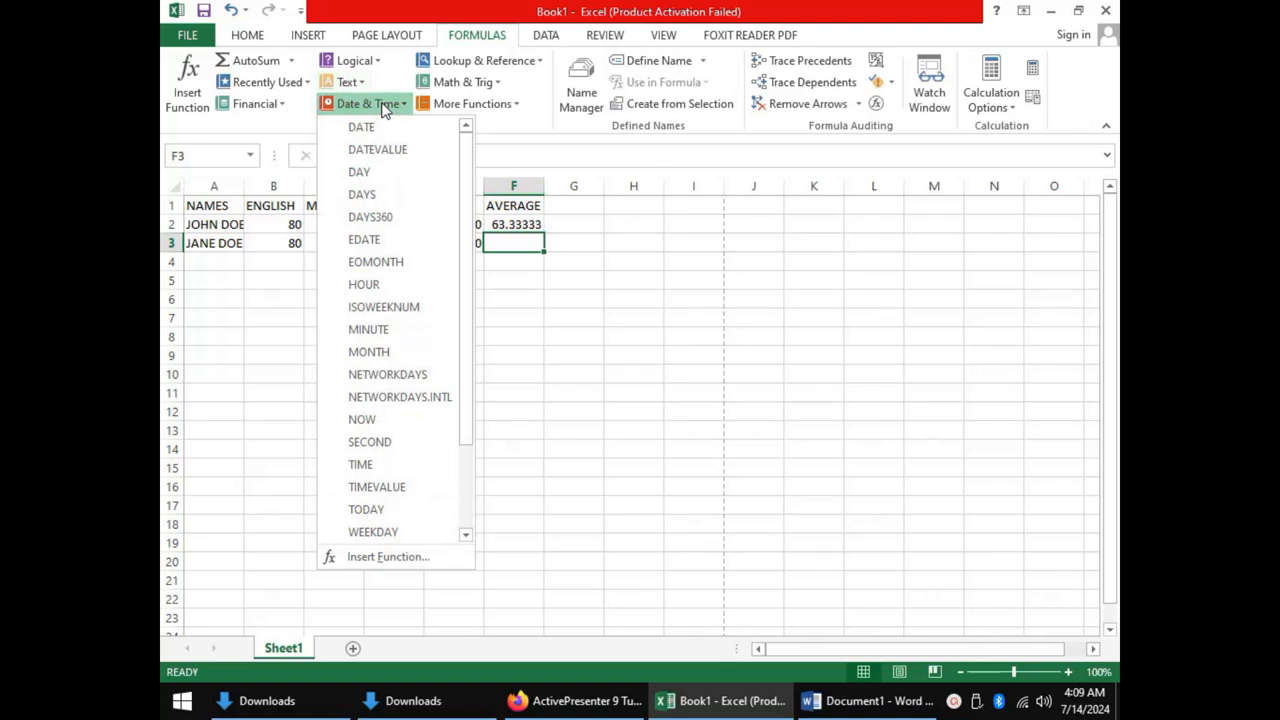
{"action": "mouse_move", "coordinate": [485, 82]}
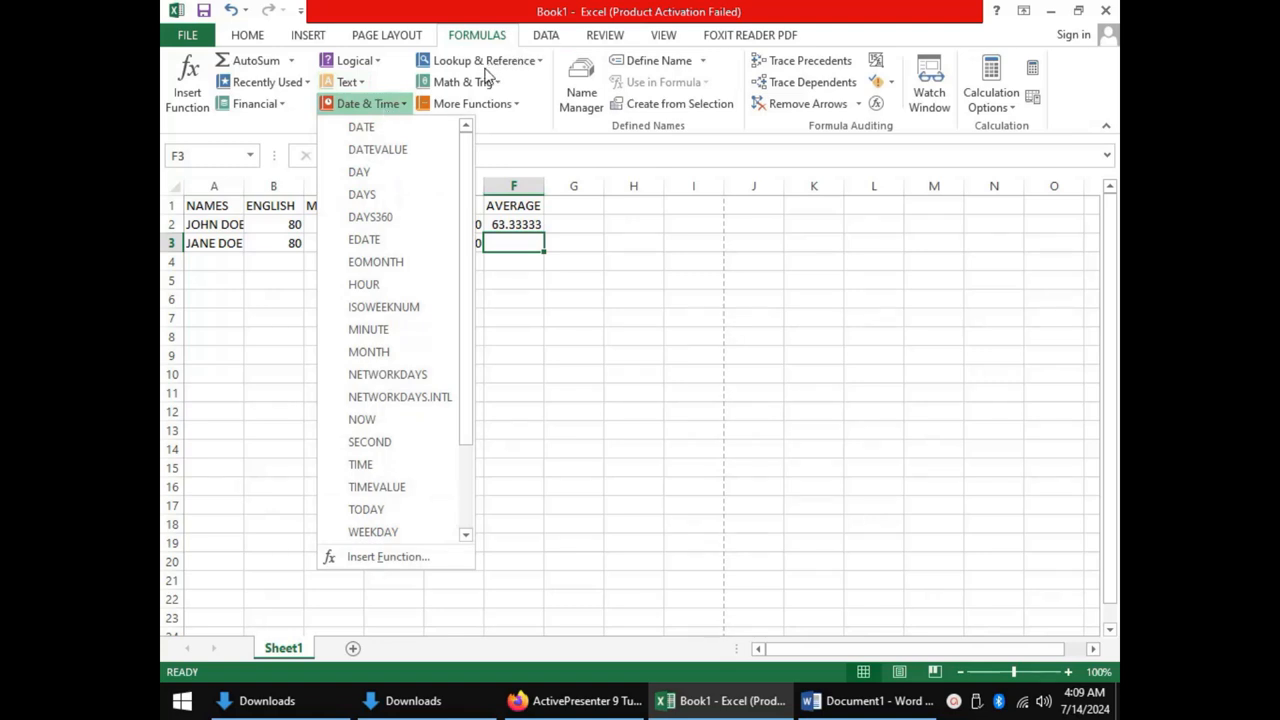
{"action": "left_click", "coordinate": [478, 60]}
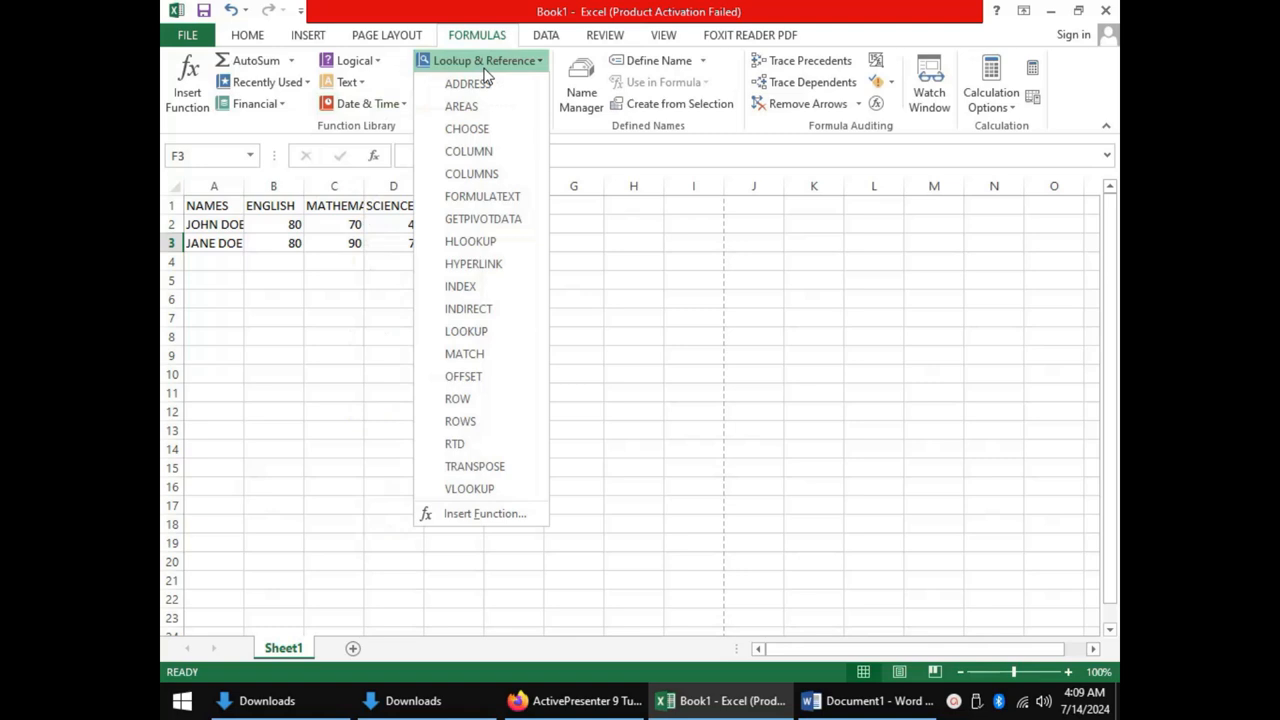
{"action": "left_click", "coordinate": [458, 82]}
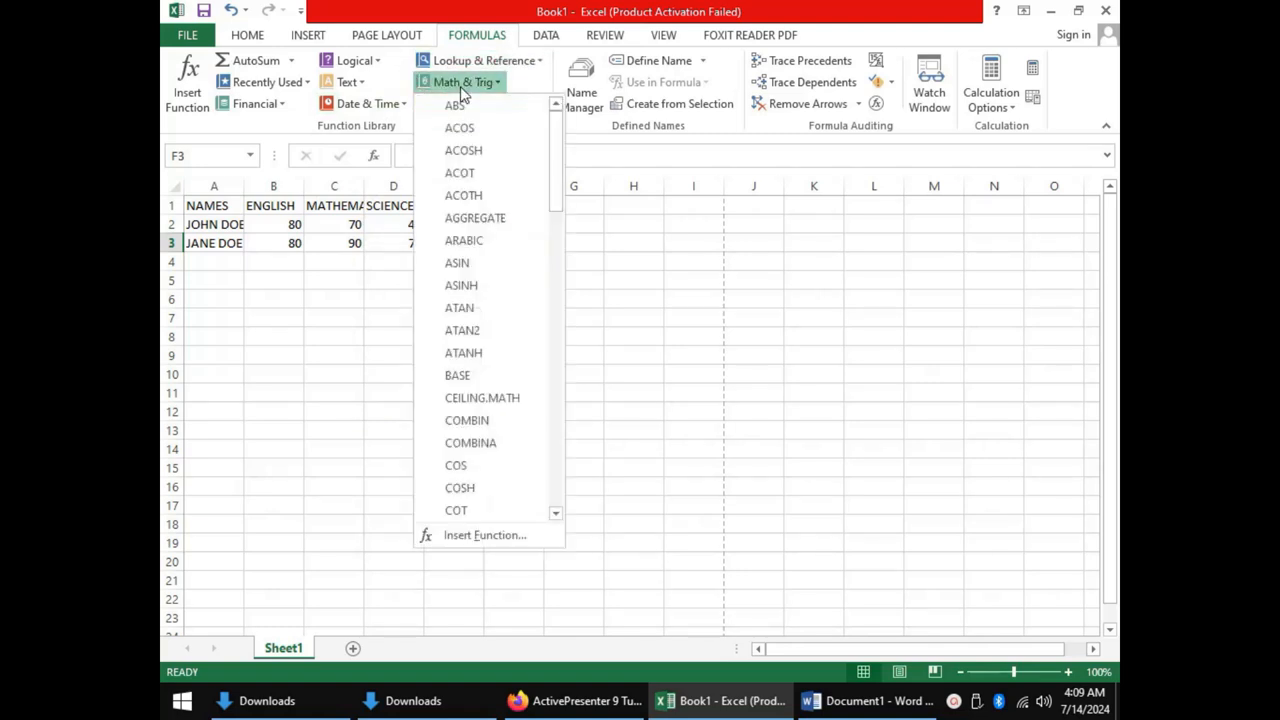